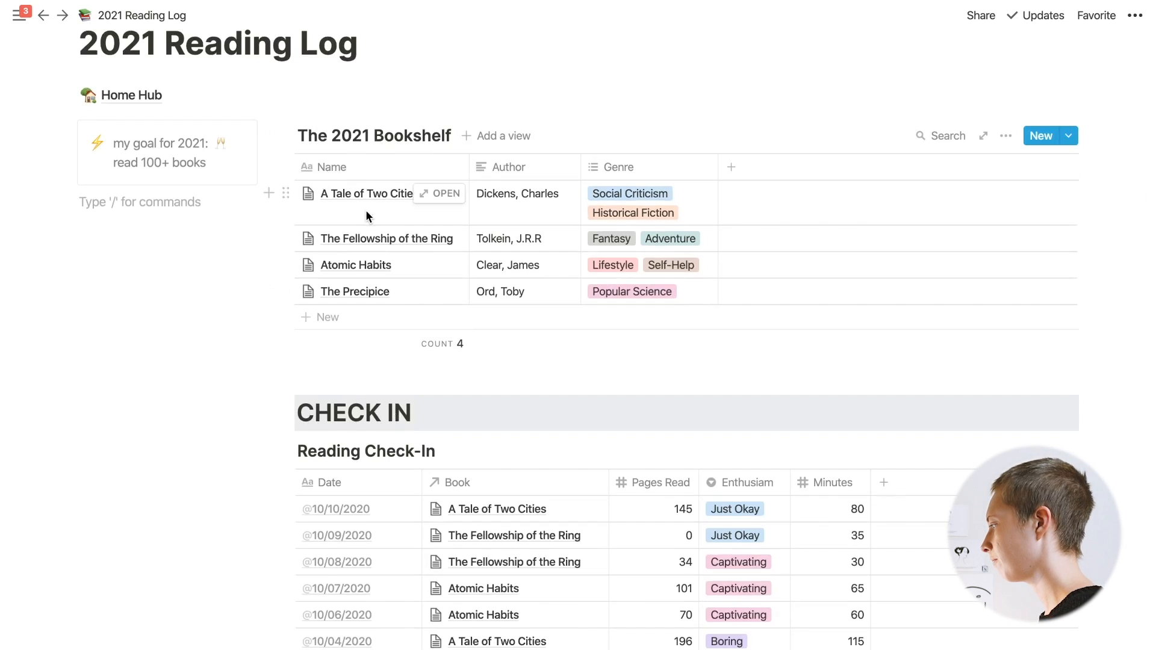
mouse_move(528, 225)
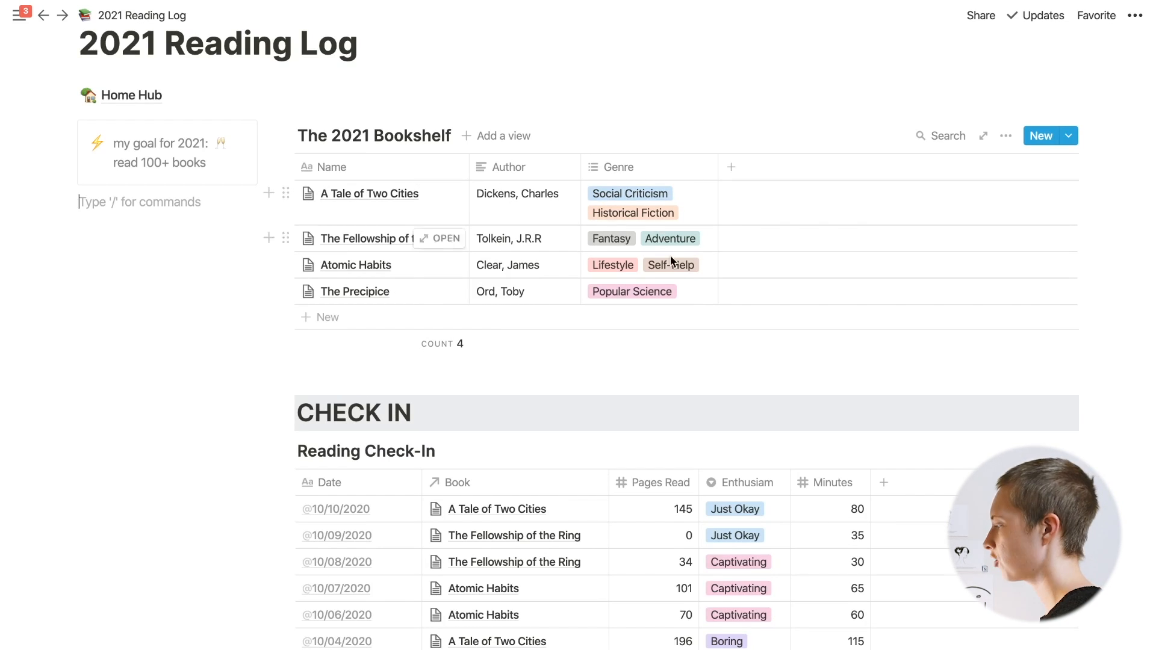
left_click(612, 167)
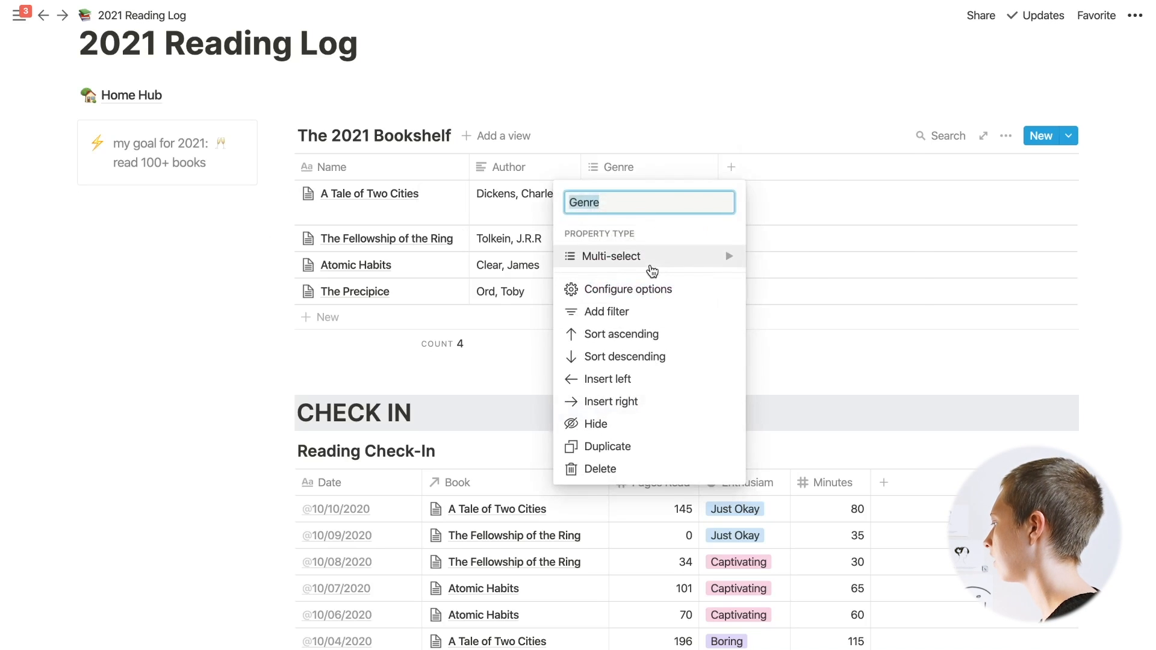
scroll("down", 3)
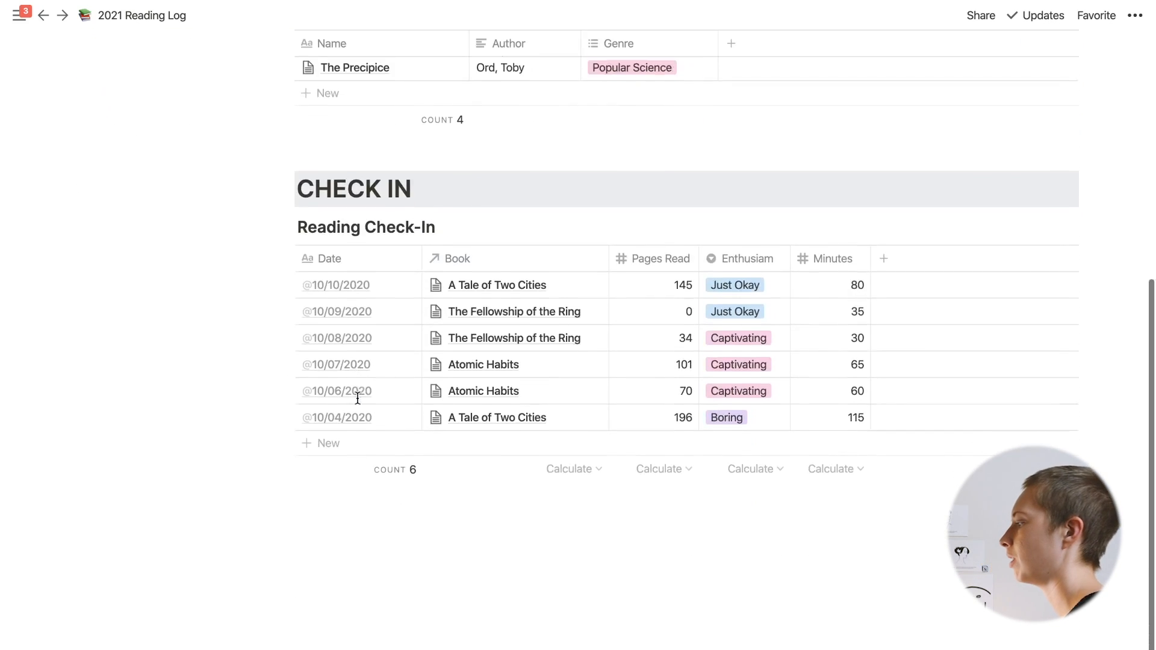
scroll("down", 3)
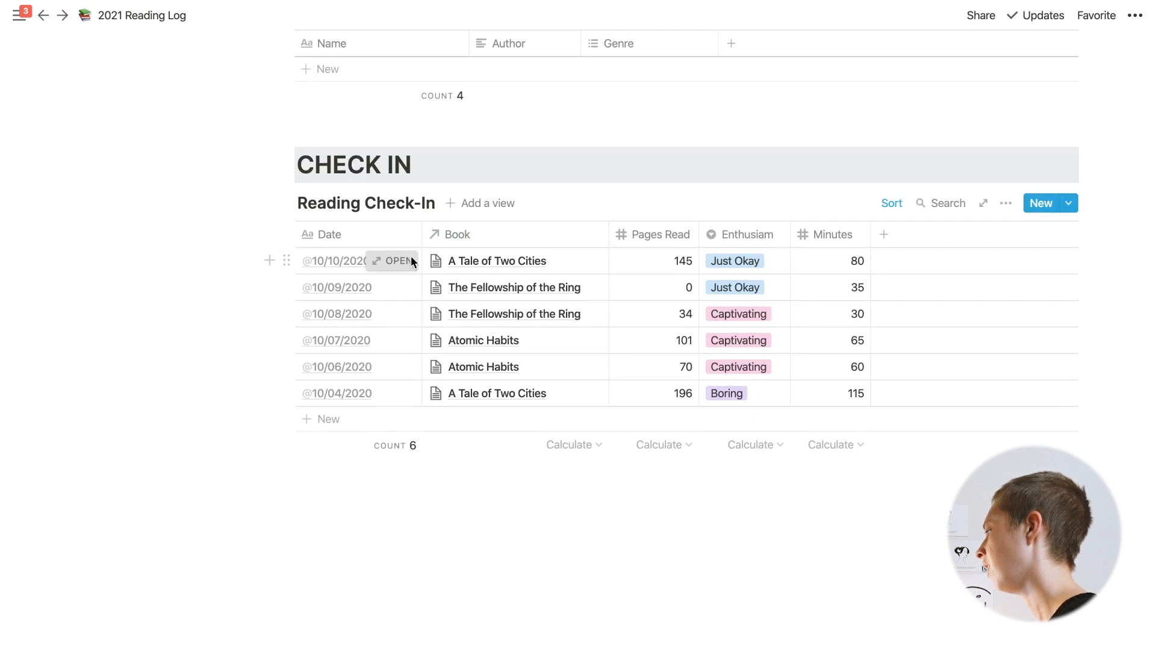
left_click(396, 262)
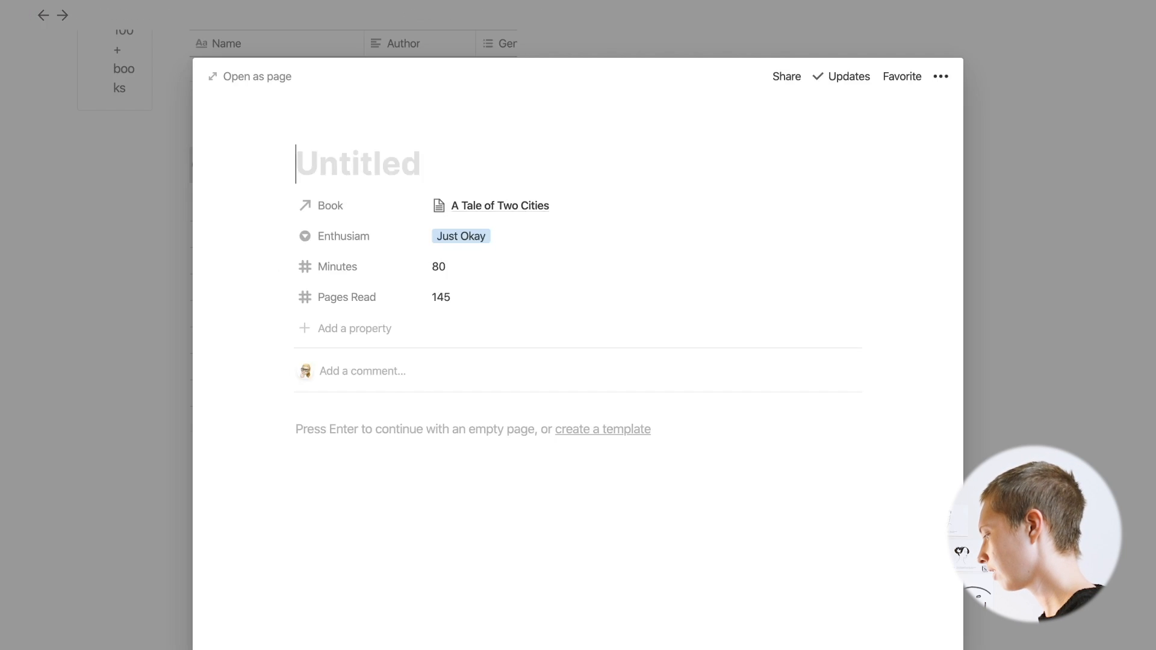
type("@Today")
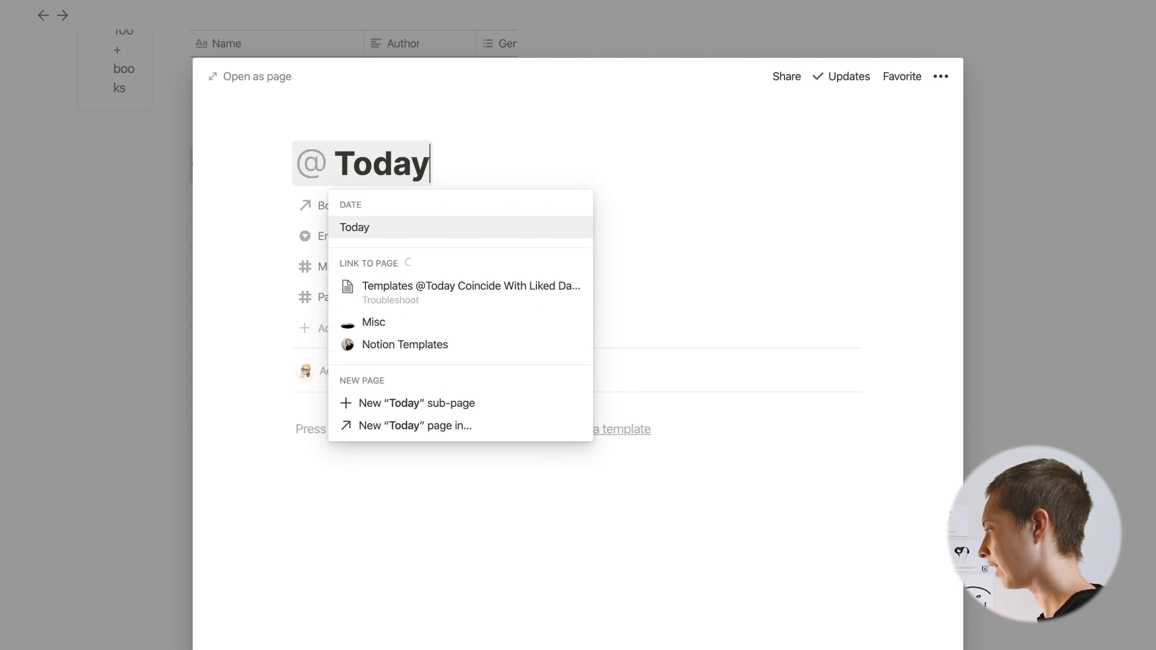
left_click(354, 227)
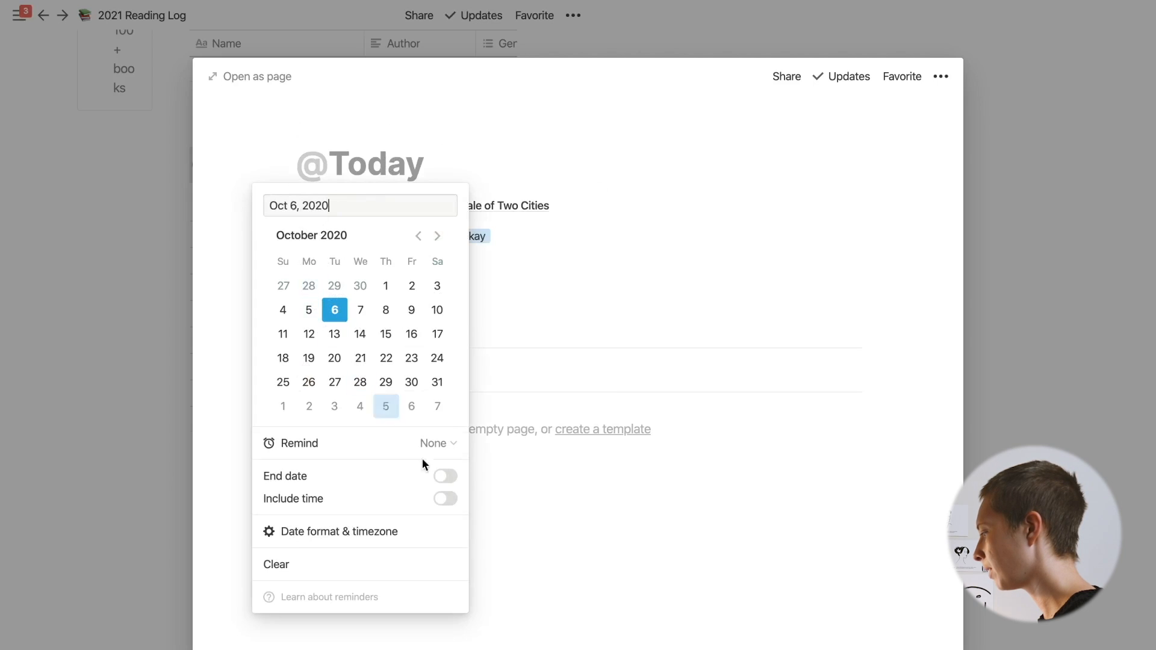
Show the check-in date as month/day/year (10/06/2020) and return to the table
left_click(338, 531)
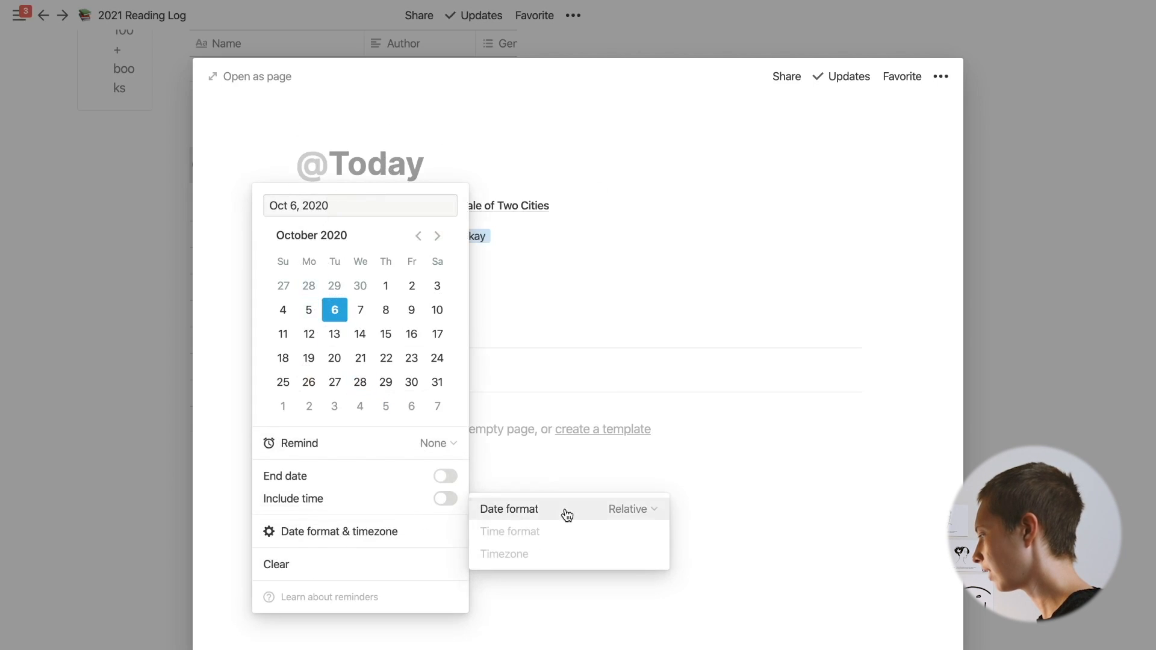
left_click(630, 509)
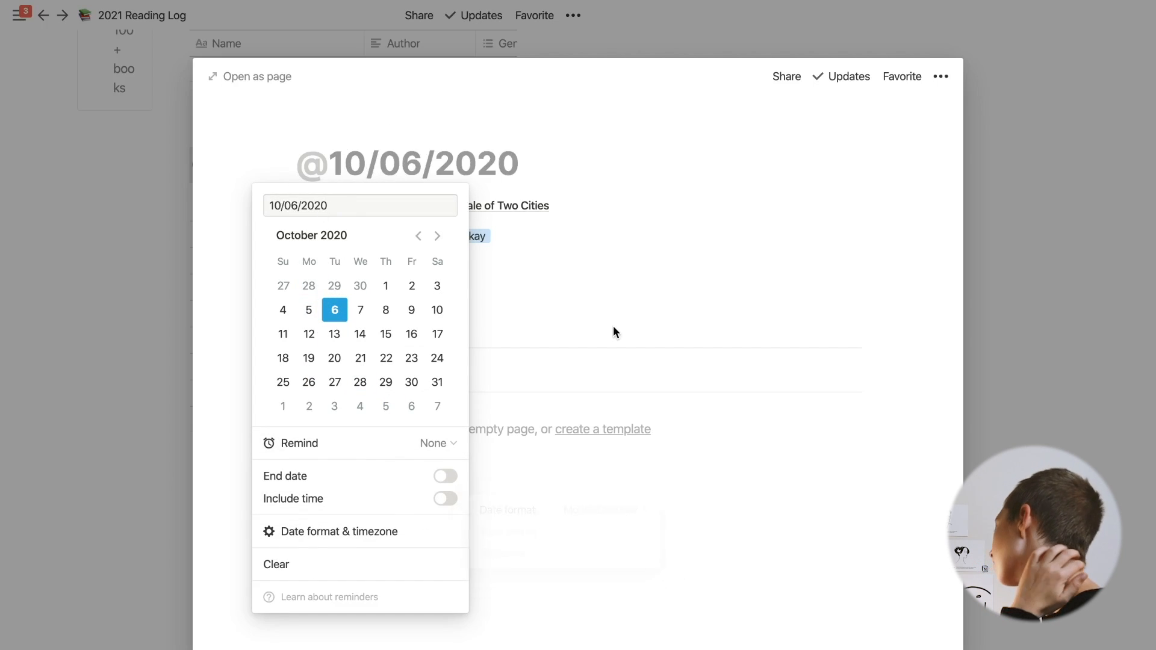
left_click(615, 333)
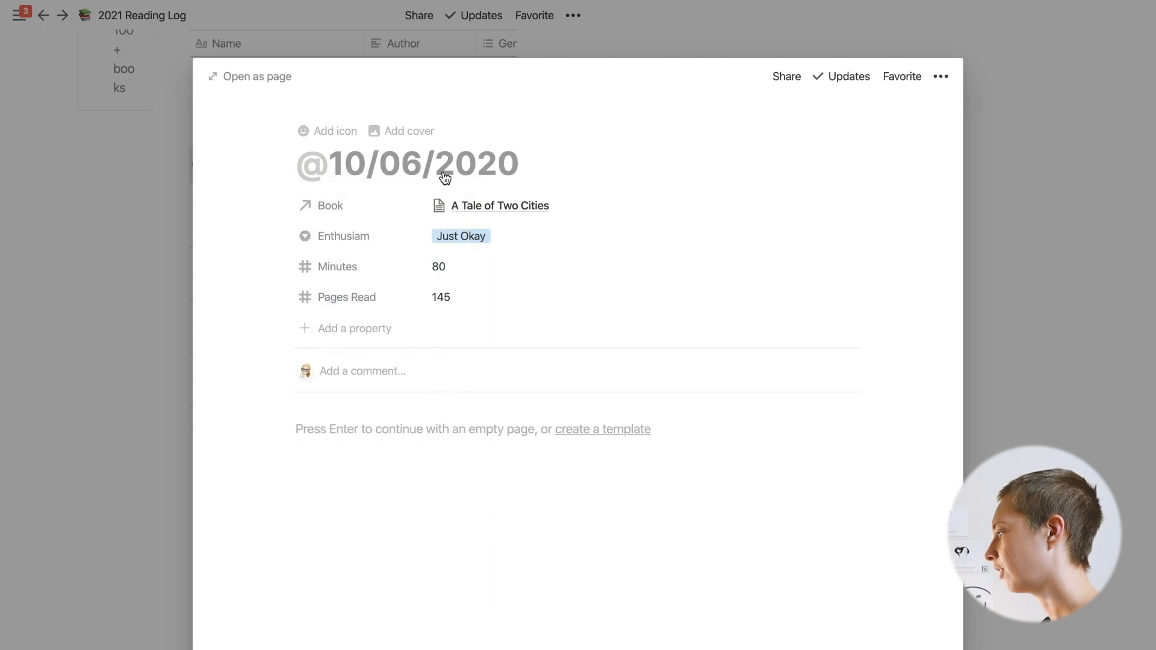
left_click(487, 203)
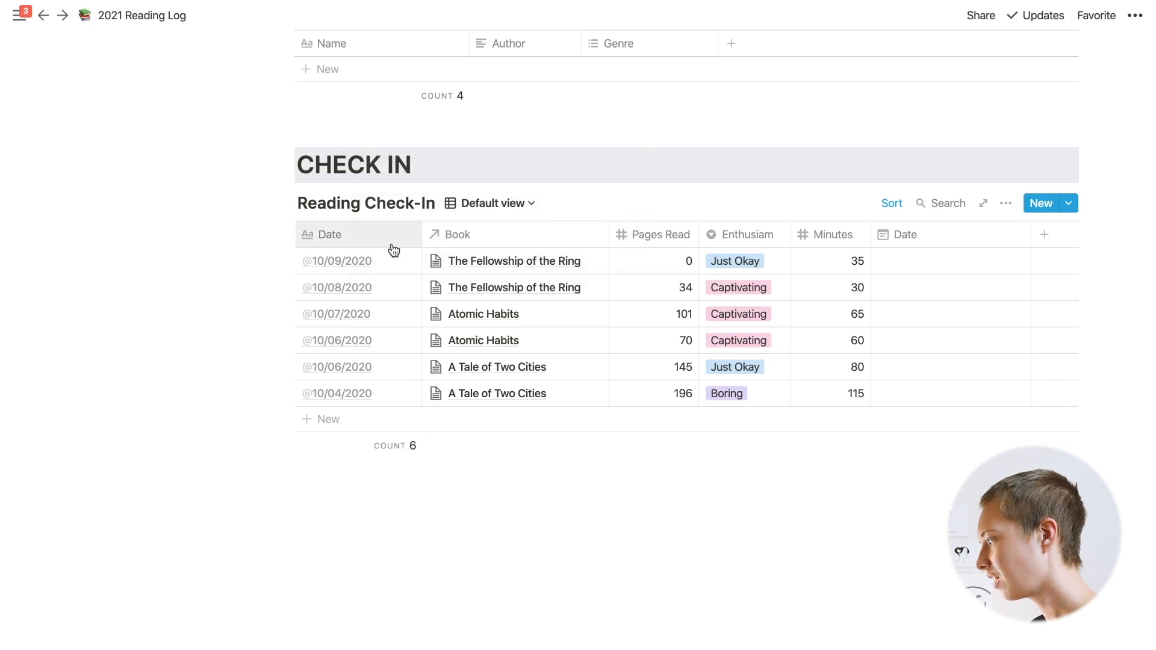
left_click(337, 261)
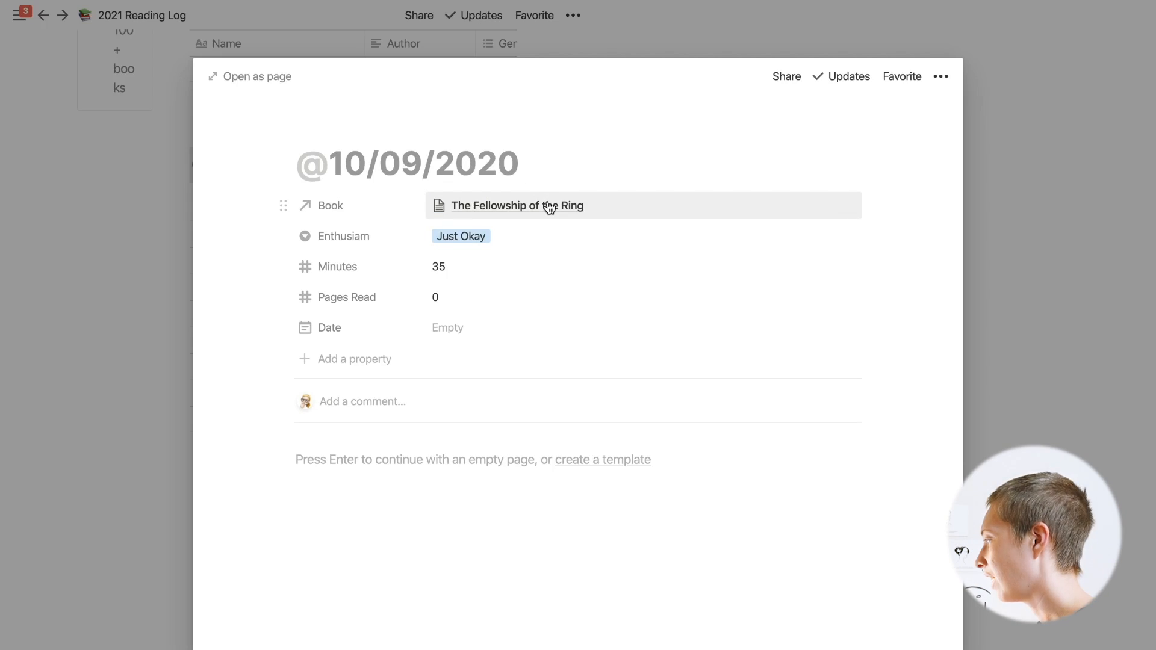
mouse_move(282, 328)
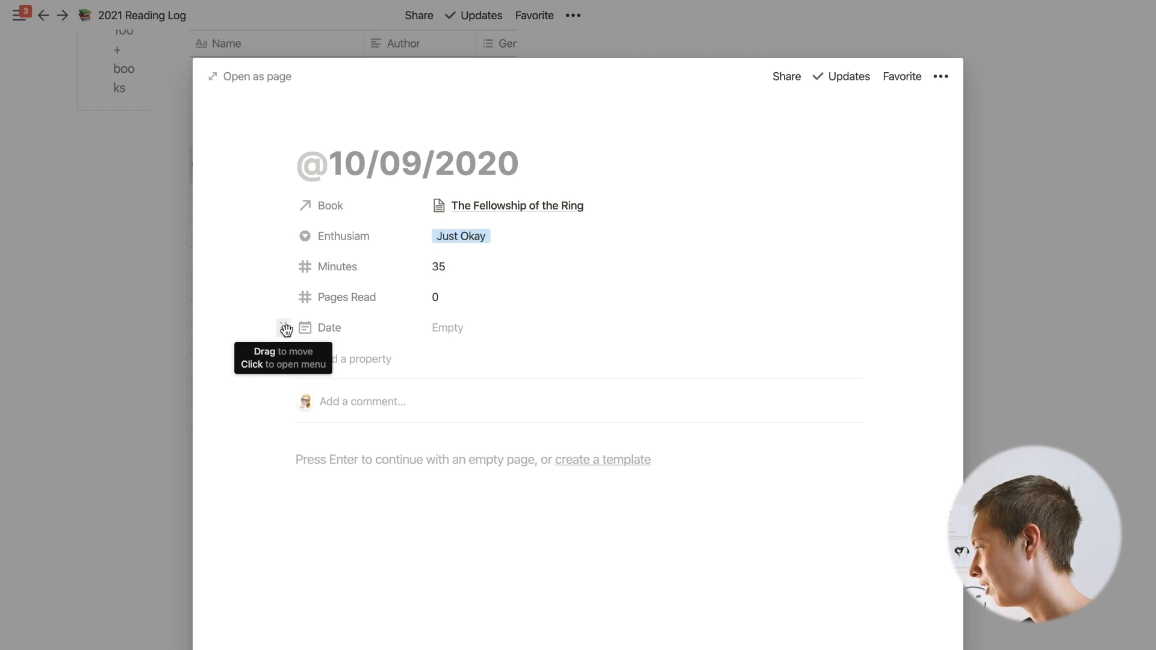
left_click(525, 162)
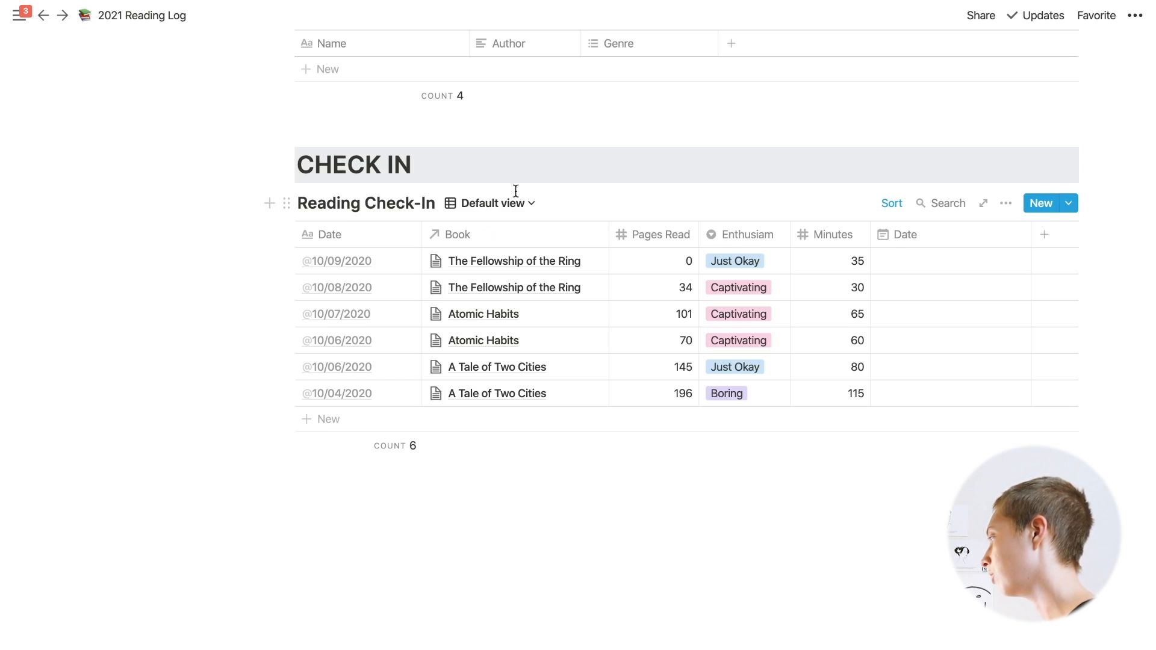
Delete the Calendar view, then review a check-in's Enthusiasm property settings
left_click(609, 285)
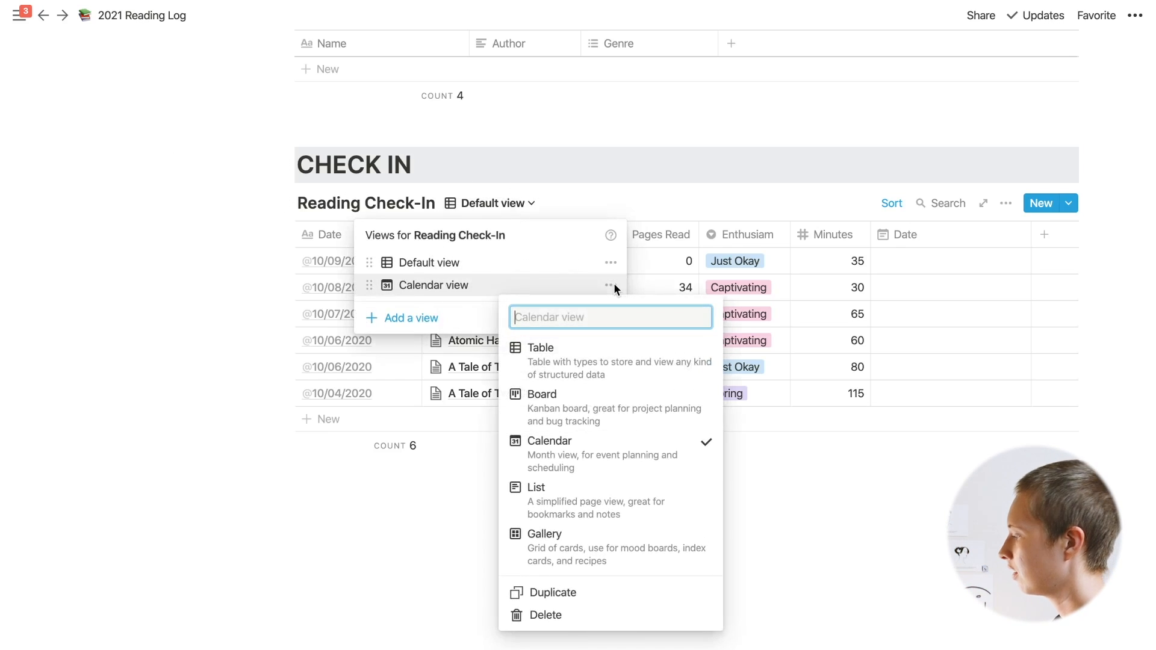
left_click(547, 615)
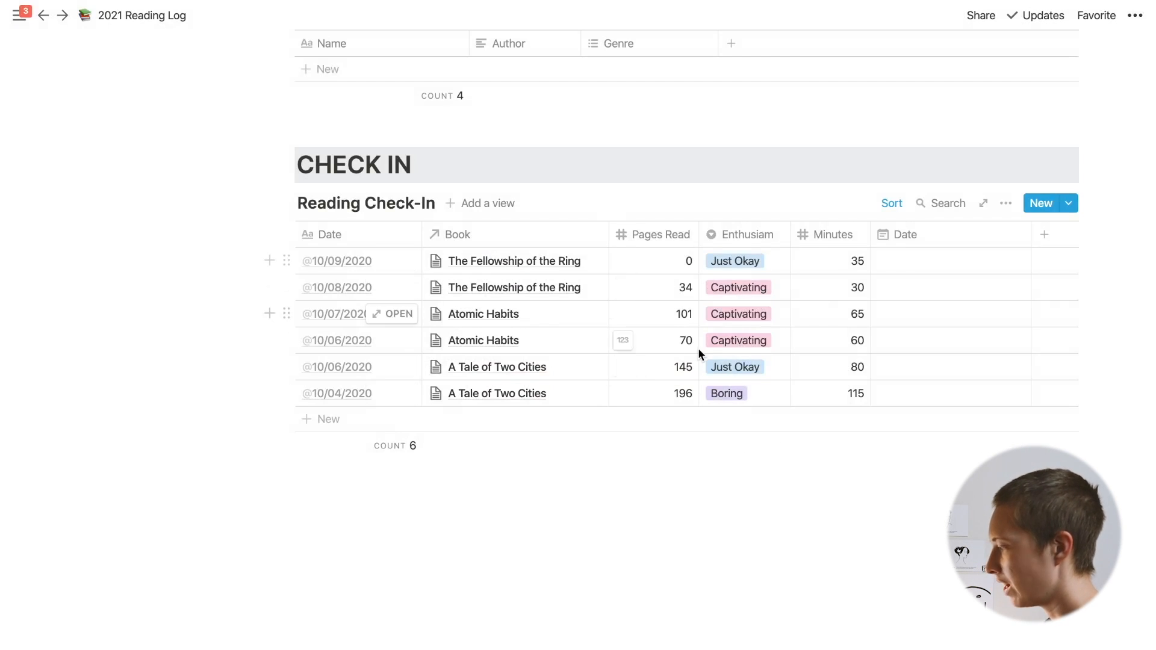
left_click(337, 260)
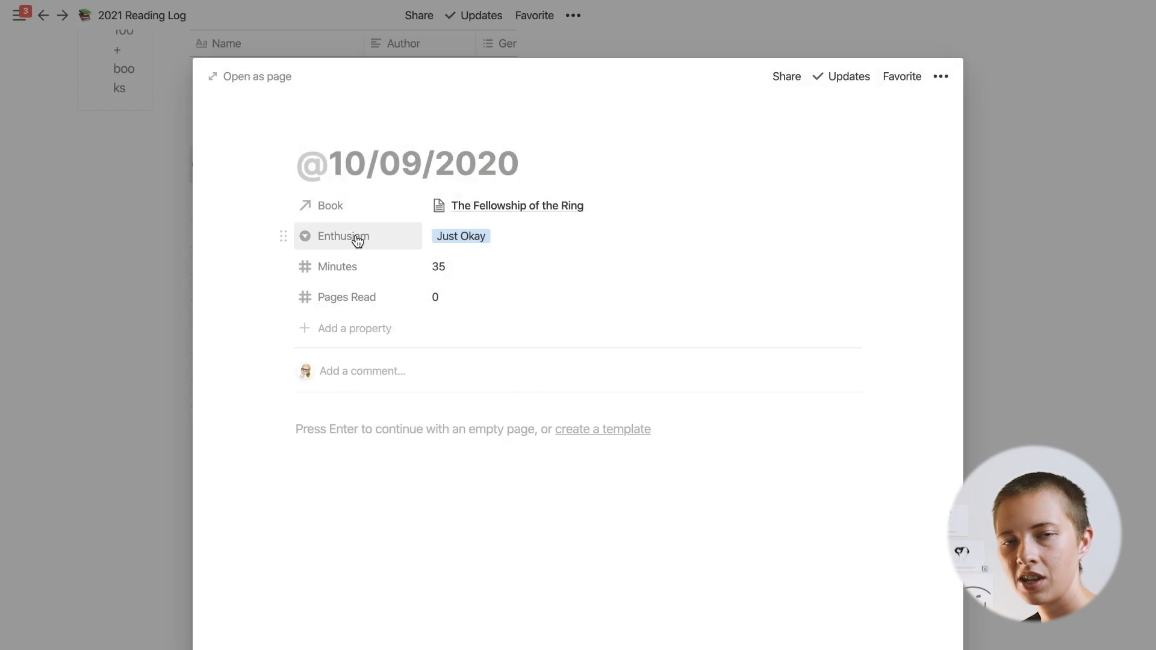
left_click(461, 236)
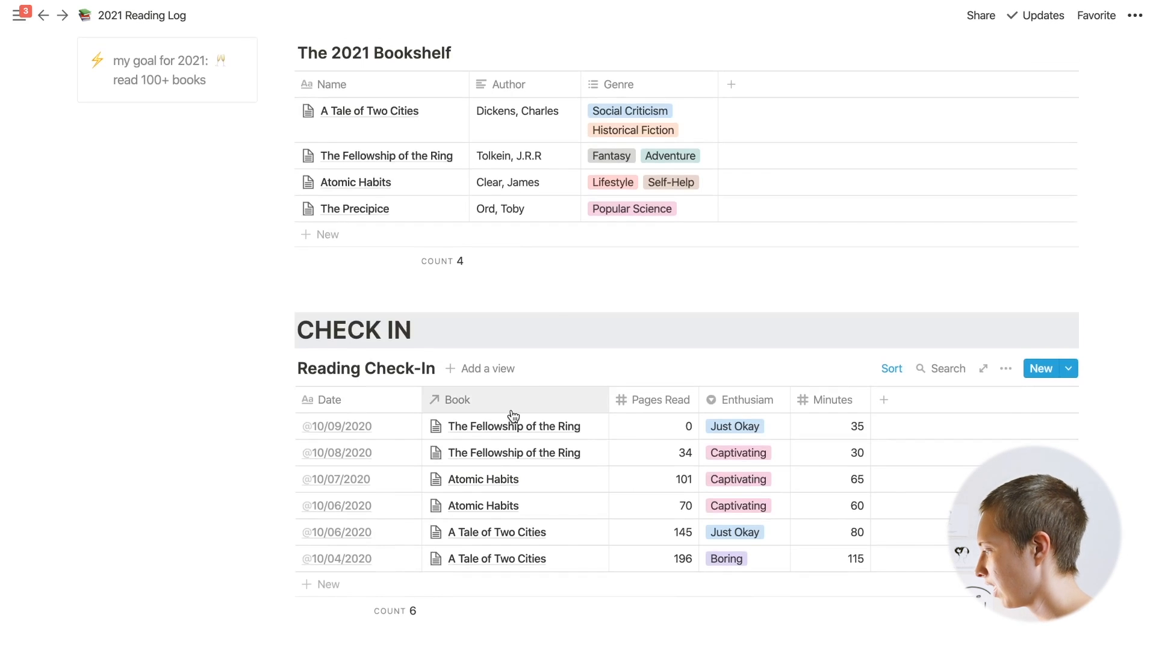
Make Book a Relation property linked to The 2021 Bookshelf database
left_click(458, 400)
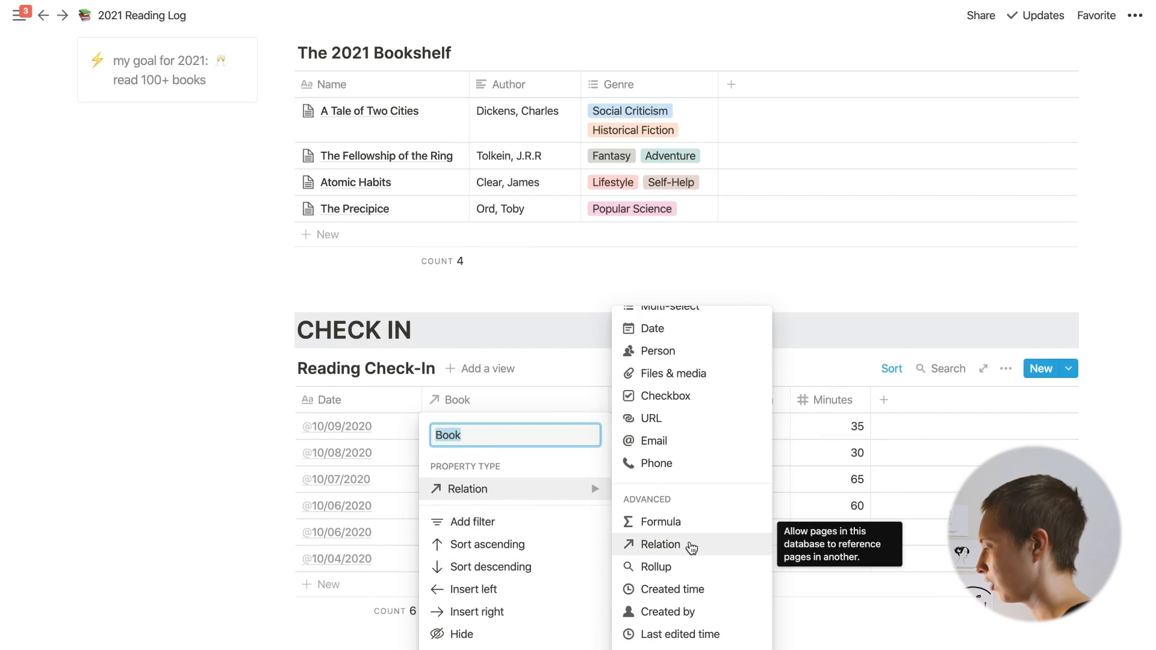
left_click(659, 544)
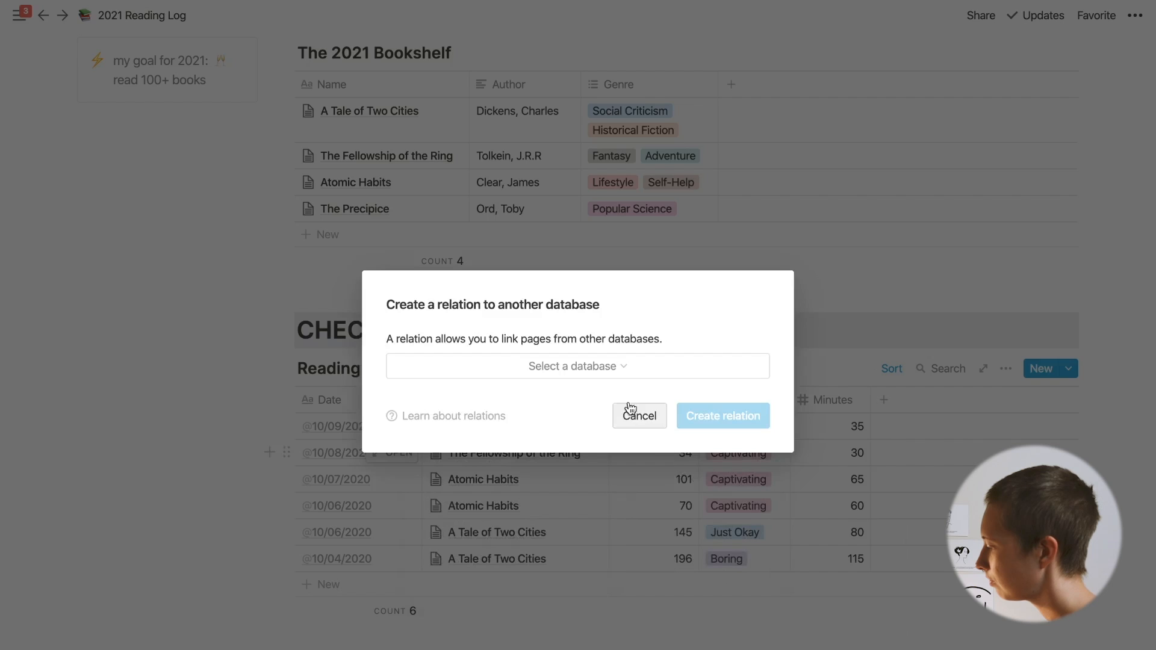
left_click(577, 366)
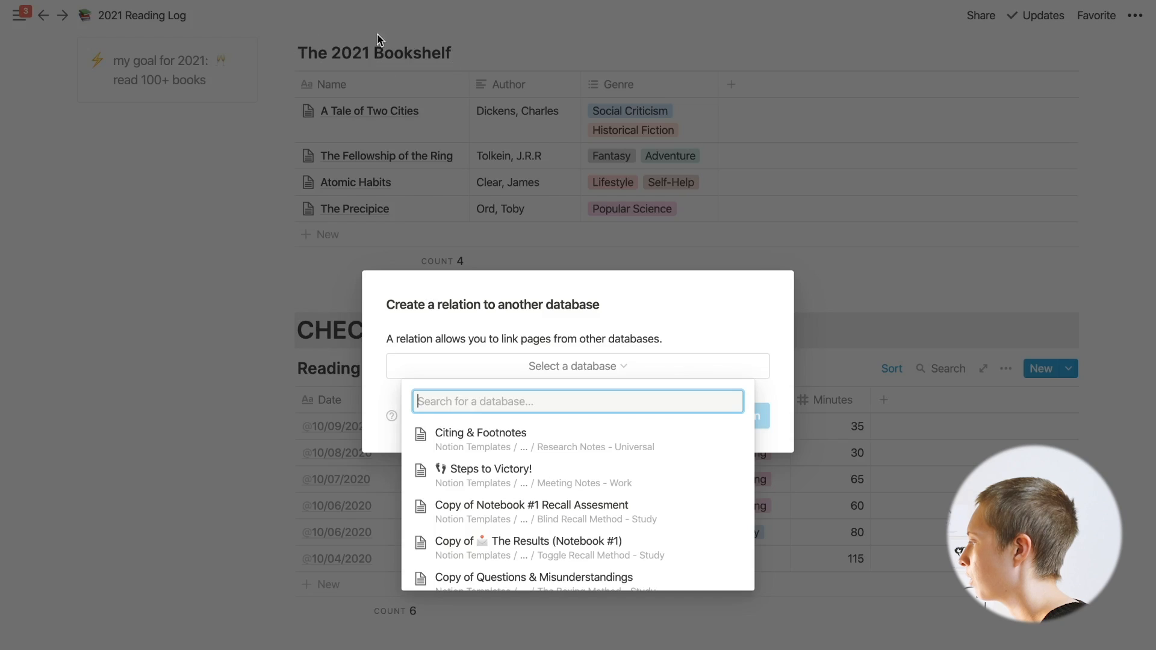
type("The")
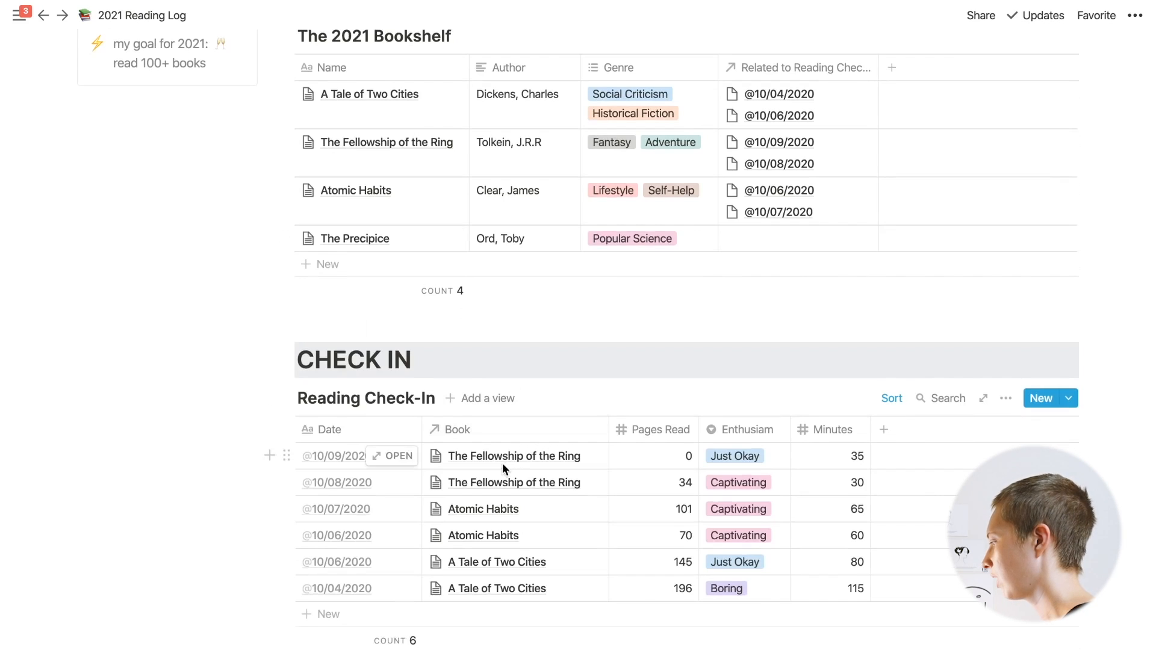
left_click(513, 455)
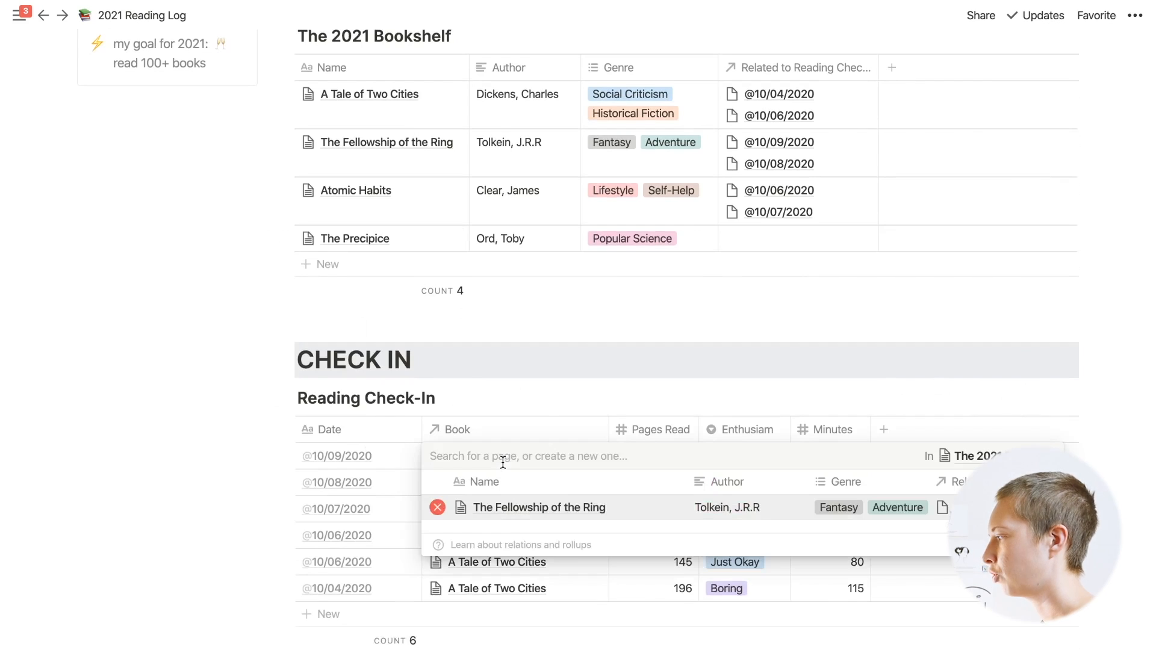
mouse_move(216, 400)
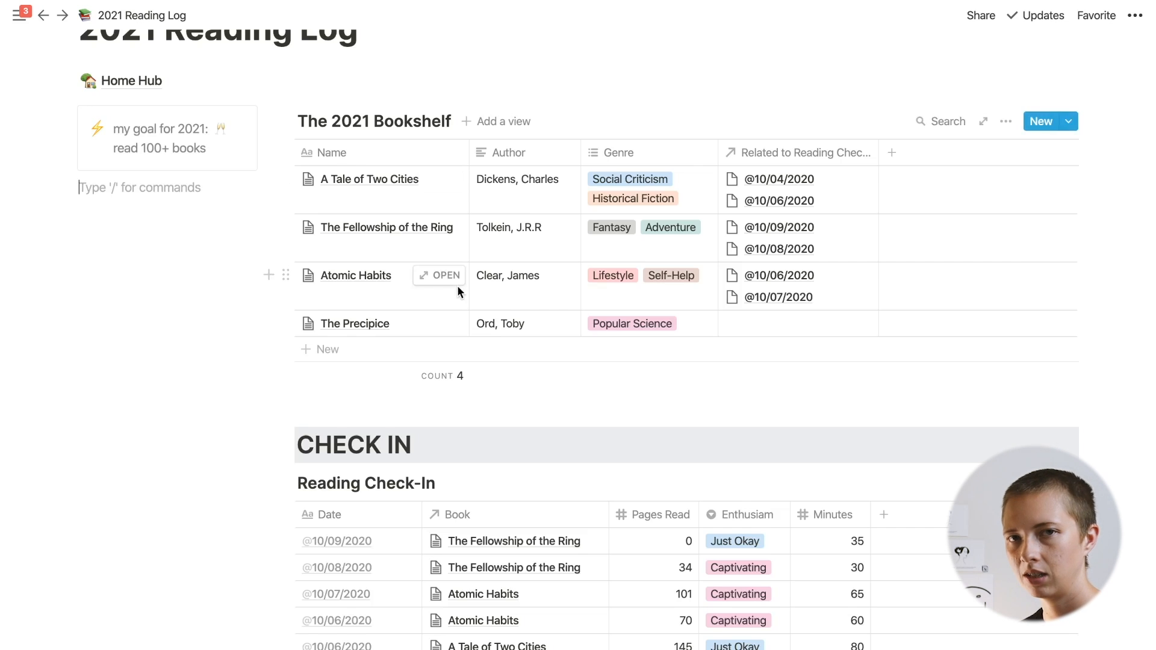
Rename the bookshelf's relation column to Check-Ins and hide it from the table
scroll("down", 3)
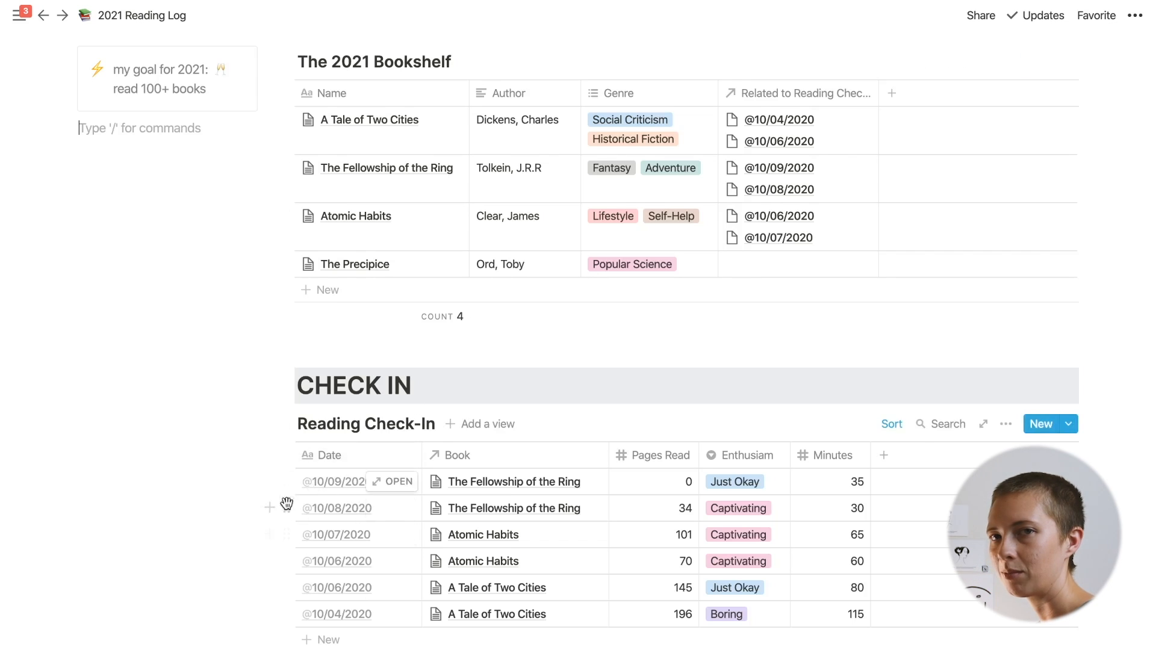
mouse_move(358, 517)
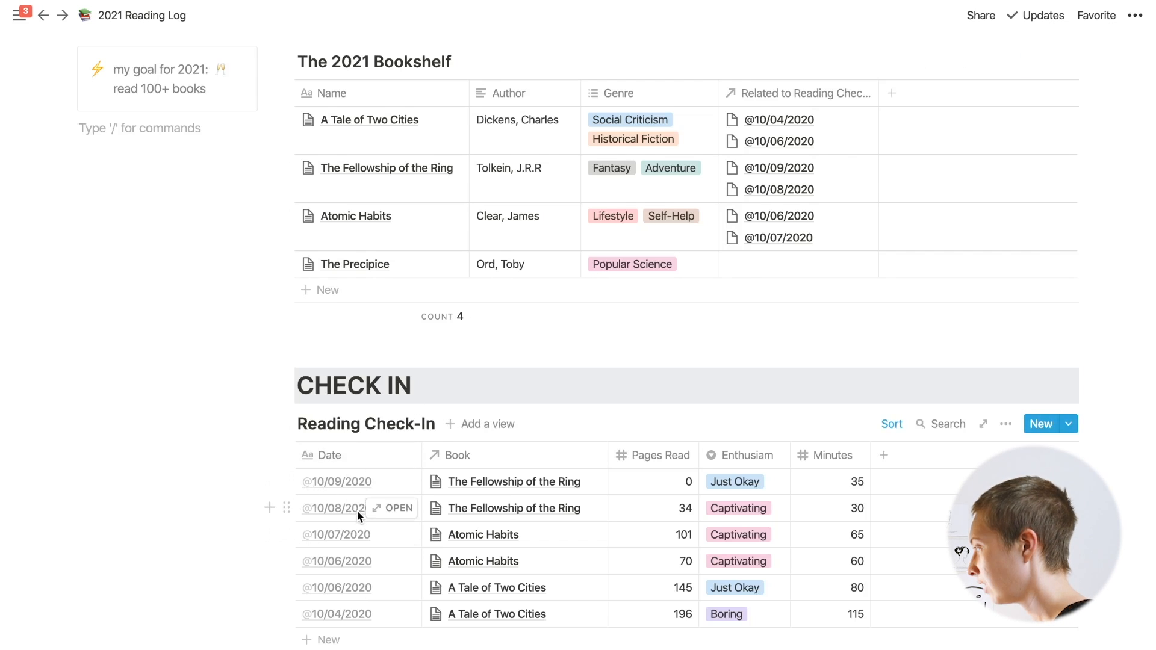
mouse_move(394, 508)
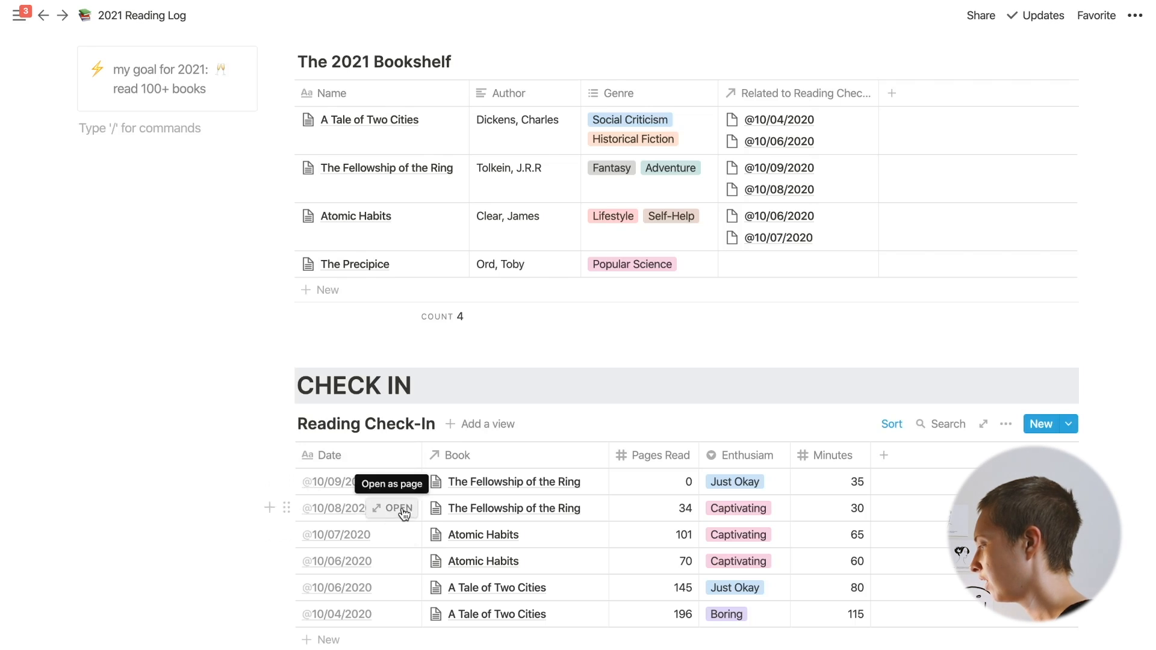
mouse_move(429, 514)
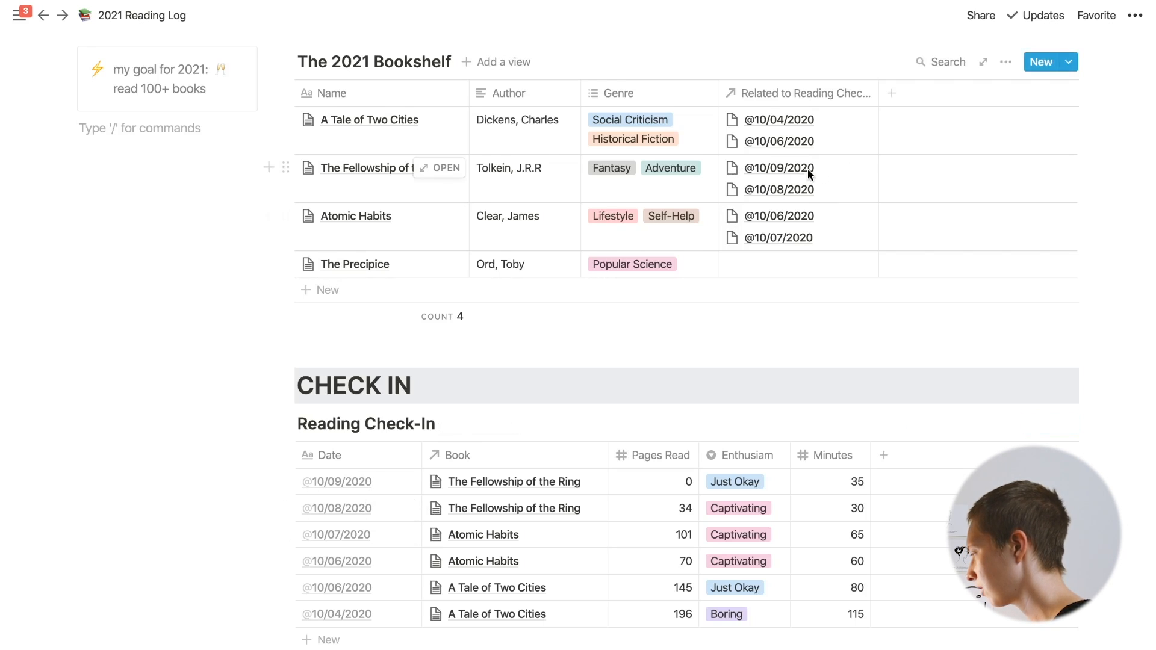
left_click(800, 92)
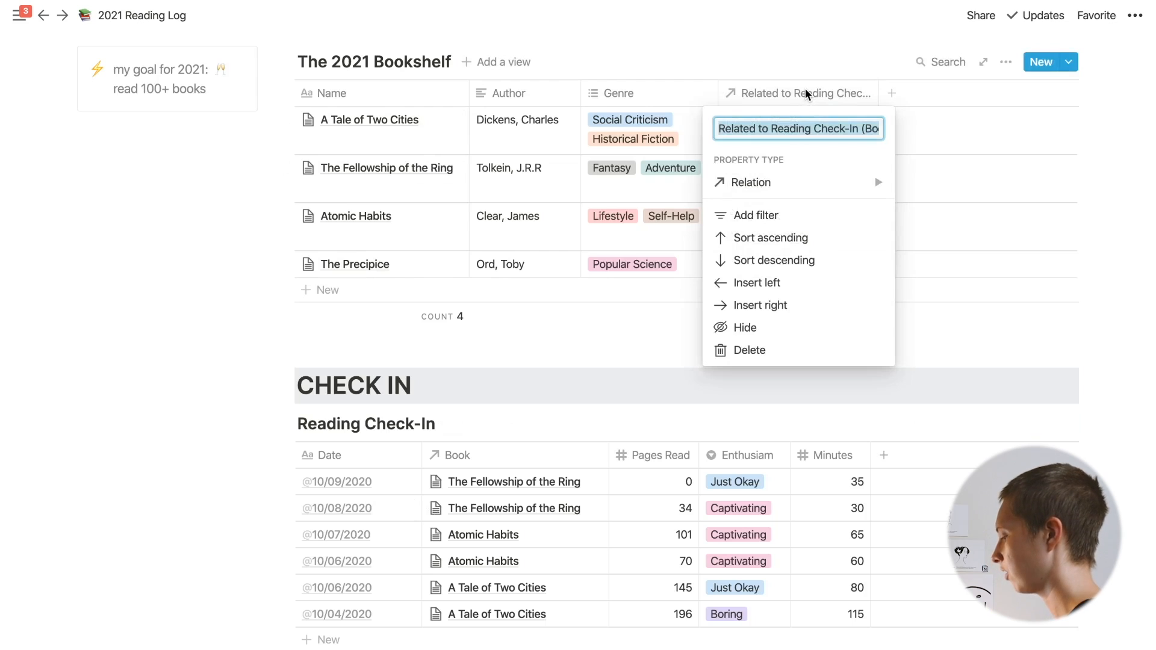
type("Check-Ins")
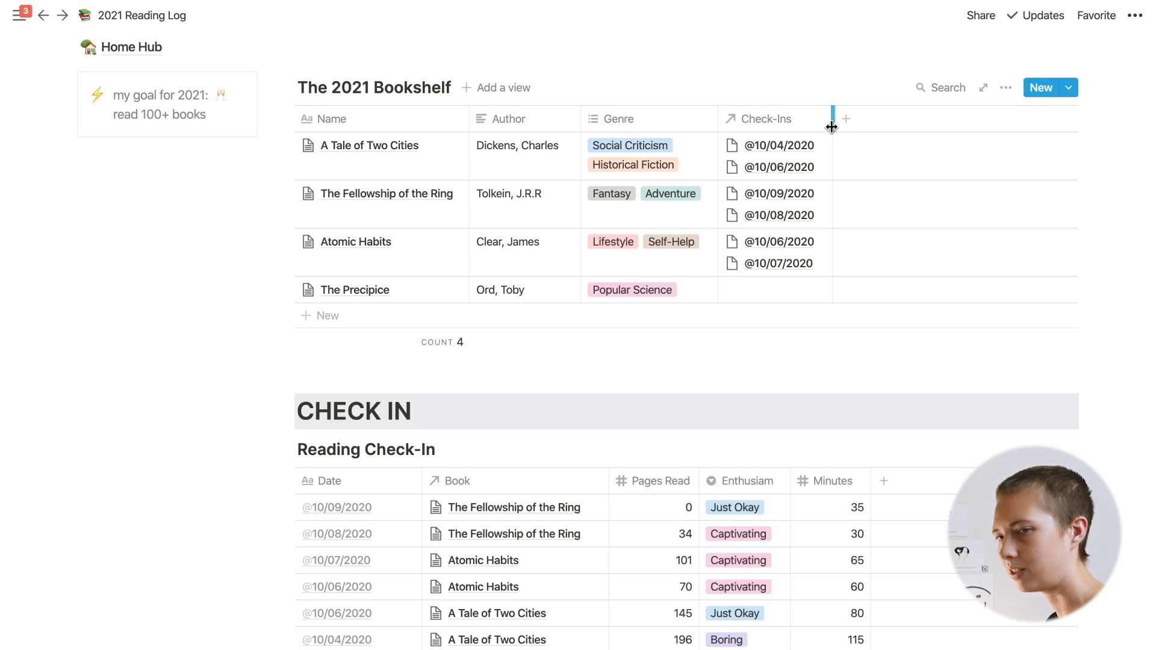
left_click(769, 120)
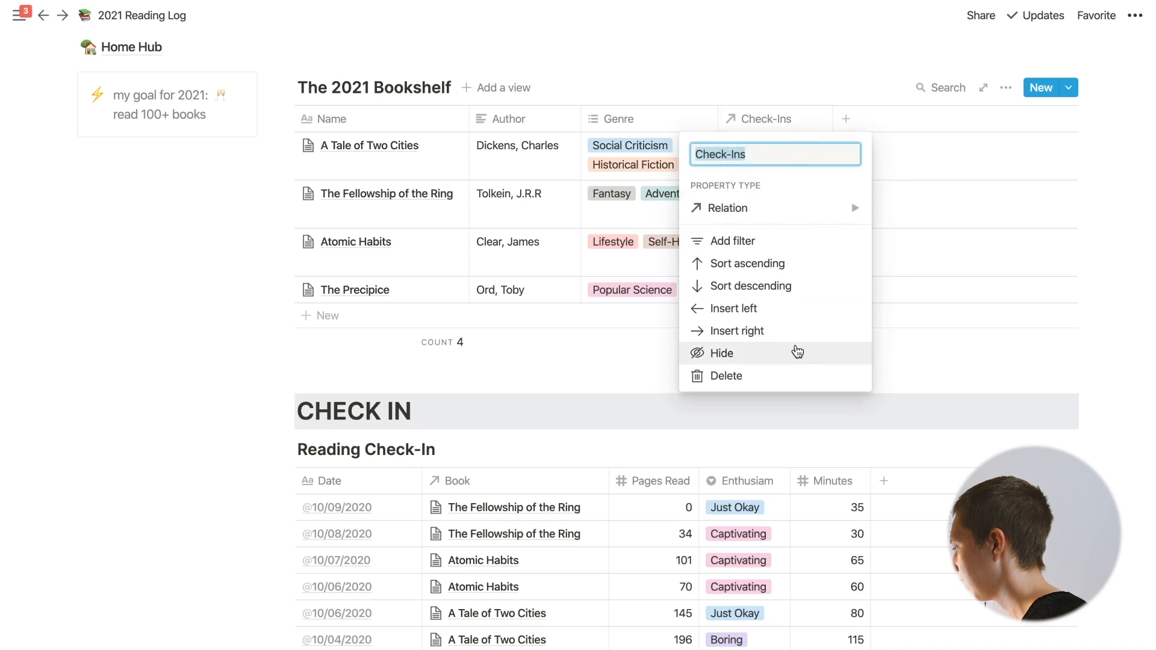
left_click(720, 353)
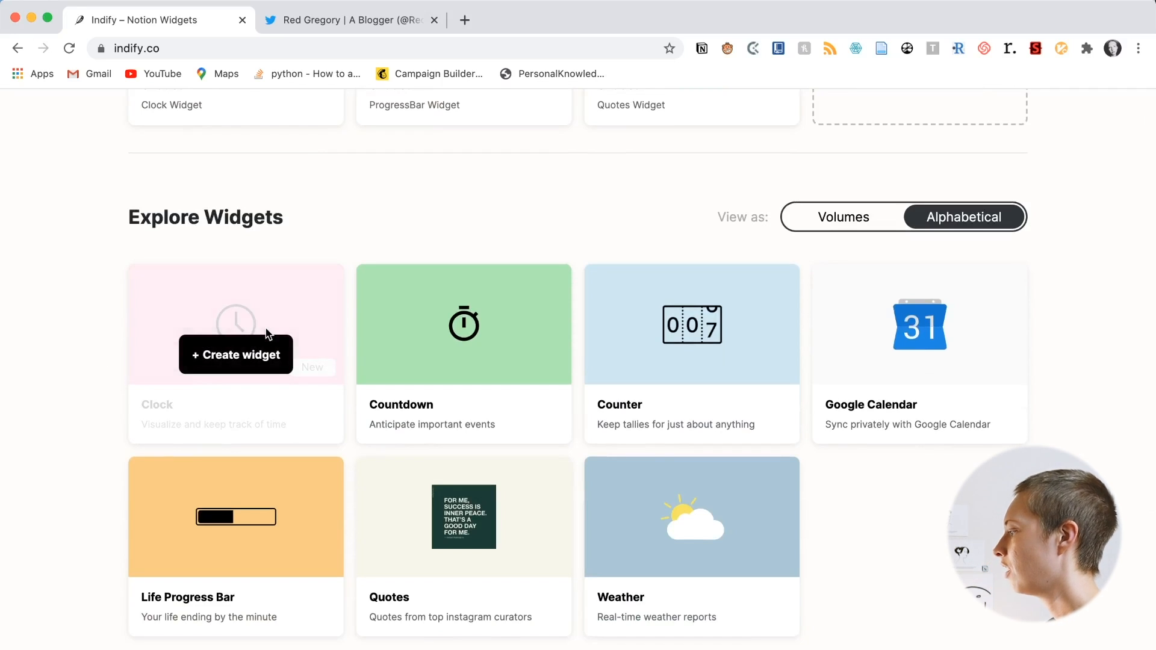
mouse_move(919, 360)
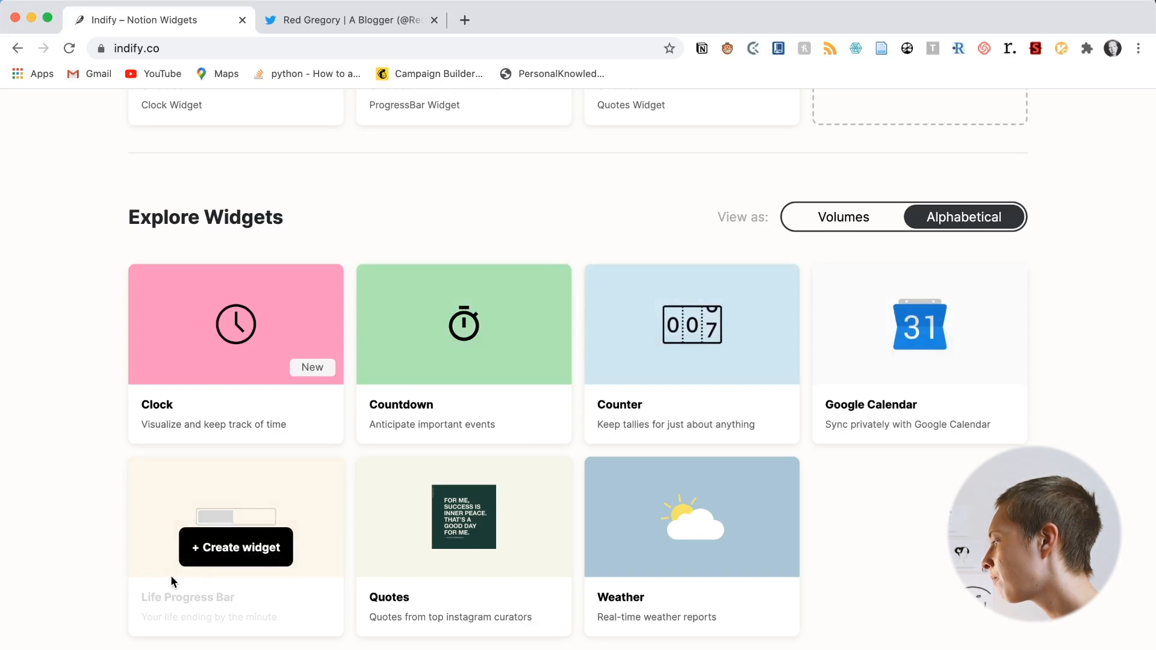
Configure the saved Indify clock widget with dark mode turned on
scroll("down", 3)
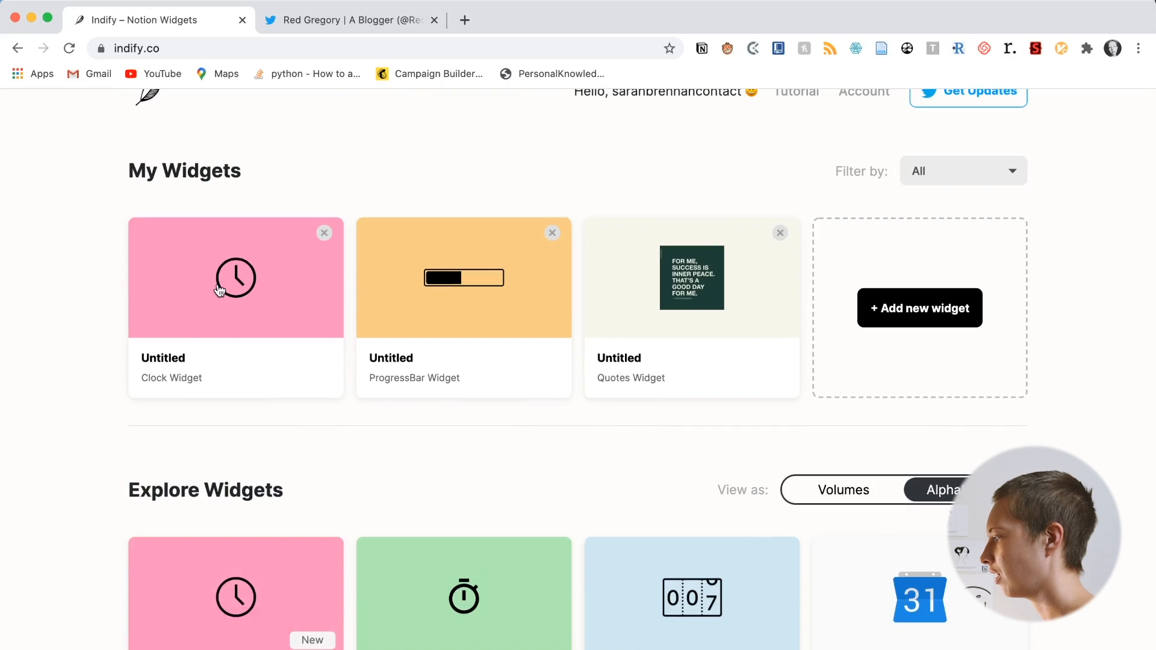
mouse_move(543, 312)
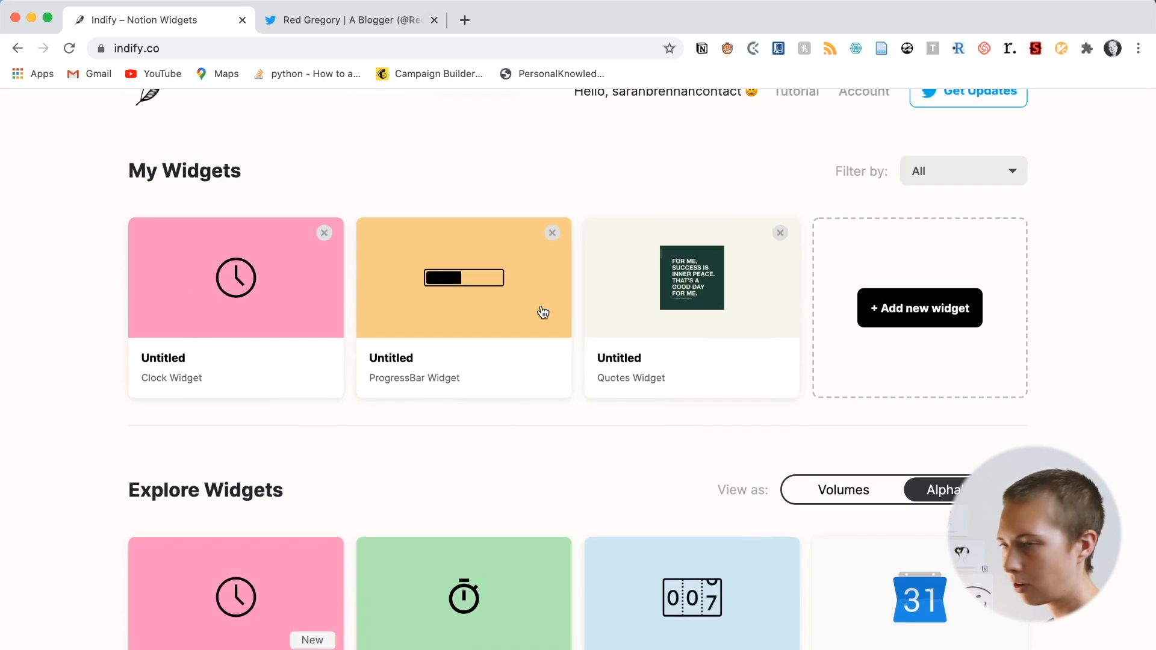
left_click(235, 277)
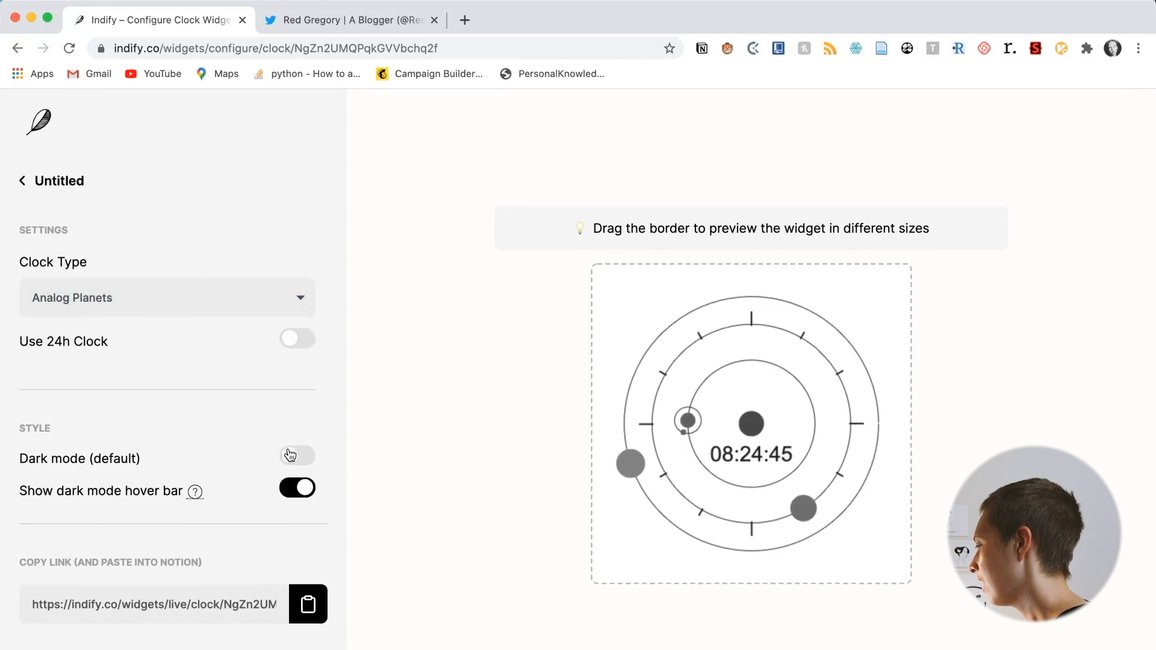
left_click(297, 458)
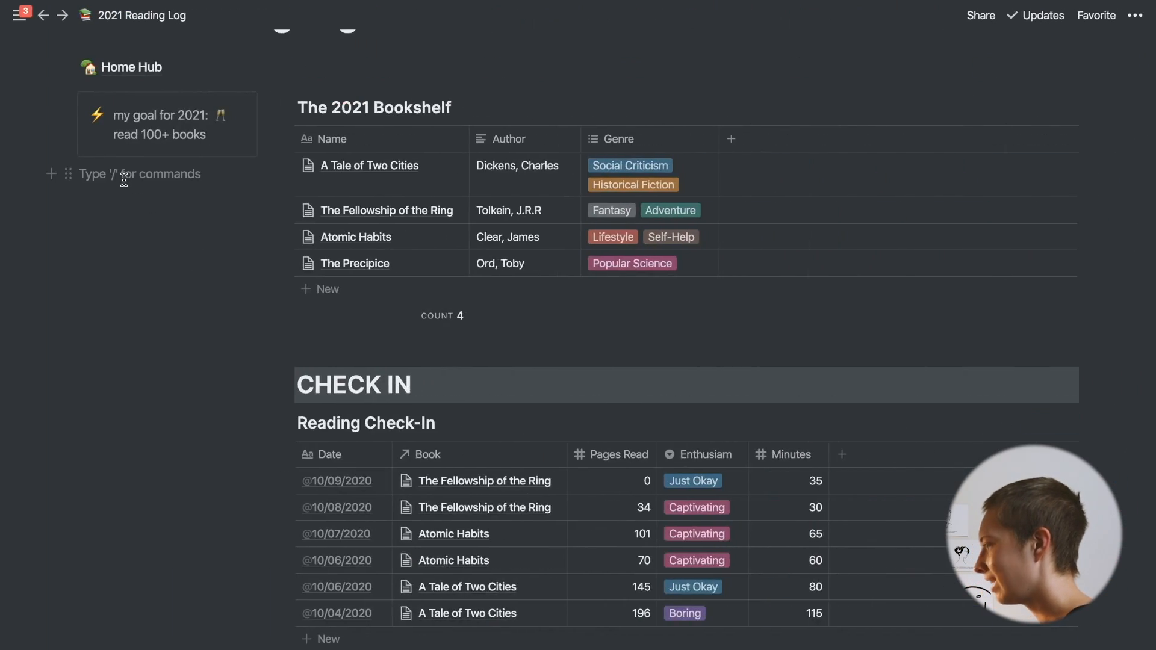
Embed the Indify clock widget link in the empty block beside the bookshelf
type("https://indify.co/widgets/live/clock/NgZn2UMQPqkGVVbchq2f")
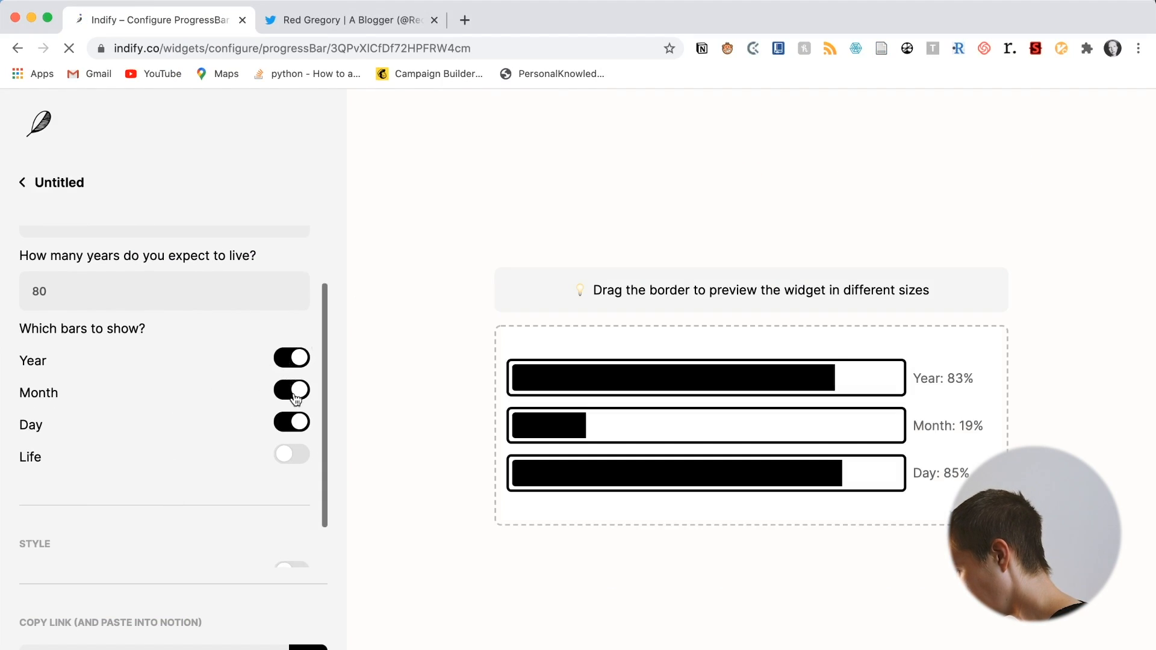
Toggle the Day bar, then embed the Indify progress bar link under the 2021 goal
left_click(291, 421)
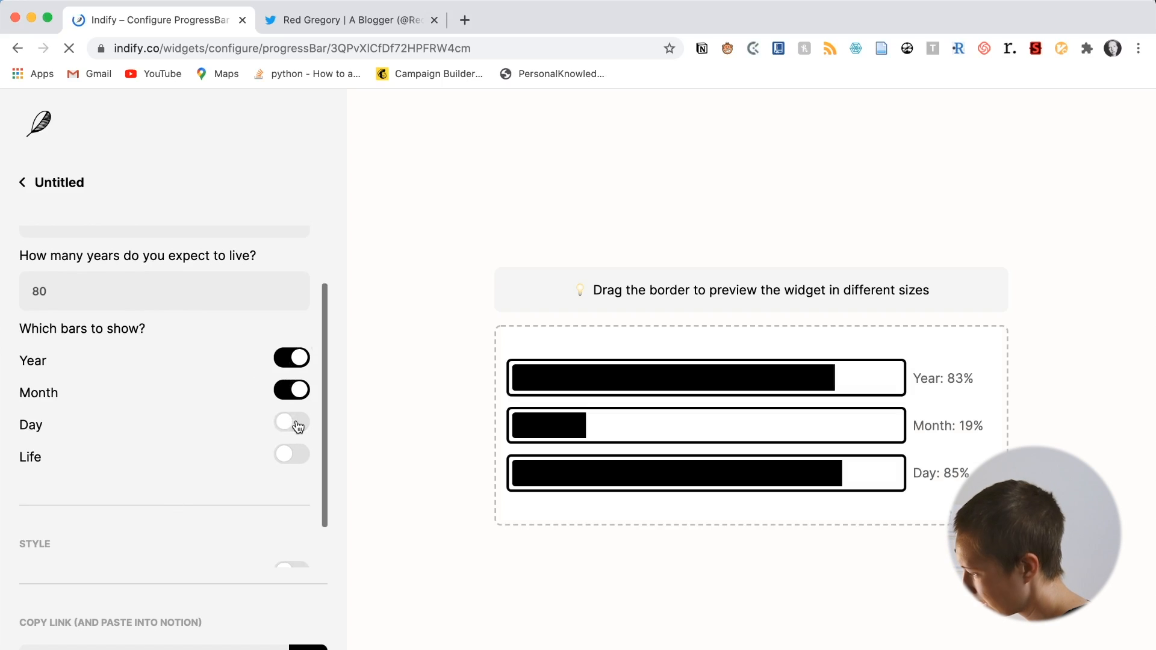
left_click(290, 422)
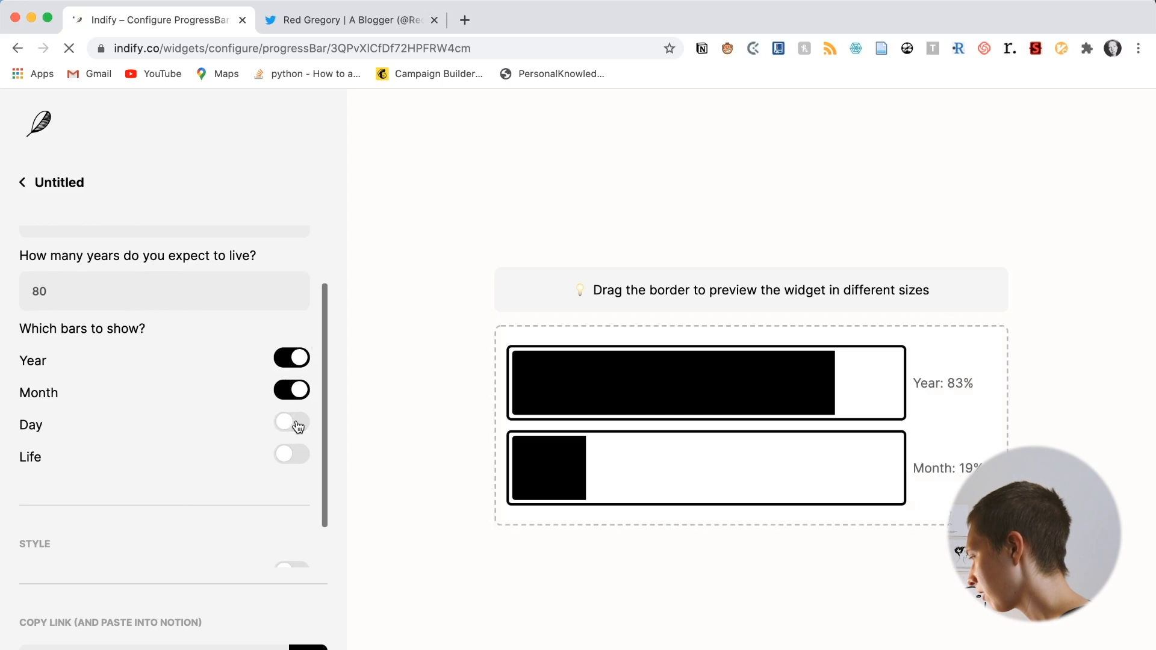
left_click(291, 421)
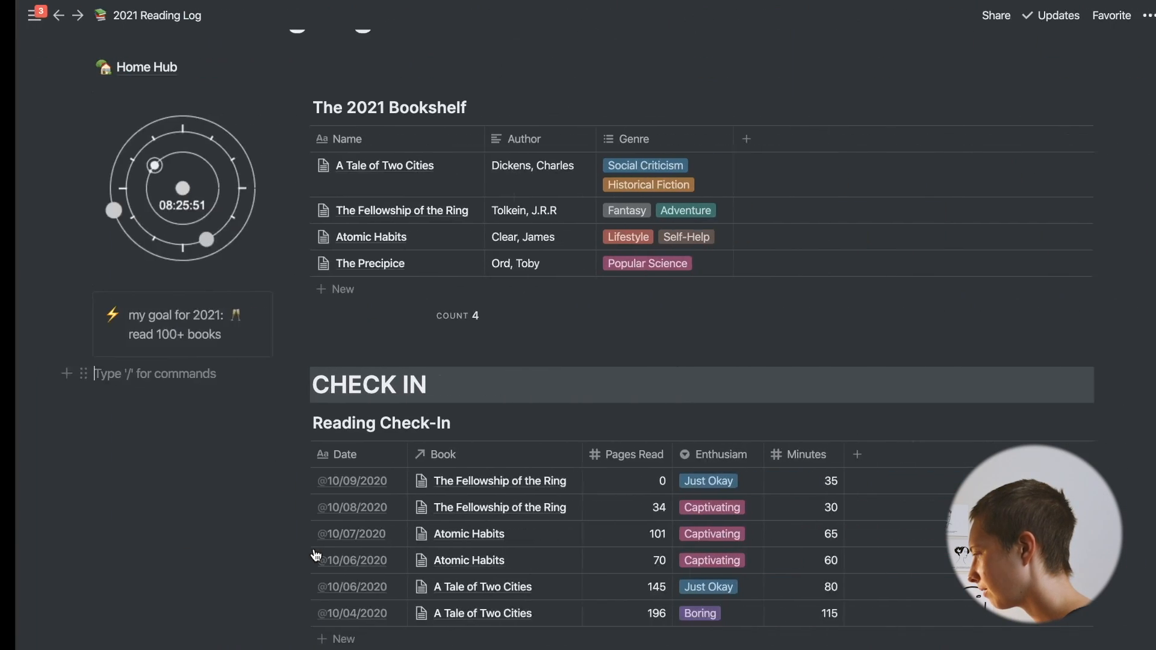
type("https://indify.co/widgets/live/progressBar/3QPvXlCfDf72HPFRW4cm")
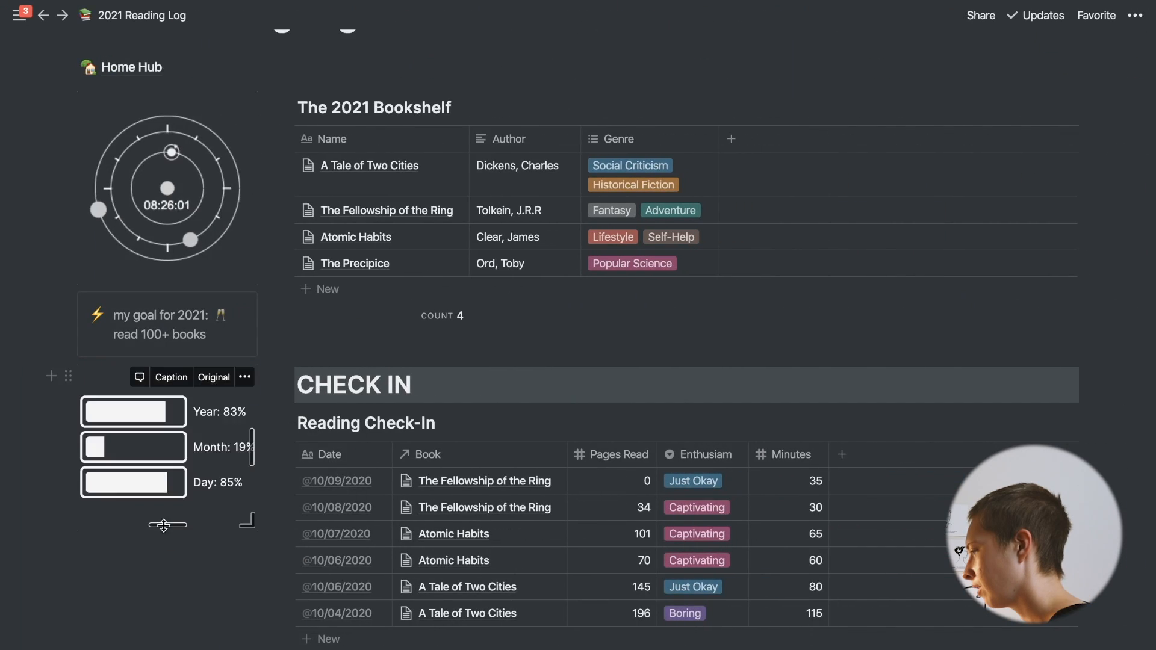
left_click(166, 520)
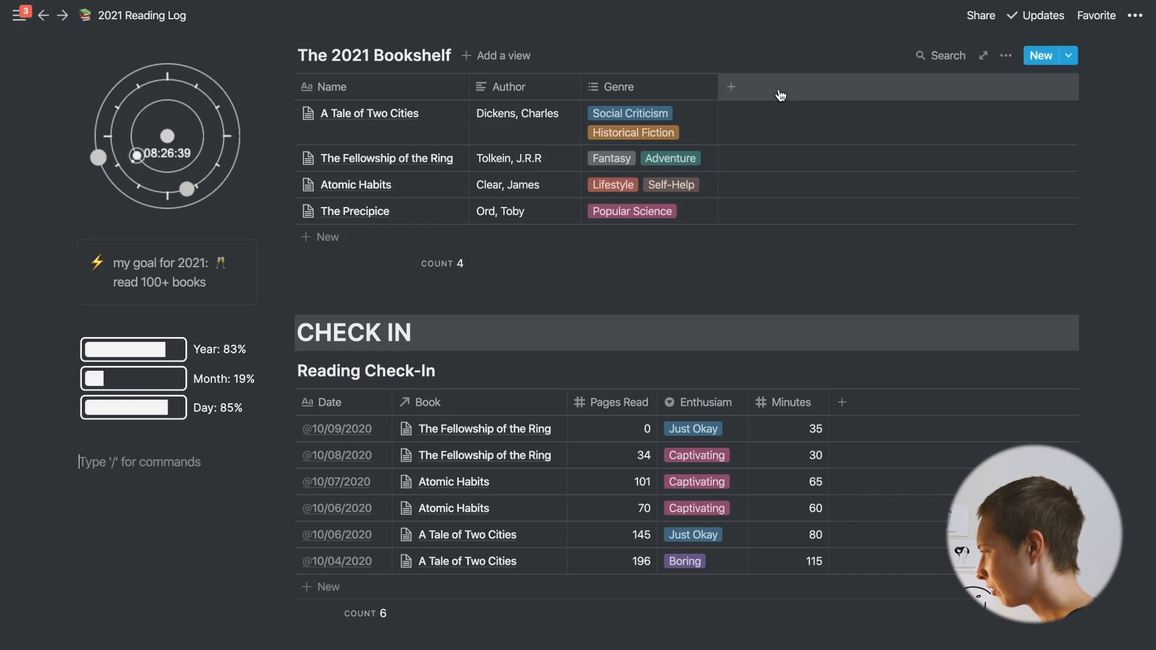
Add a Length number column holding page counts 341, 479, 320 and 480
scroll("down", 3)
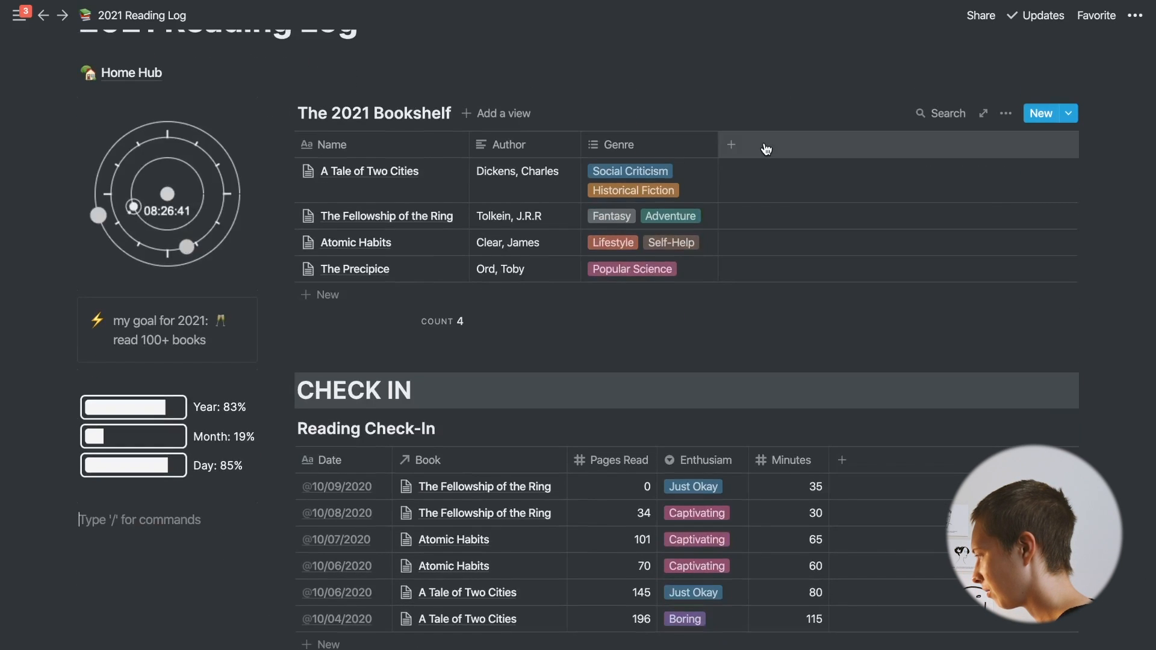
left_click(731, 145)
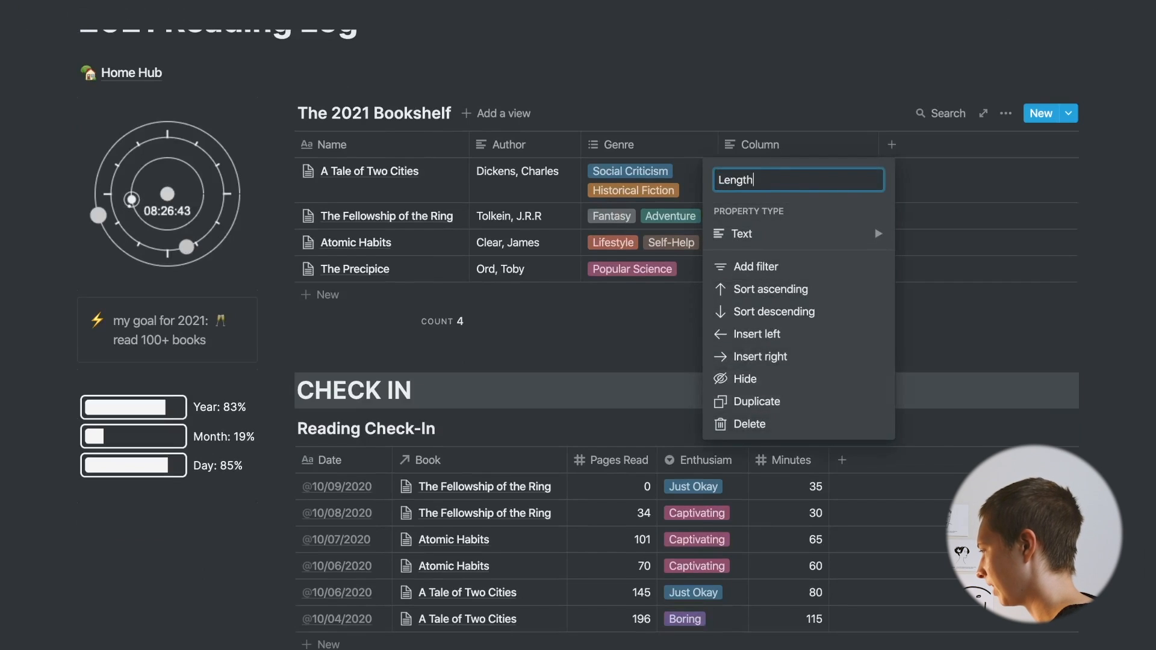
left_click(740, 234)
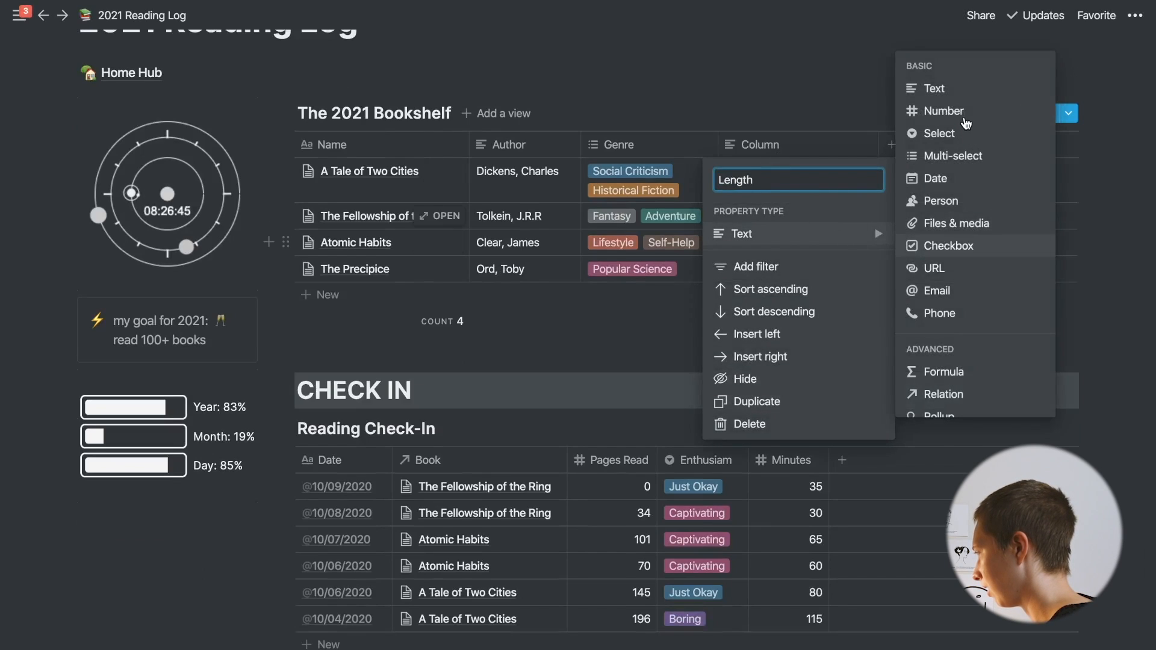
left_click(945, 111)
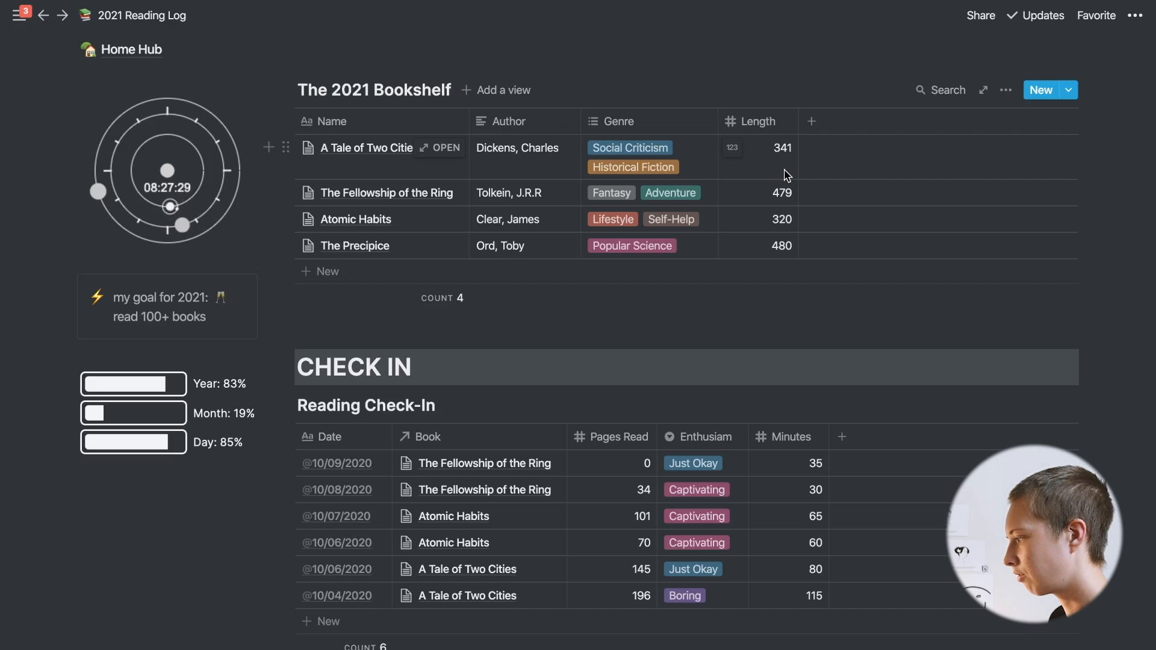
scroll("down", 3)
type("Pages Read")
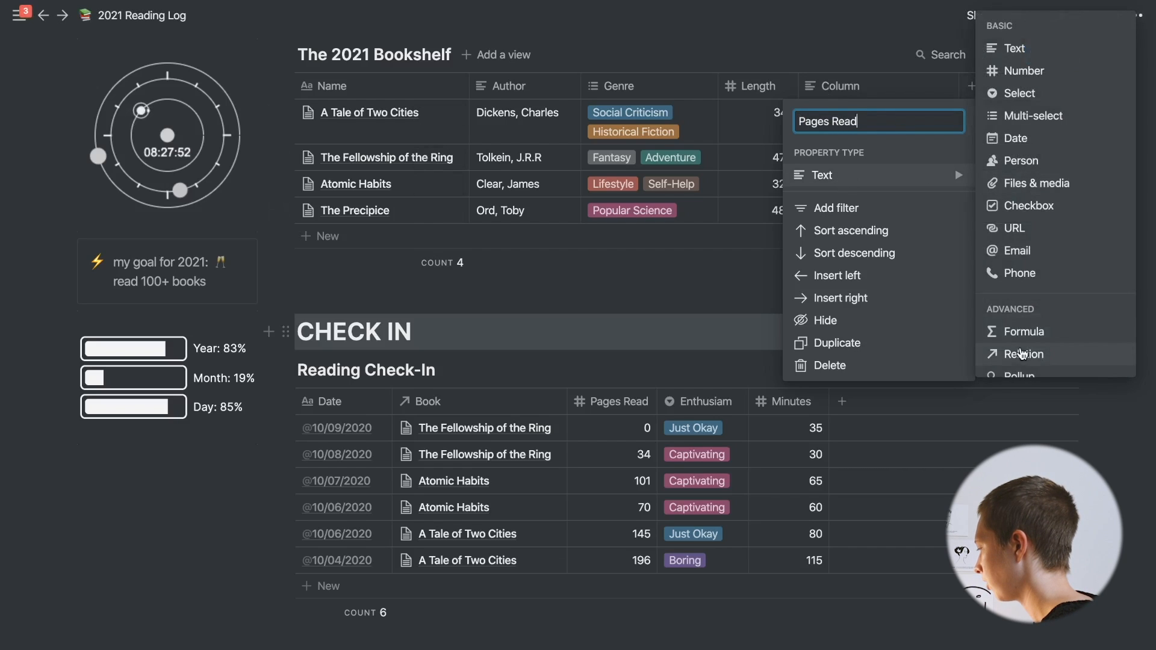
Make Pages Read a rollup summing check-in Pages Read through the Check-Ins relation
left_click(1024, 354)
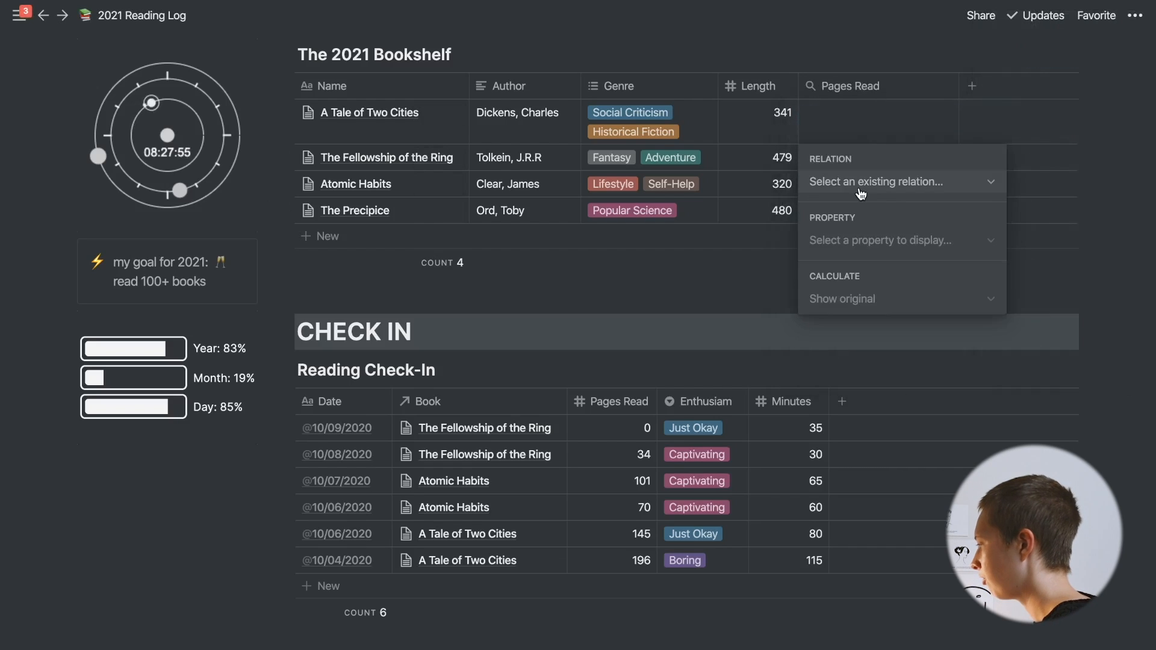
left_click(901, 182)
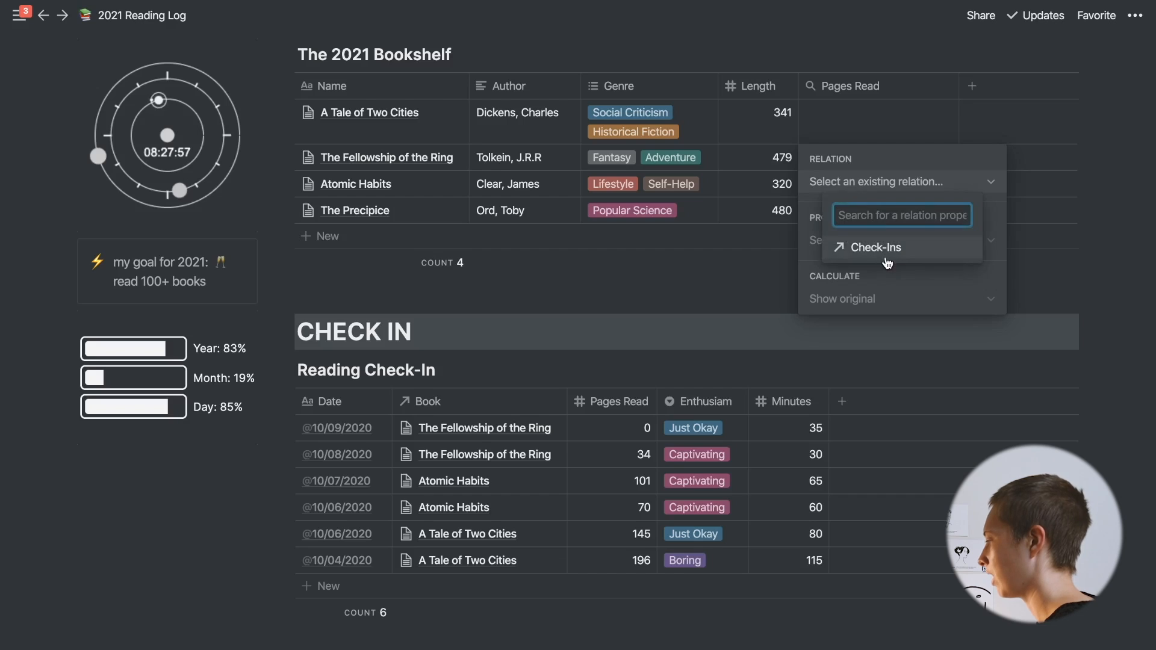
left_click(876, 247)
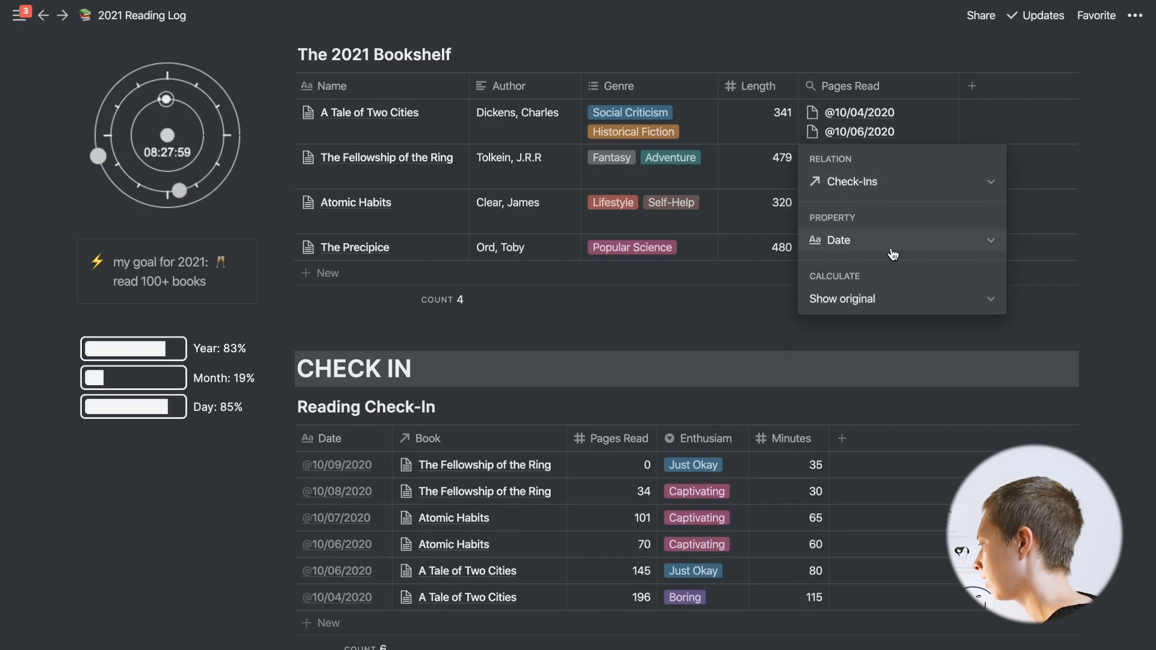
left_click(901, 239)
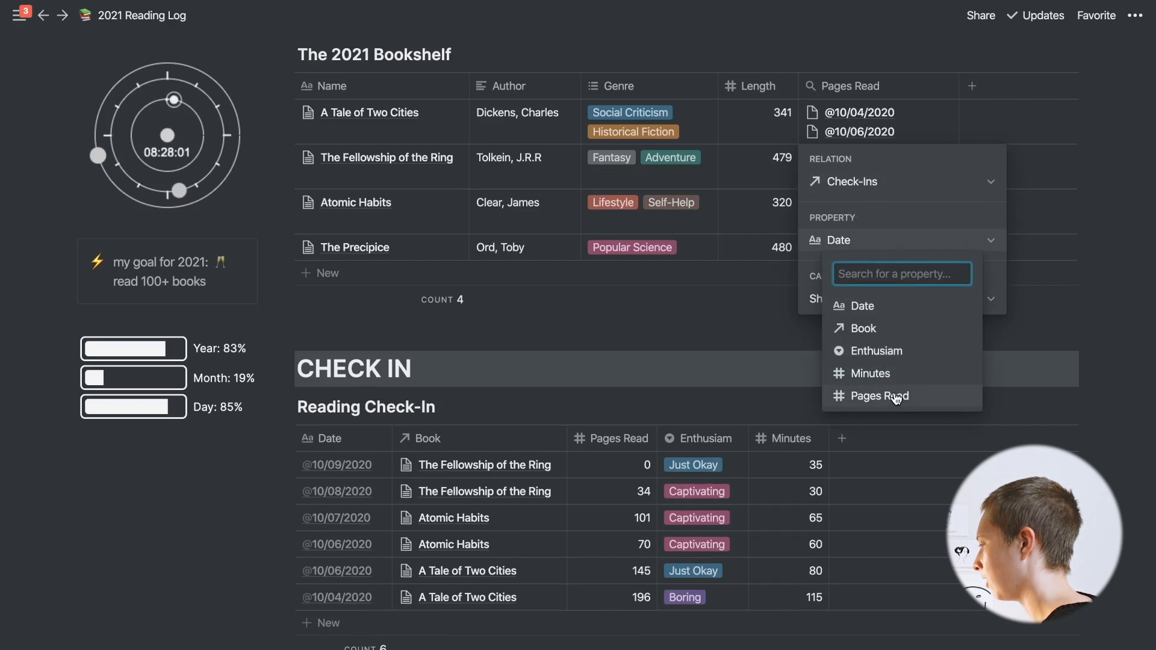
left_click(876, 396)
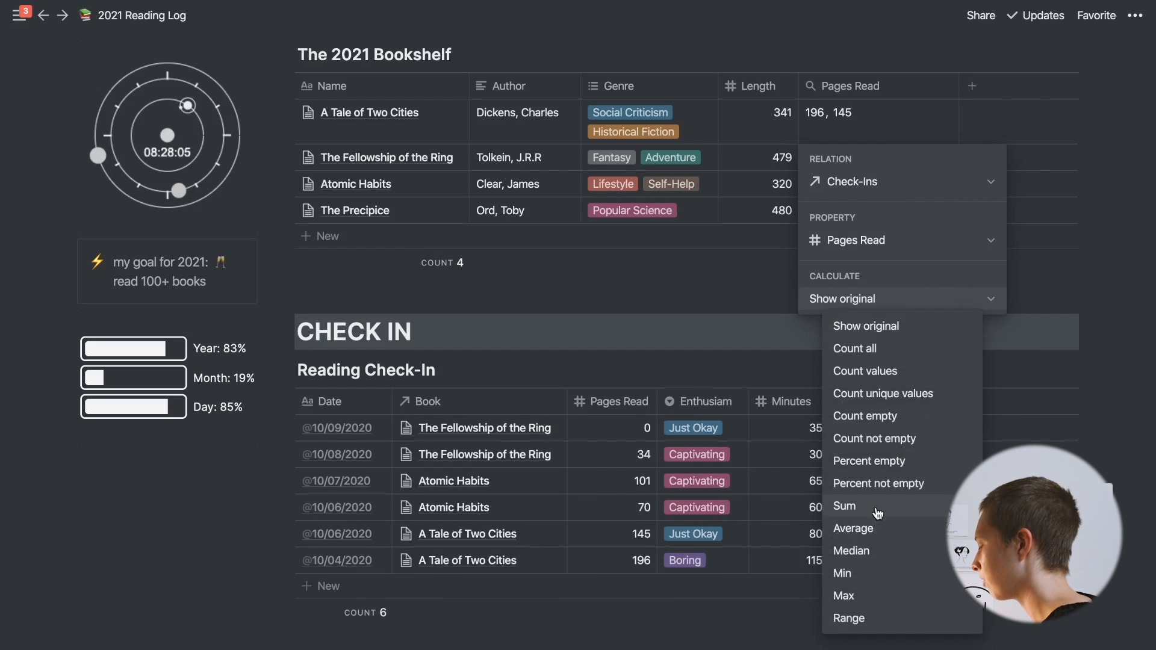
left_click(844, 506)
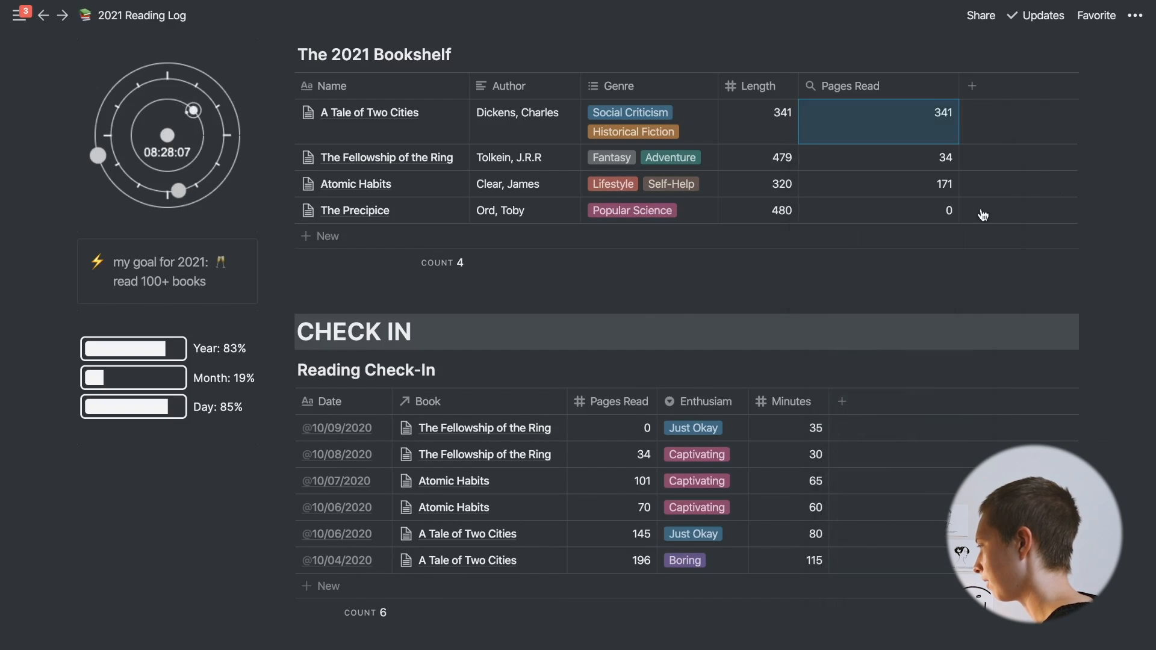
Try Show original on the rollup, then switch it back to Sum
left_click(878, 122)
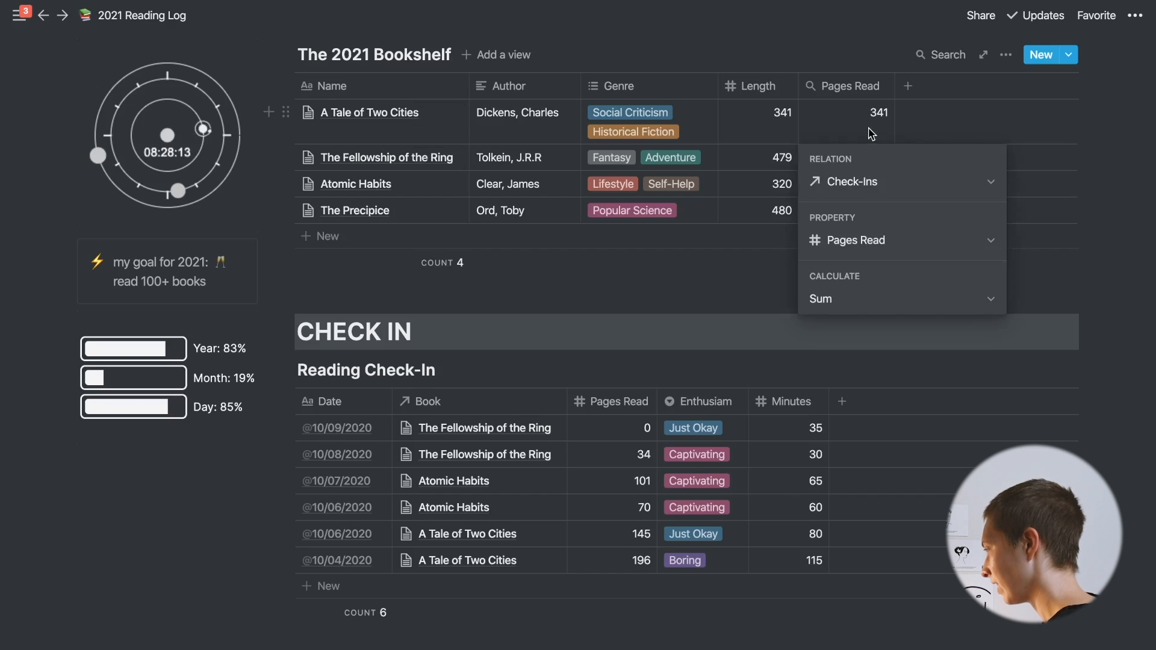
left_click(899, 299)
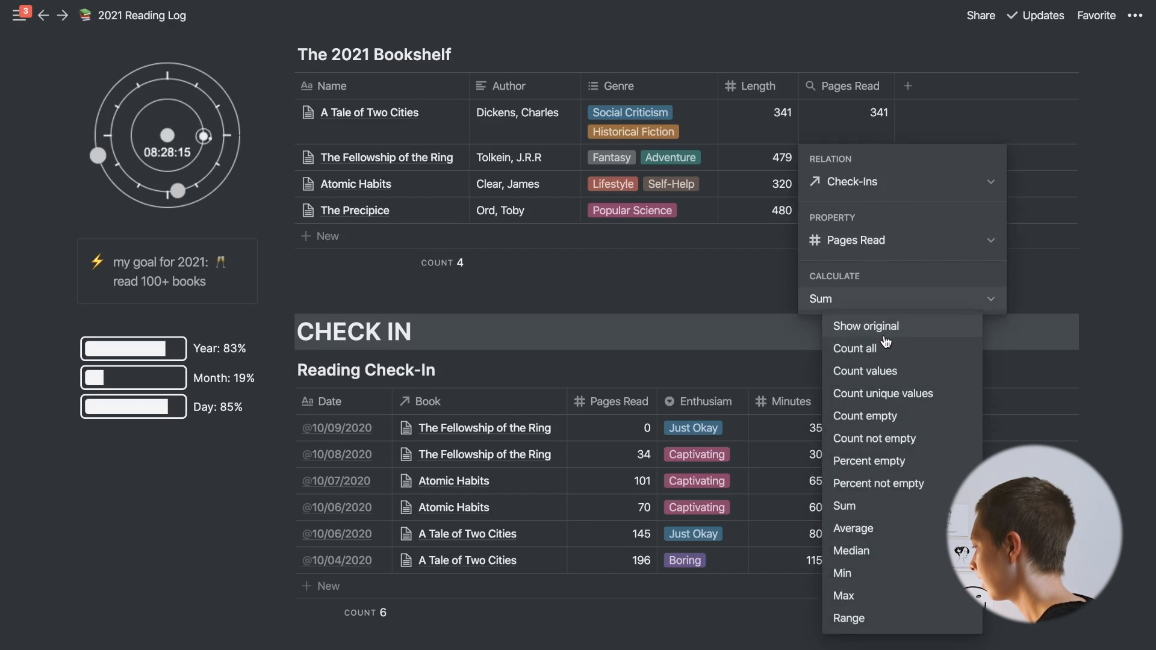
left_click(865, 326)
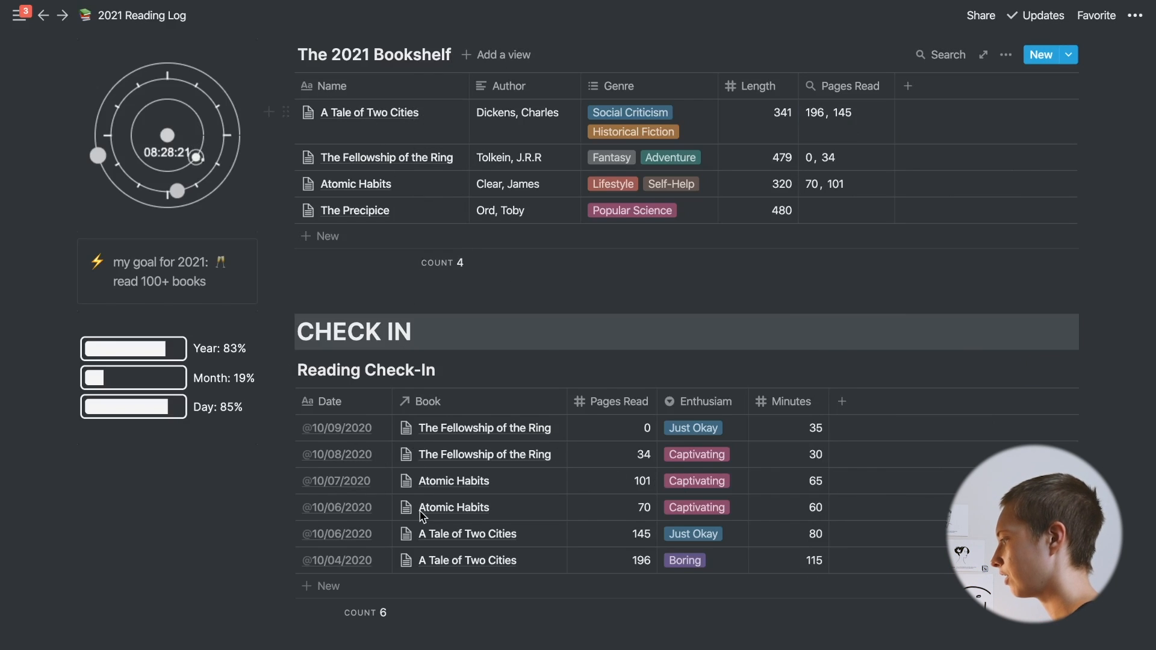
scroll("down", 3)
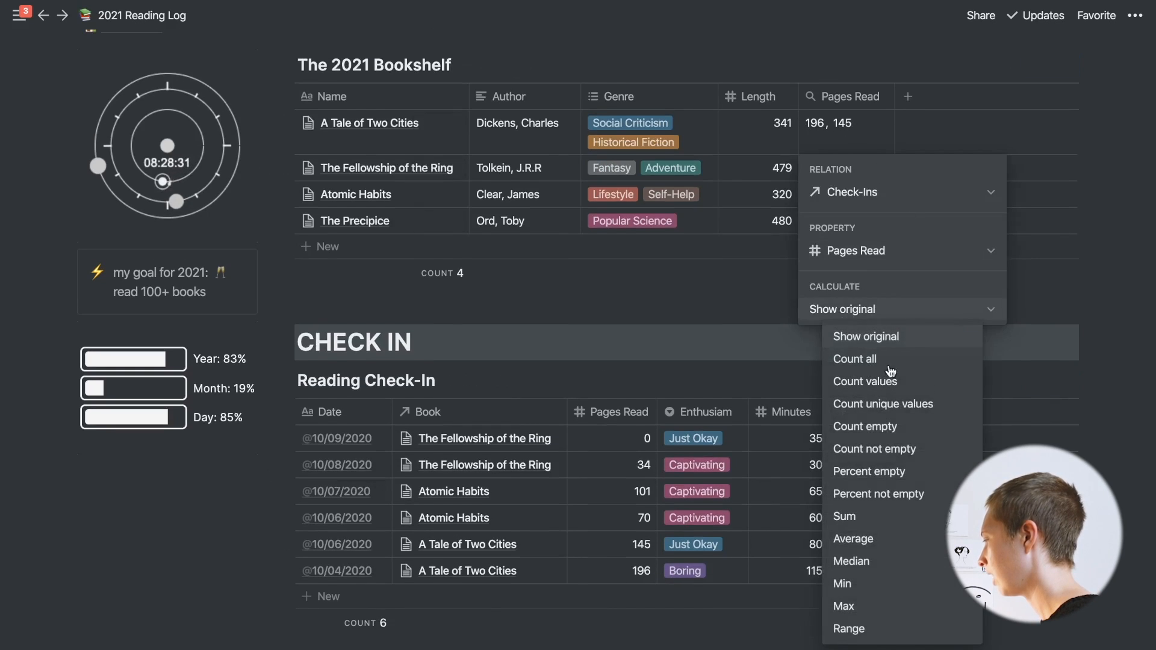
left_click(843, 517)
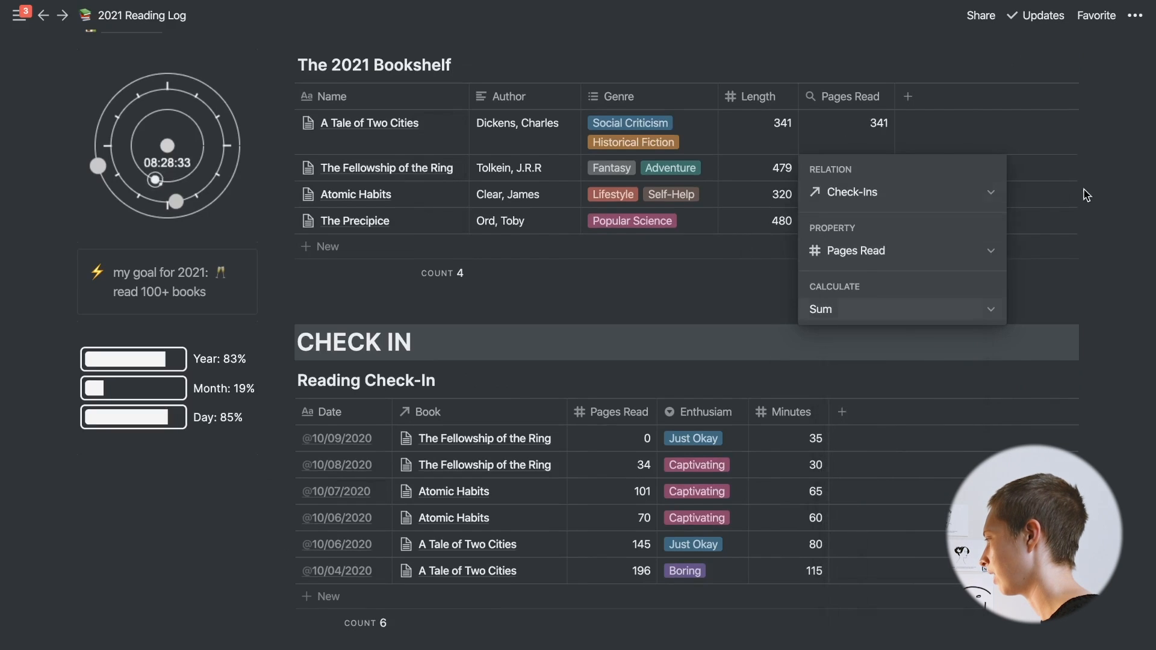
Add a bookshelf column named 'Pgs Read | Progress'
left_click(908, 97)
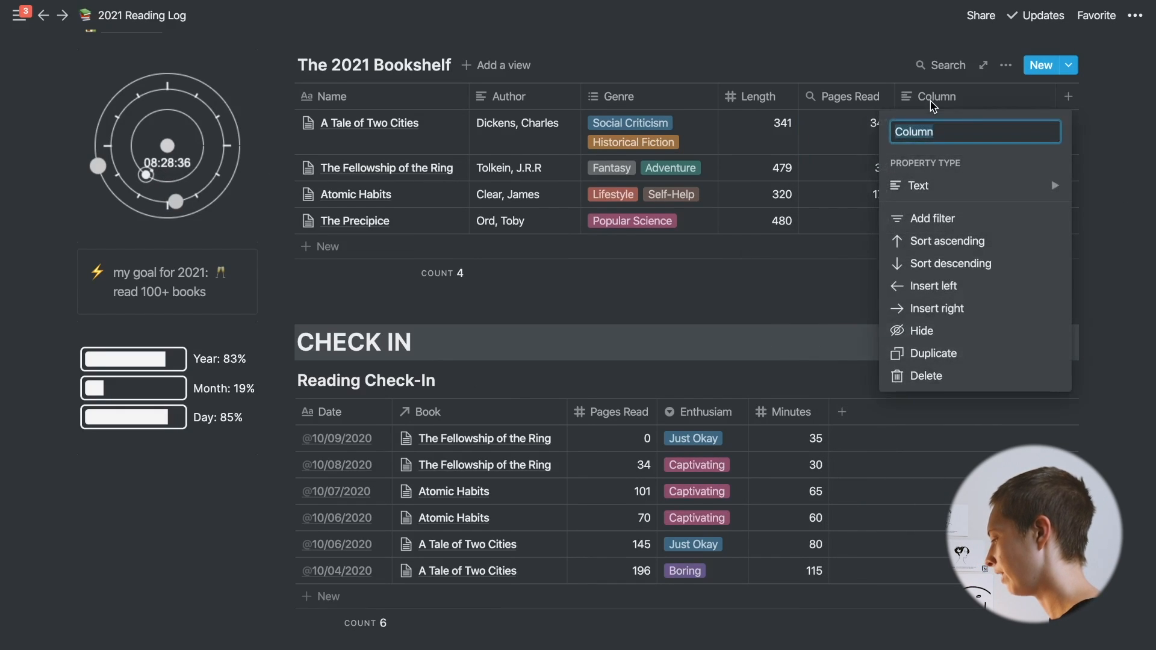
type("Ps")
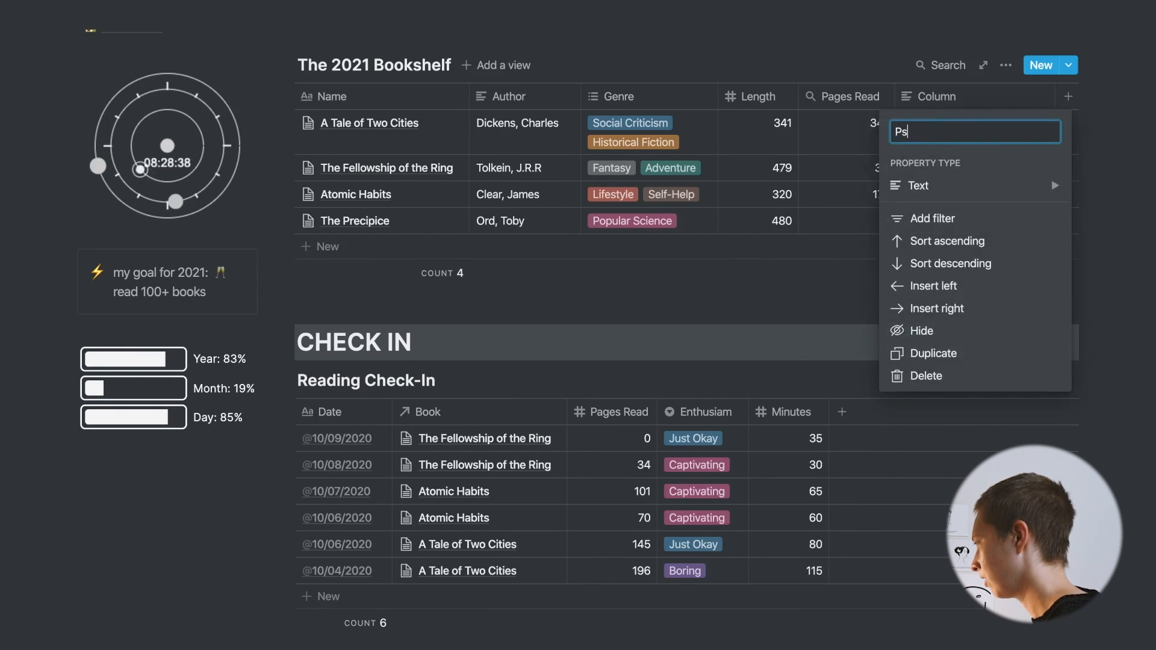
type("Pgs Read")
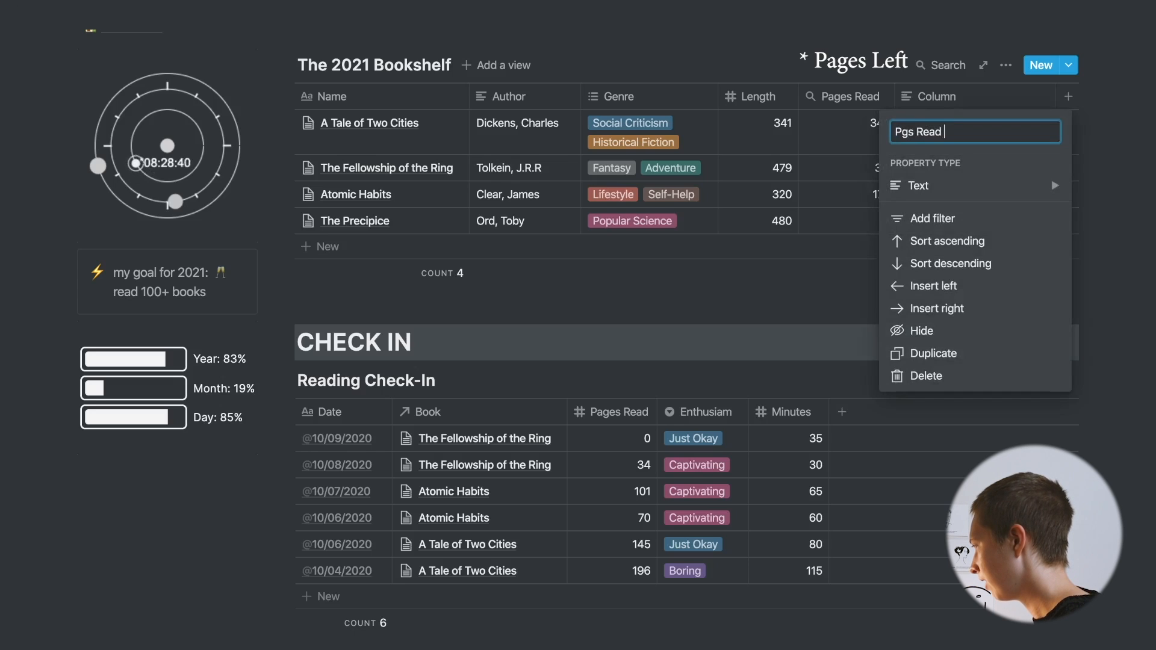
type("| Progre")
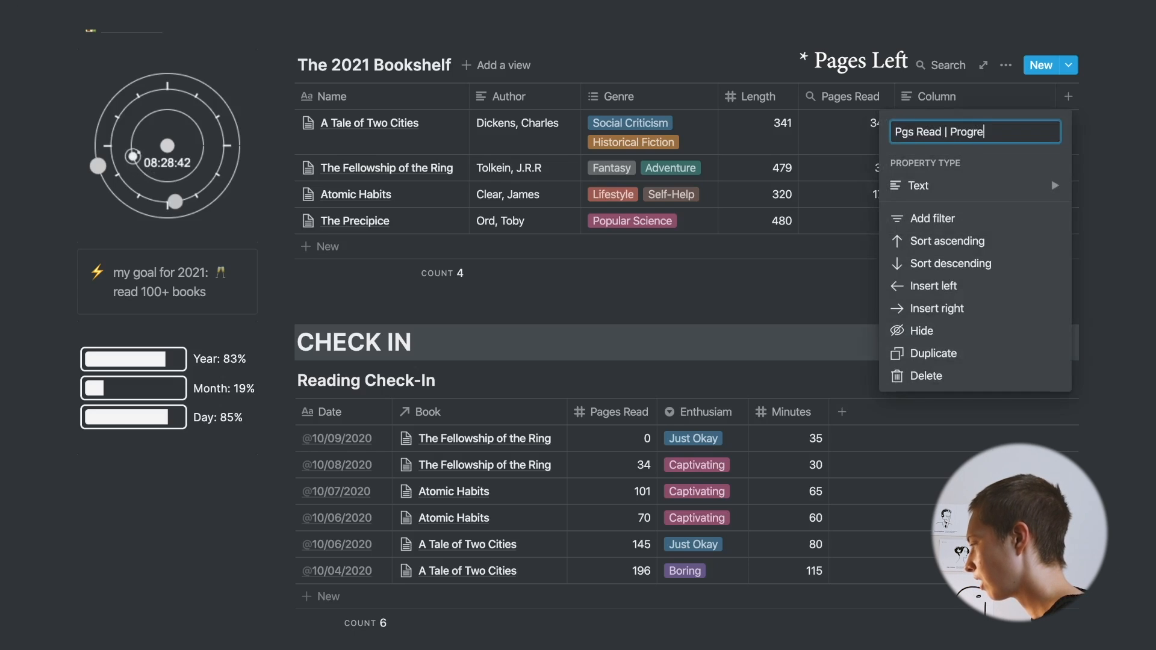
type("ss")
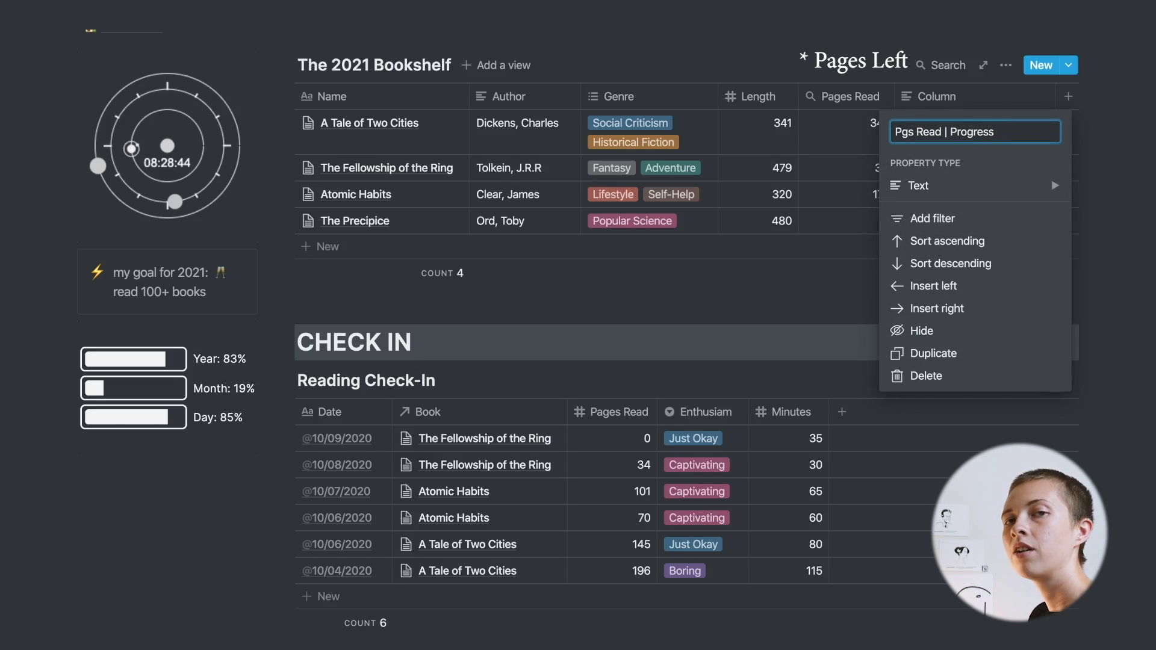
type("V")
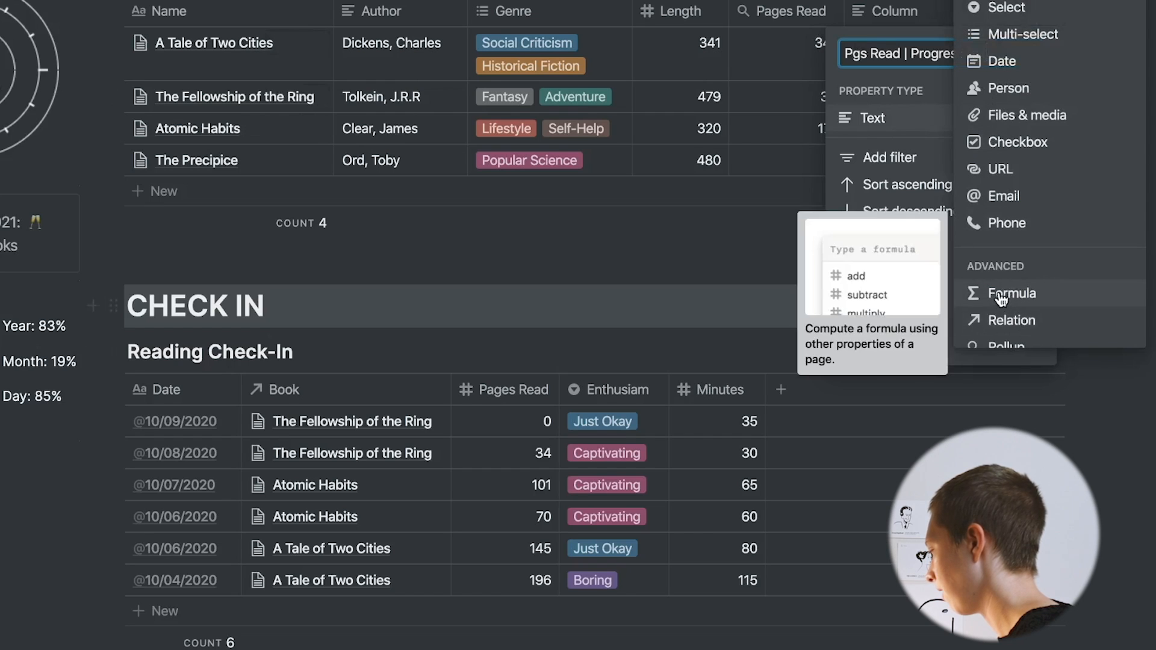
Make the column a Formula entering format(prop("Length") - prop("Pages Read"))
left_click(1010, 293)
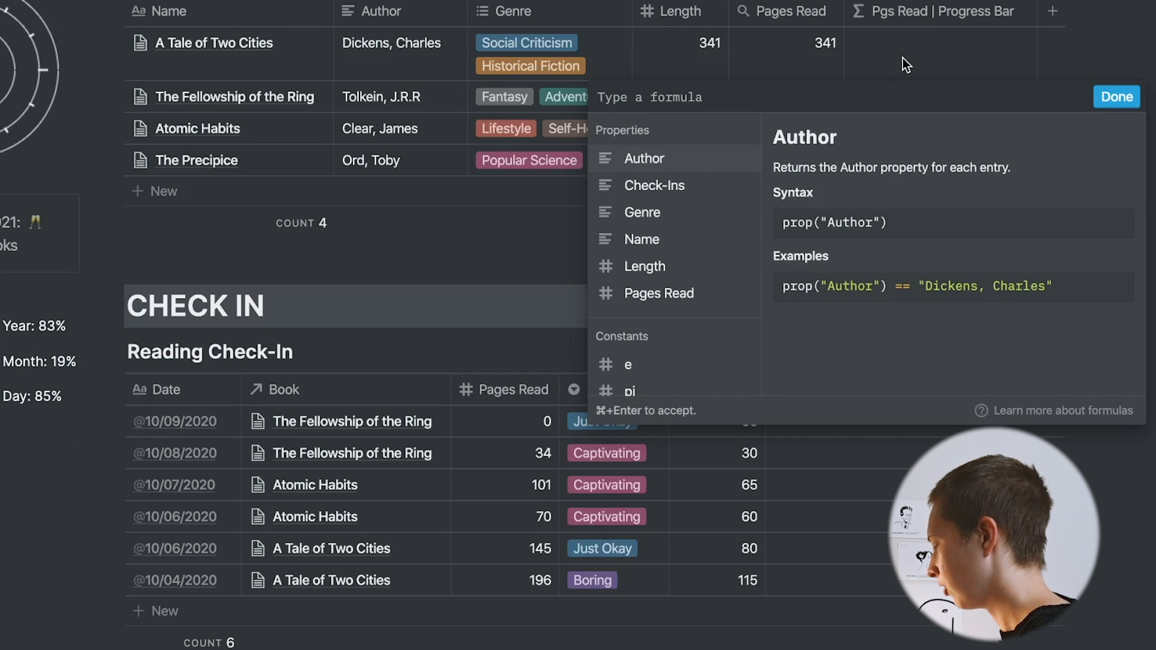
type("prop(\"Length\") - prop(\"Pages Read")
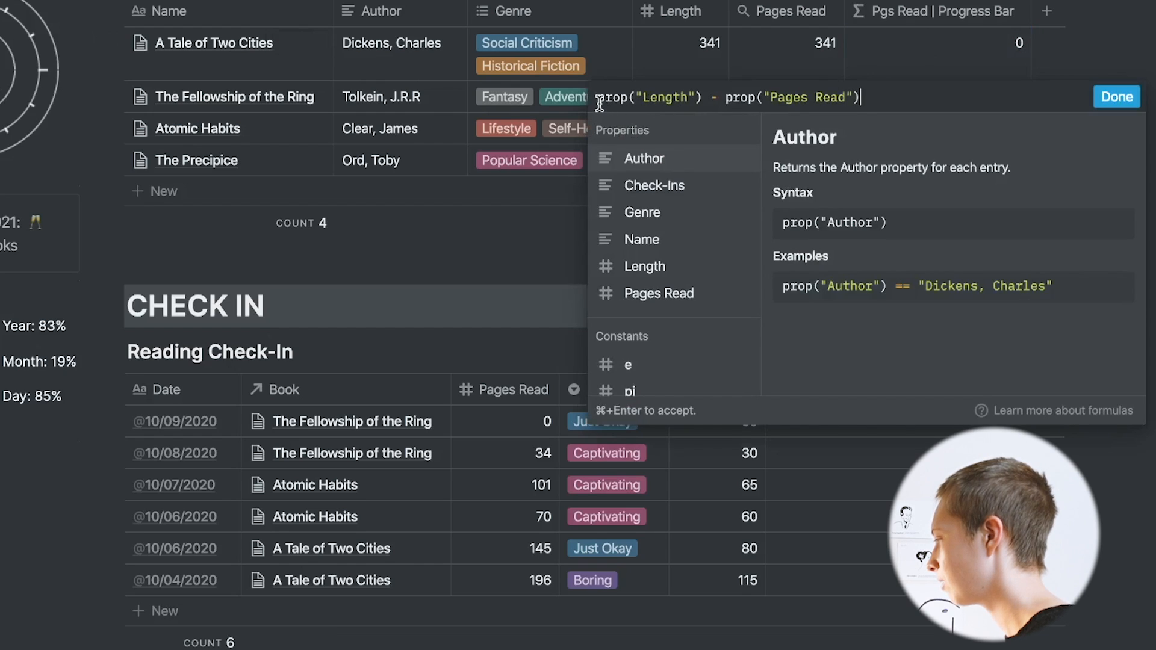
type("format(")
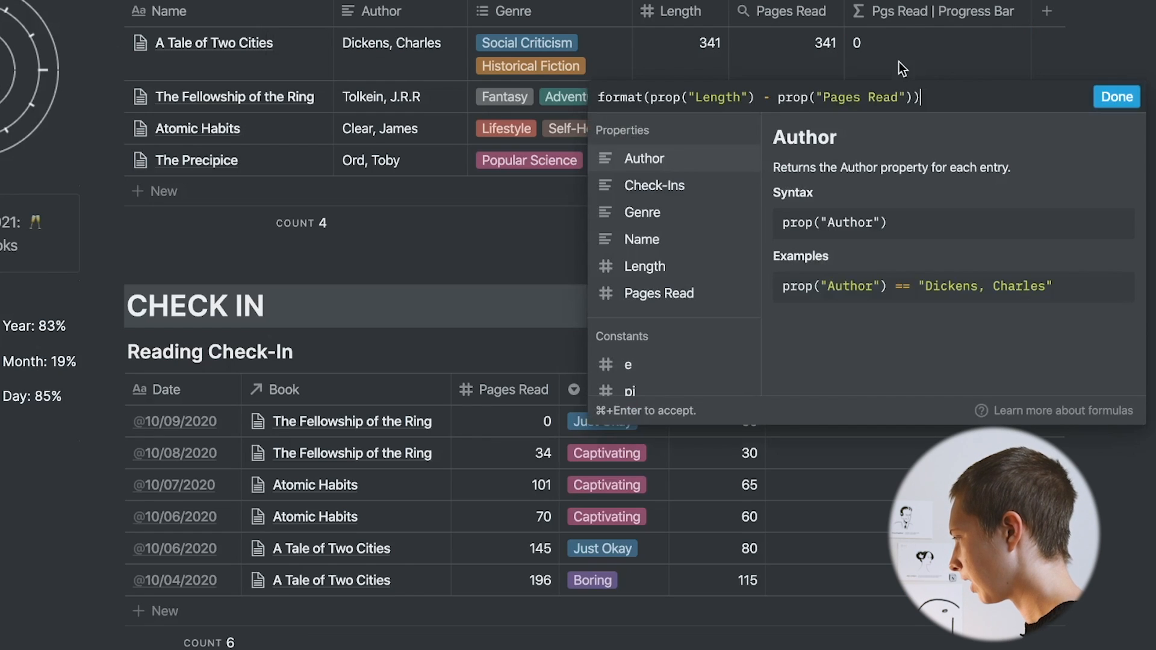
Append + " " + slice("▶▶▶▶▶▶▶▶▶▶✓", 0, prop("Pages Read") / prop("Length") * 10)
type("+ \"")
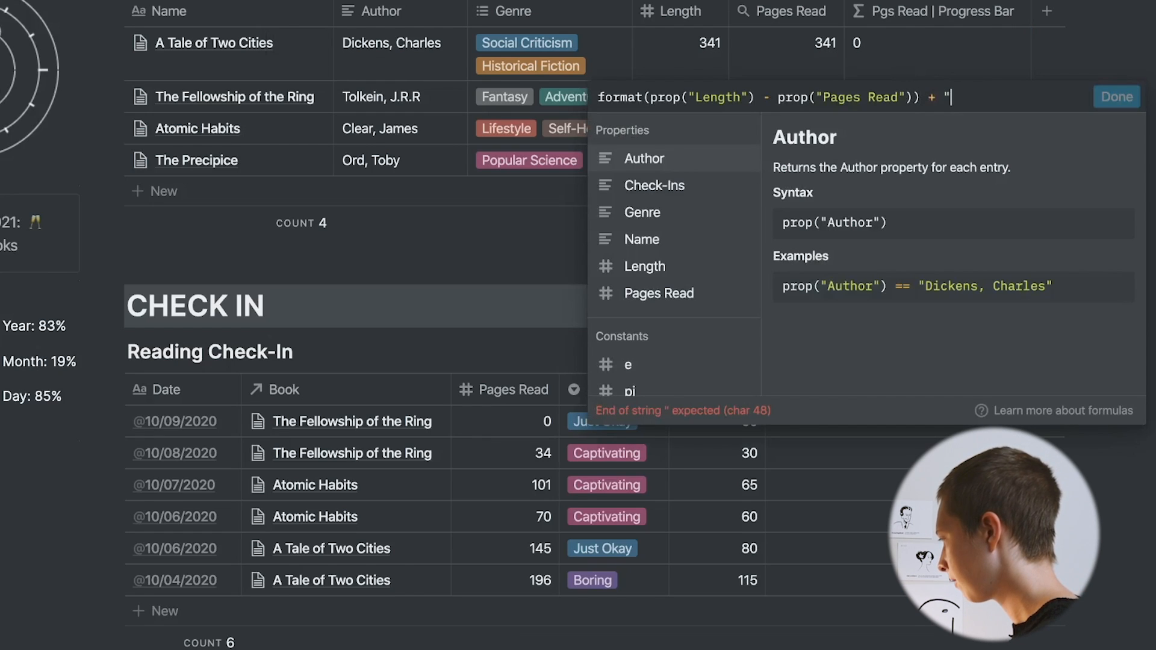
type("\" +")
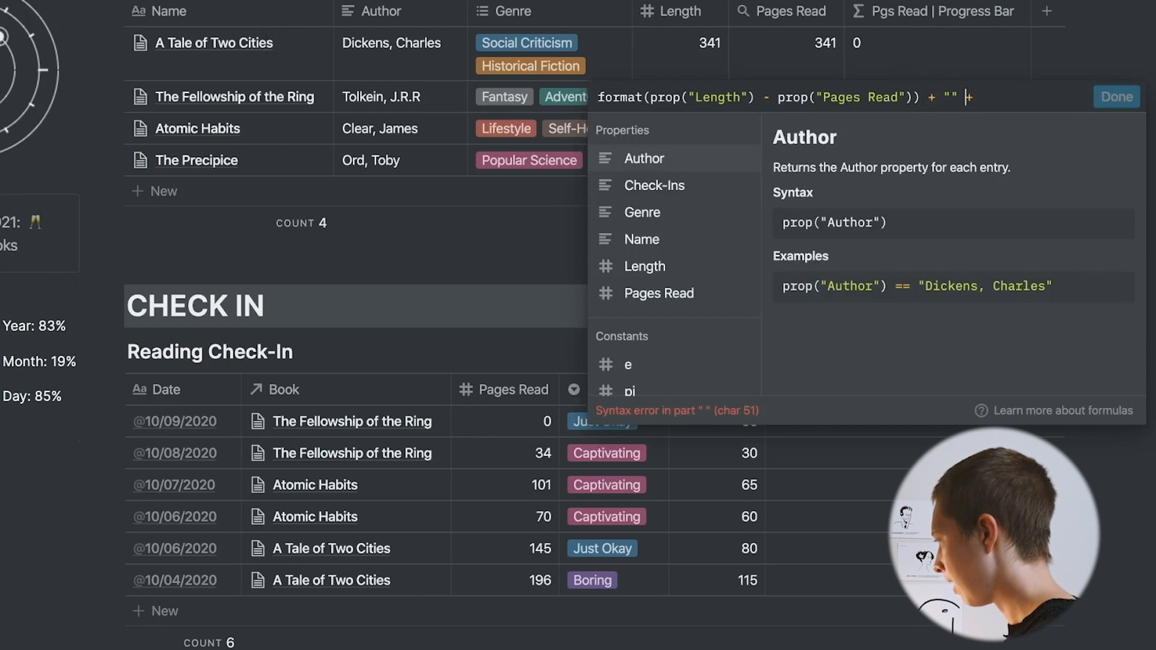
type("\" +")
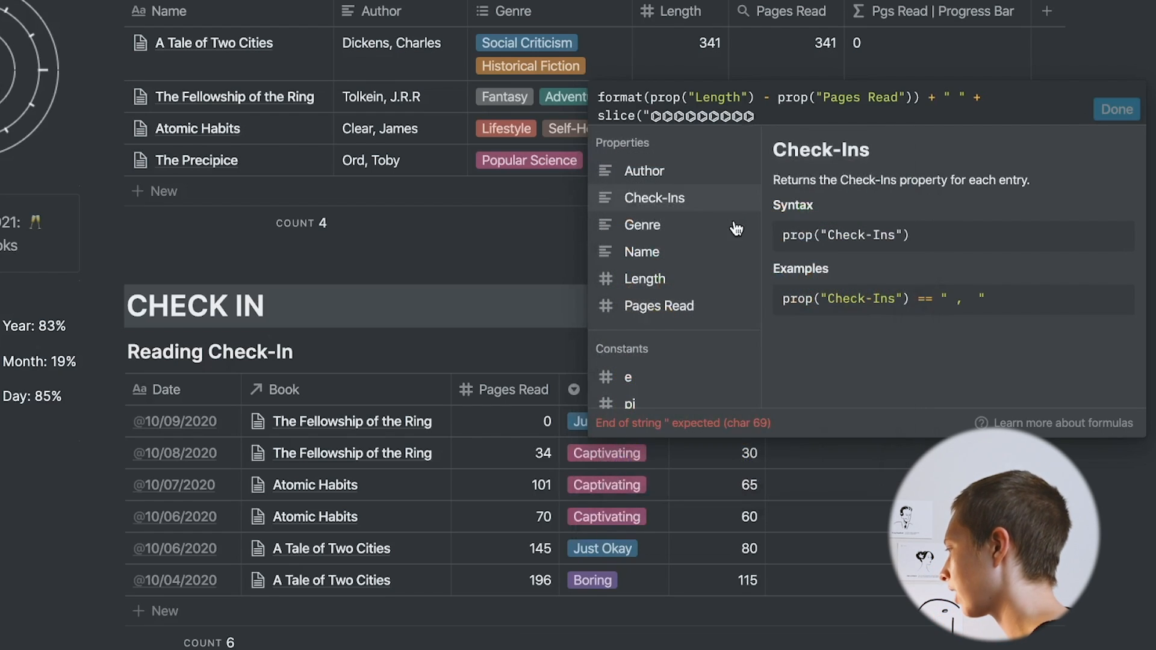
type("v\", 0,")
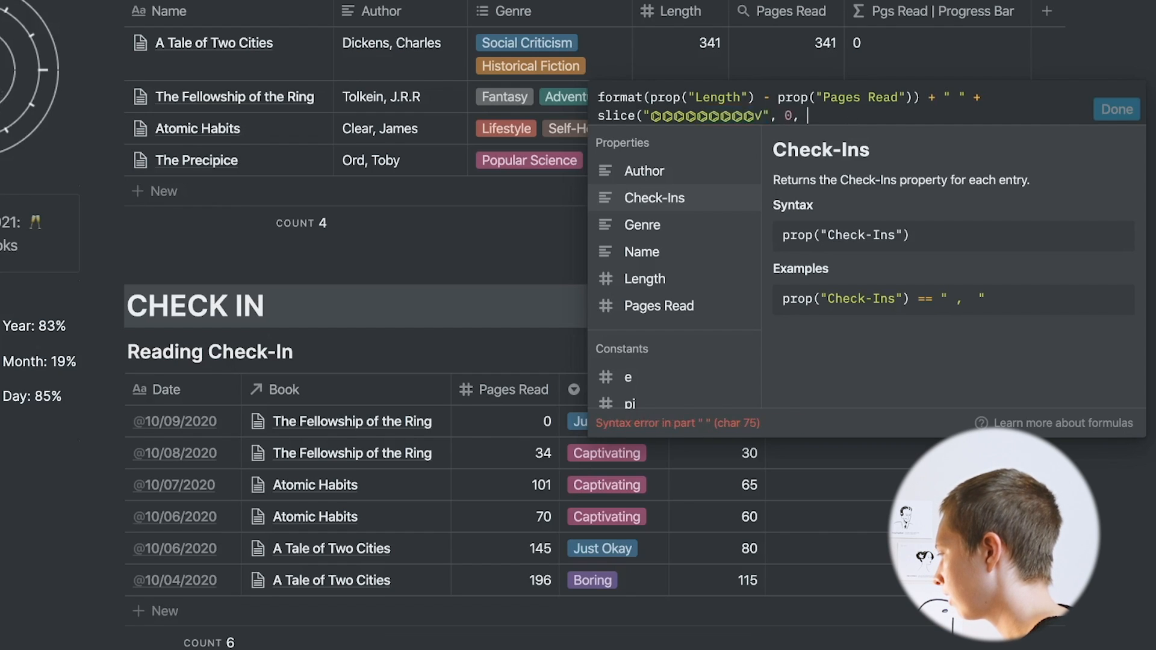
type("porp")
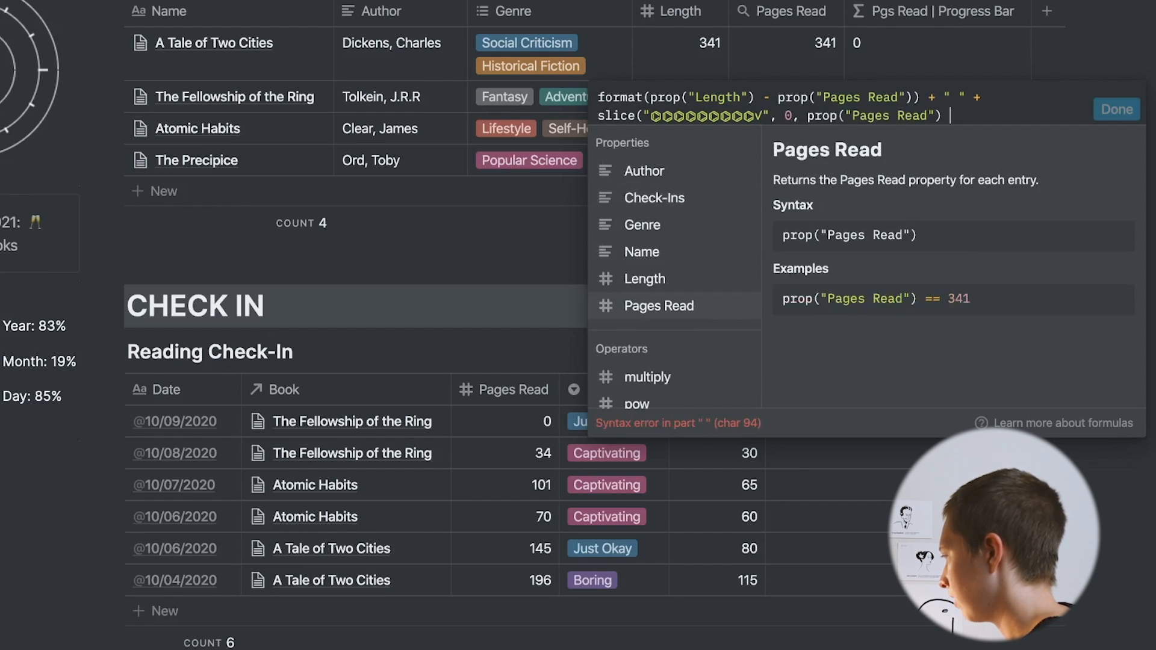
type("/ prop(\"Length\") * 10")
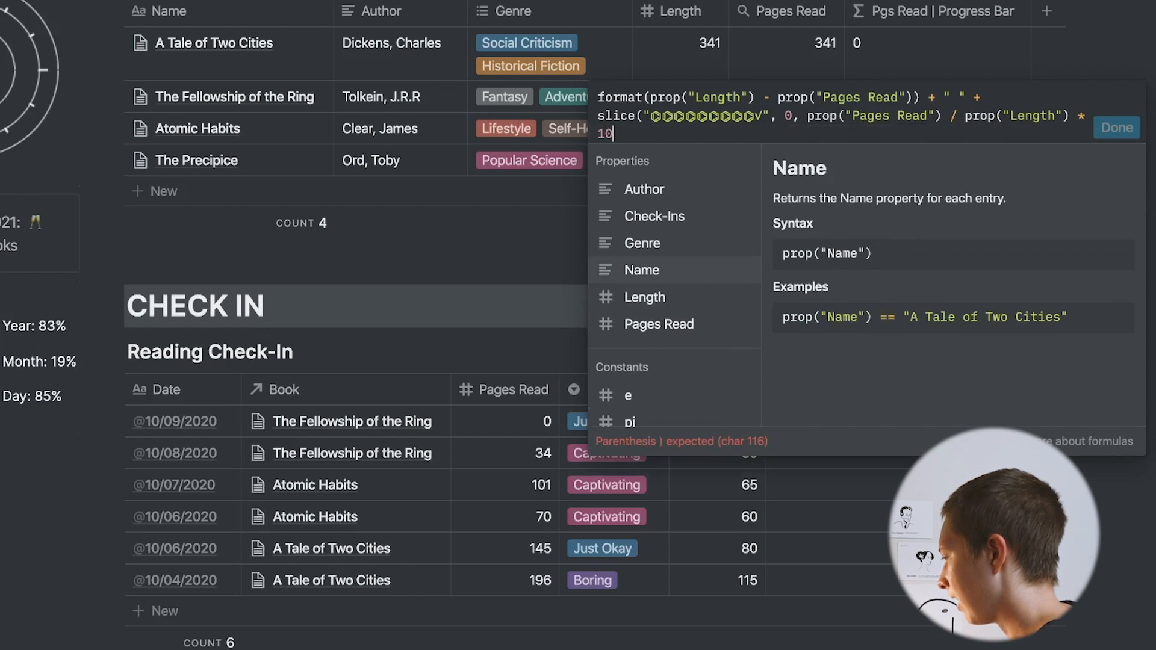
type(")")
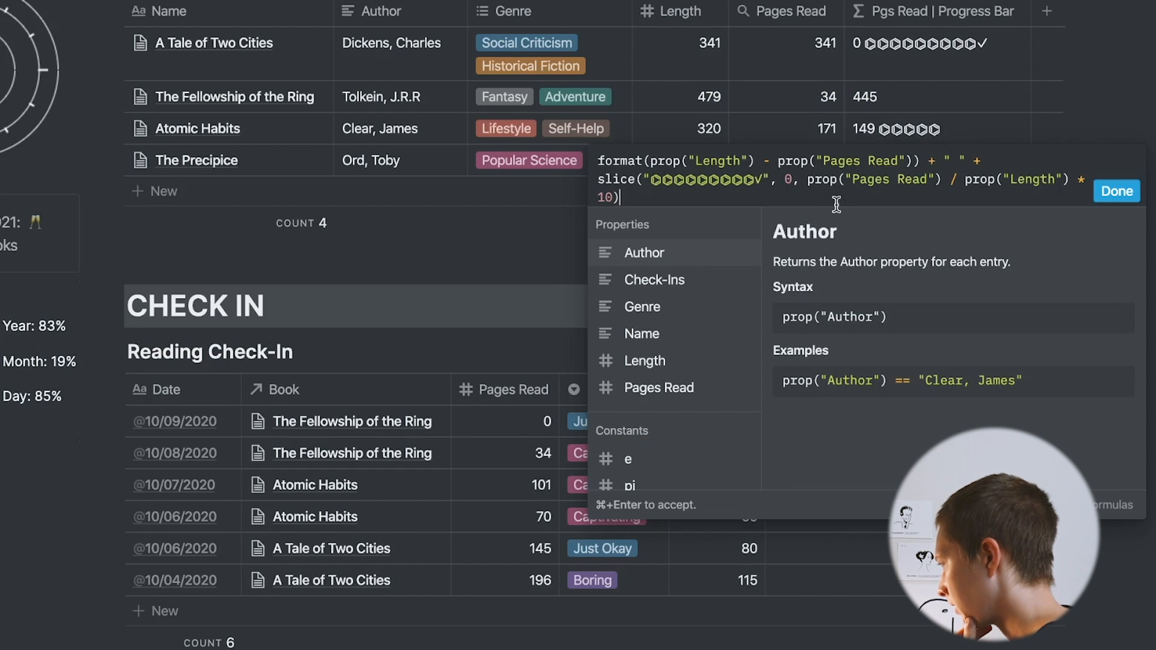
mouse_move(743, 41)
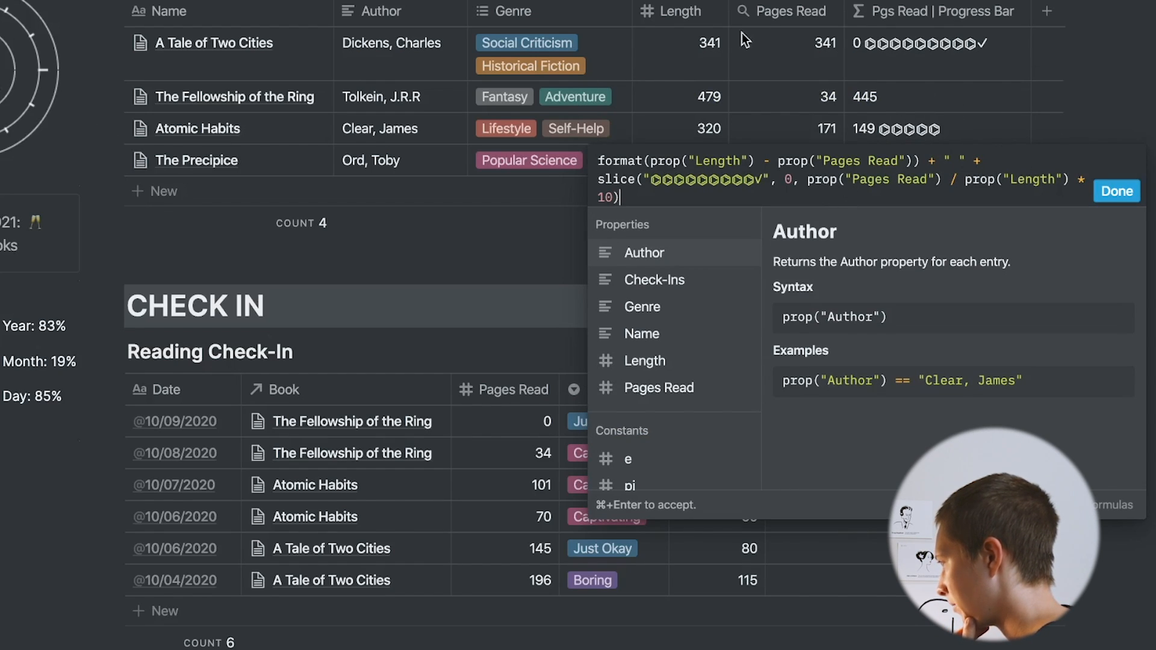
mouse_move(932, 181)
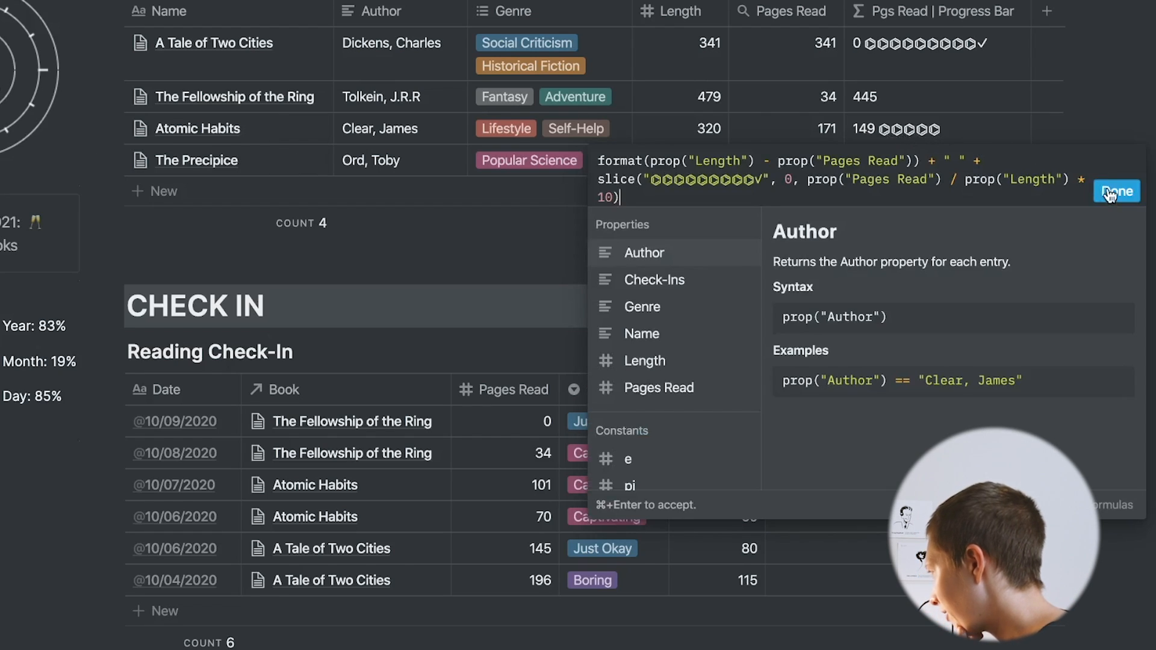
Append format(round(prop("Pages Read") / prop("Length") * 100)) and confirm the formula
left_click(1115, 192)
type(" + \" \" +")
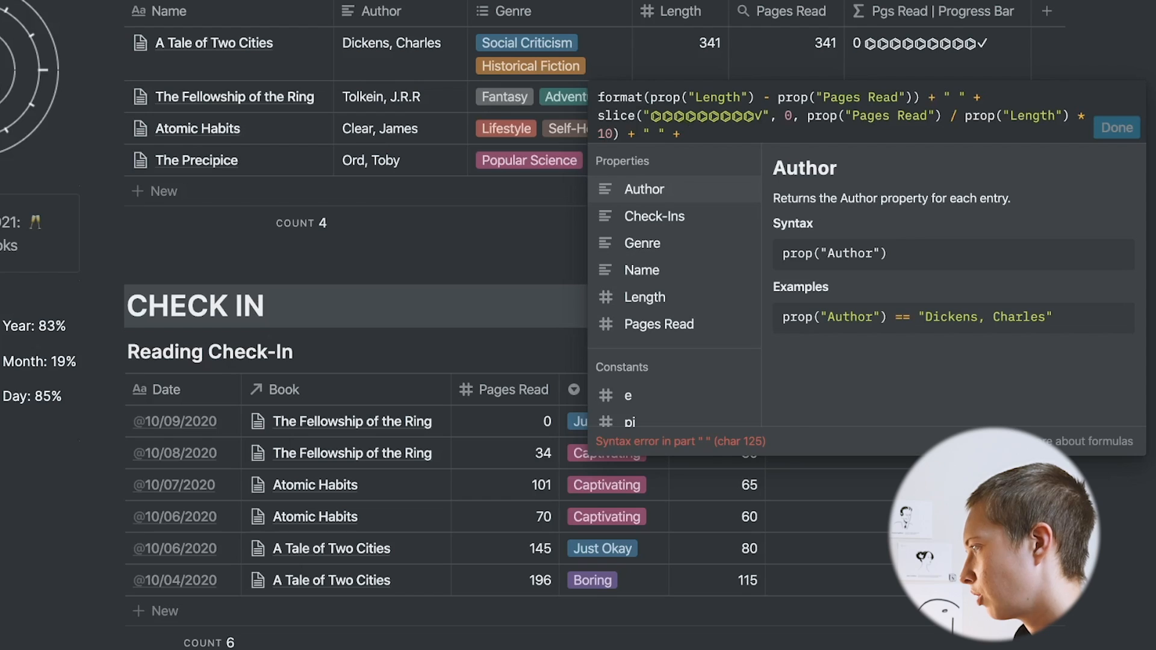
mouse_move(995, 47)
type(" prop(\"Pages Read\") / pro")
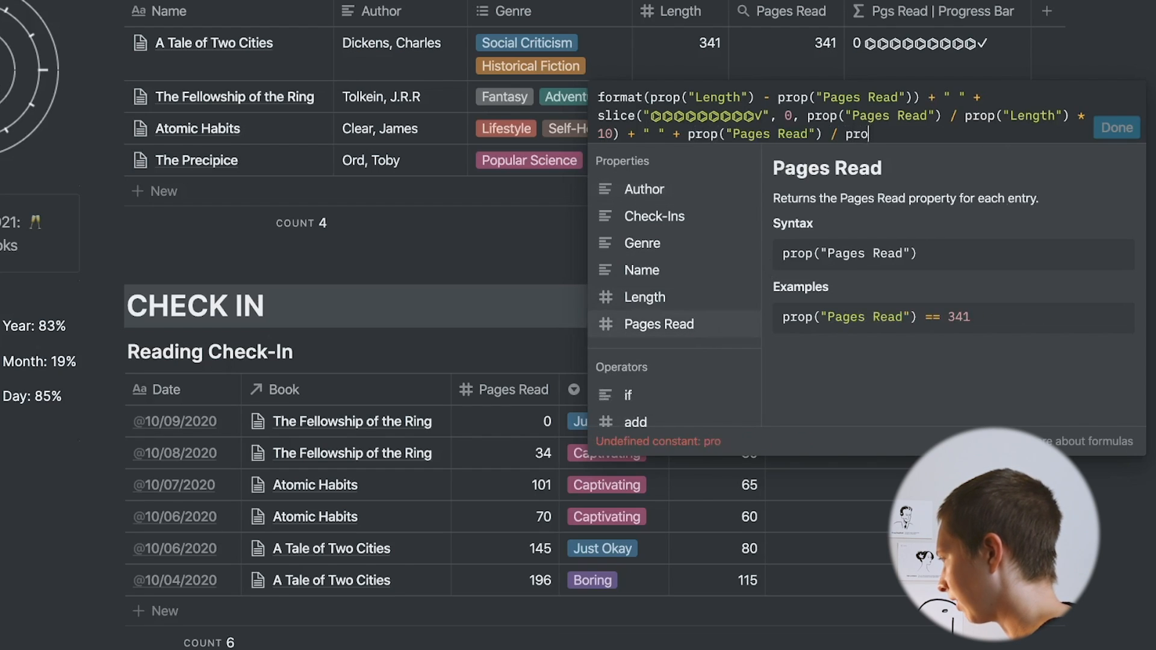
left_click(643, 297)
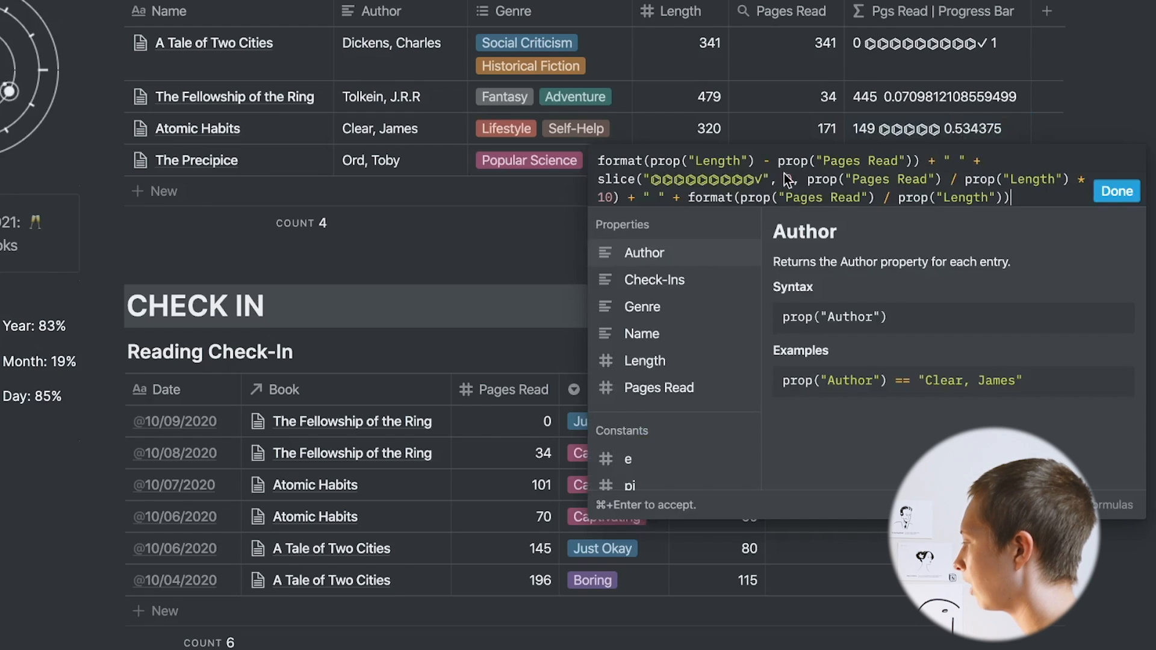
type("0")
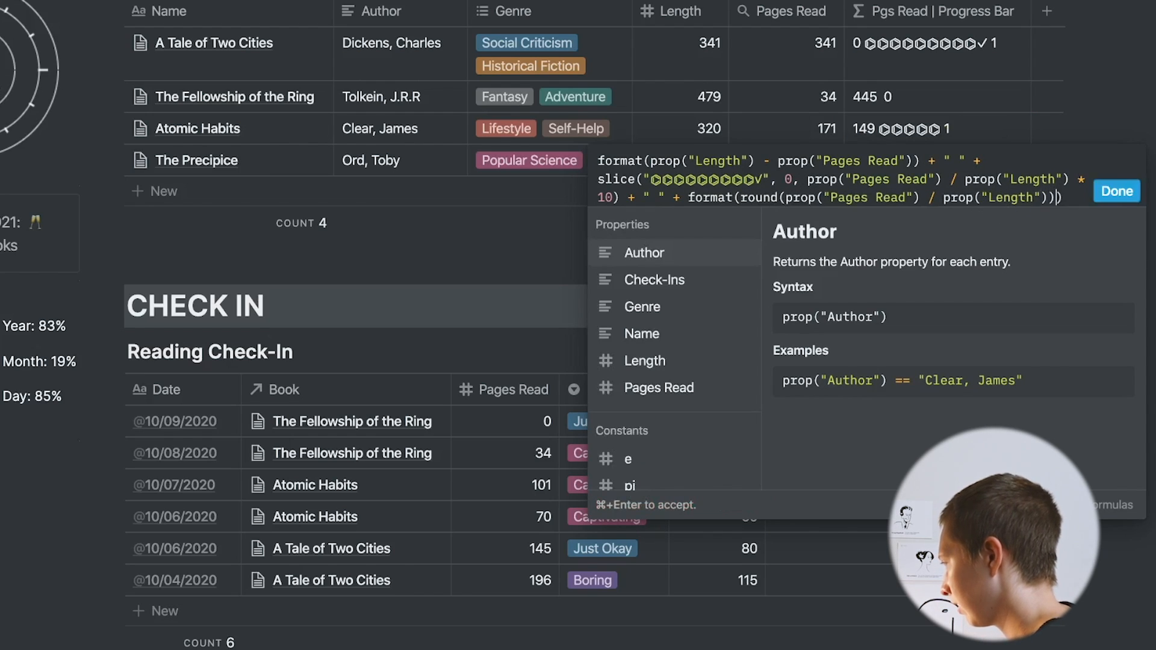
left_click(1116, 192)
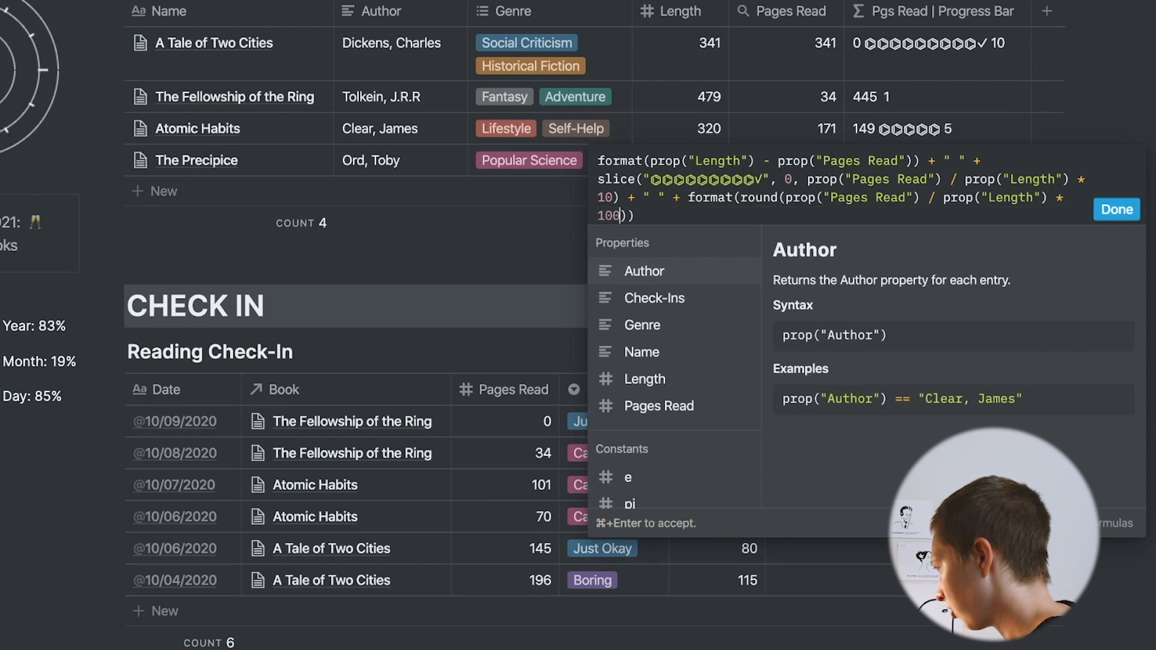
left_click(1115, 209)
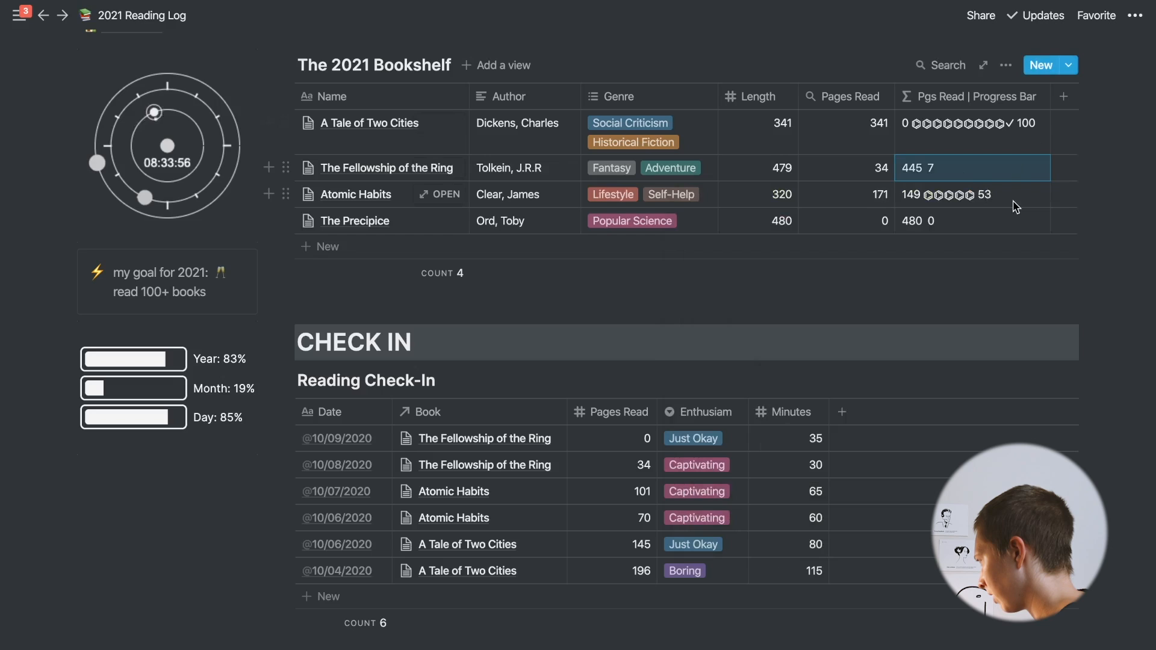
Append + "%" so progress figures read 100%, 7%, 53% and 0%, and confirm
left_click(971, 168)
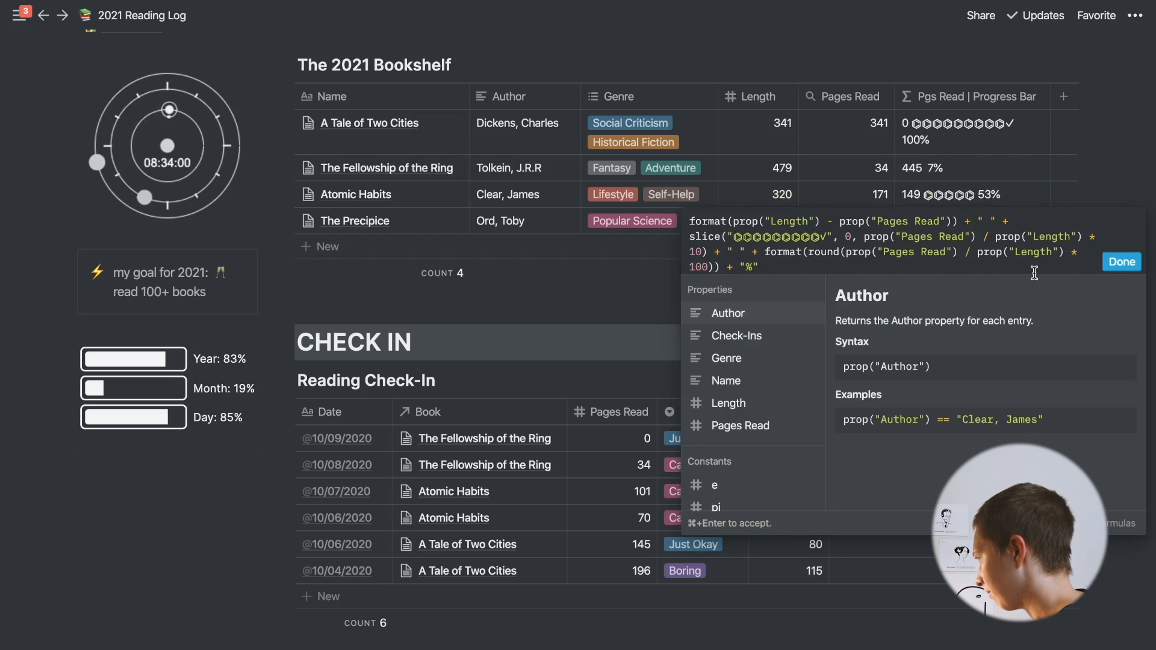
left_click(1122, 262)
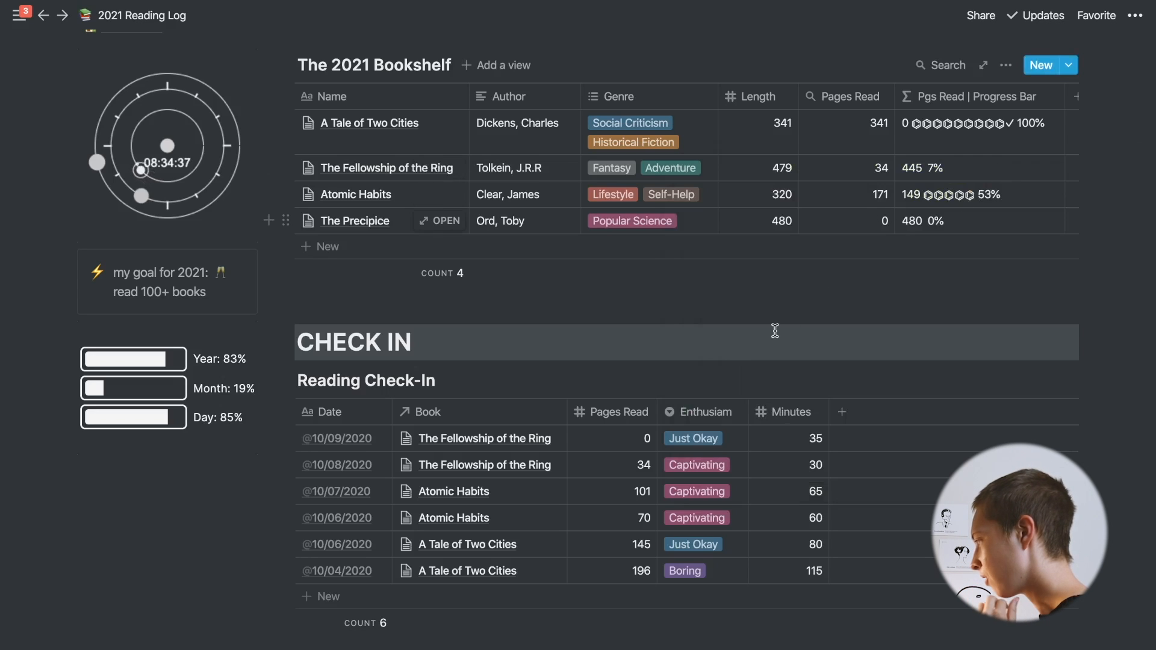
scroll("down", 3)
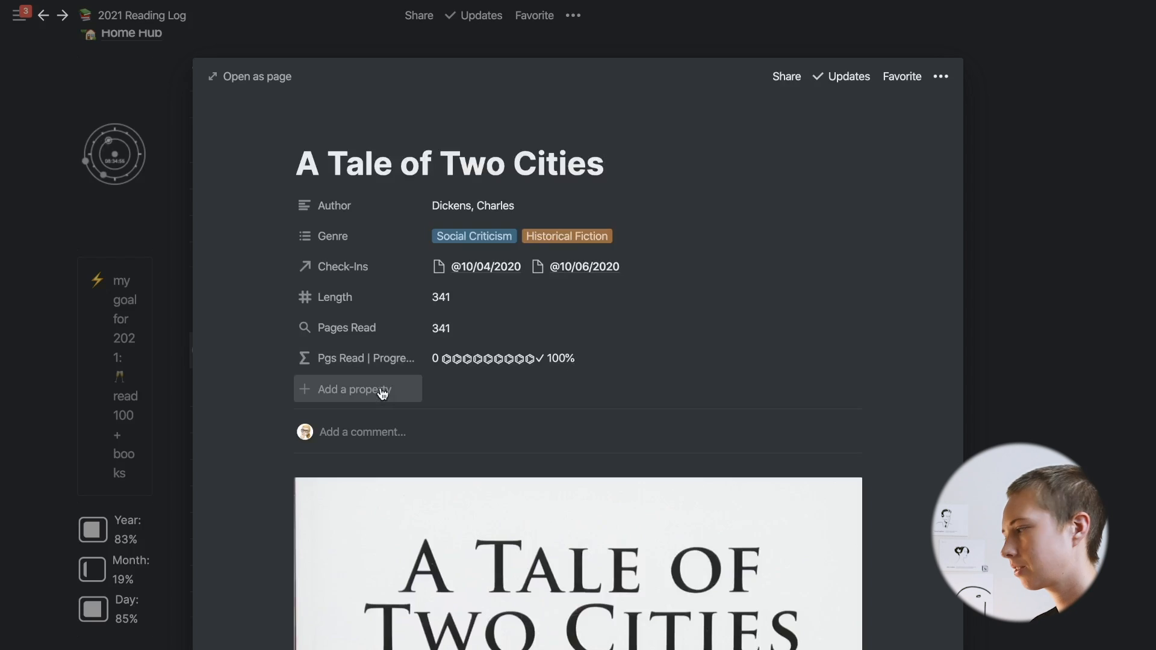
mouse_move(544, 271)
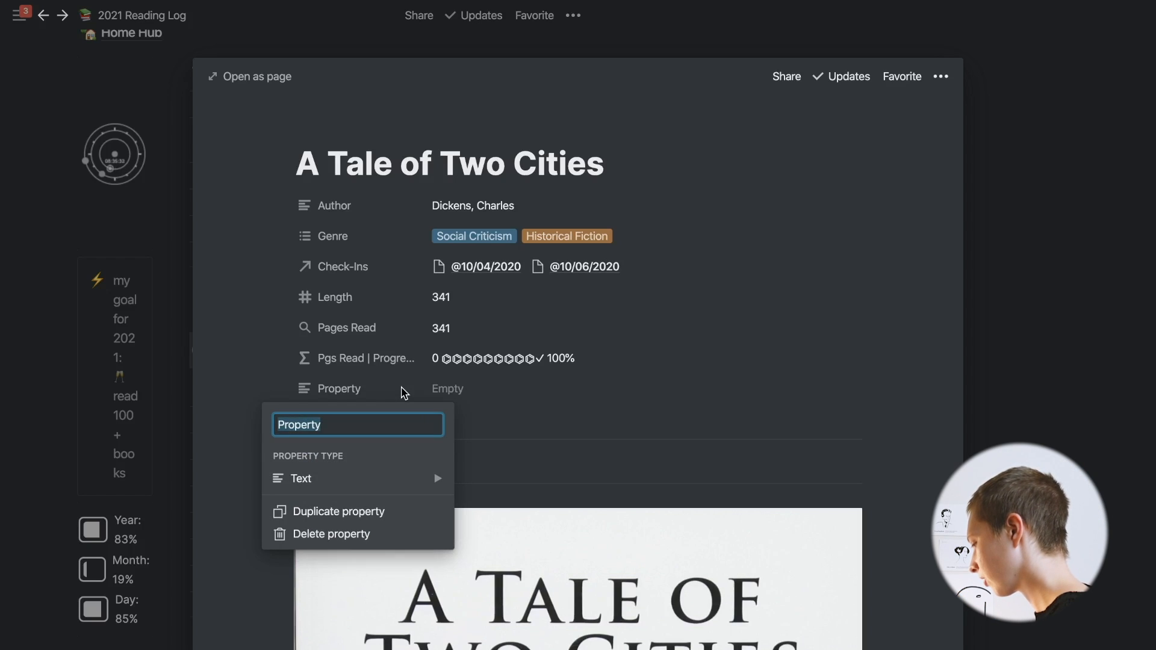
Name the new property Days Spent on the A Tale of Two Cities page
type("Days Spent")
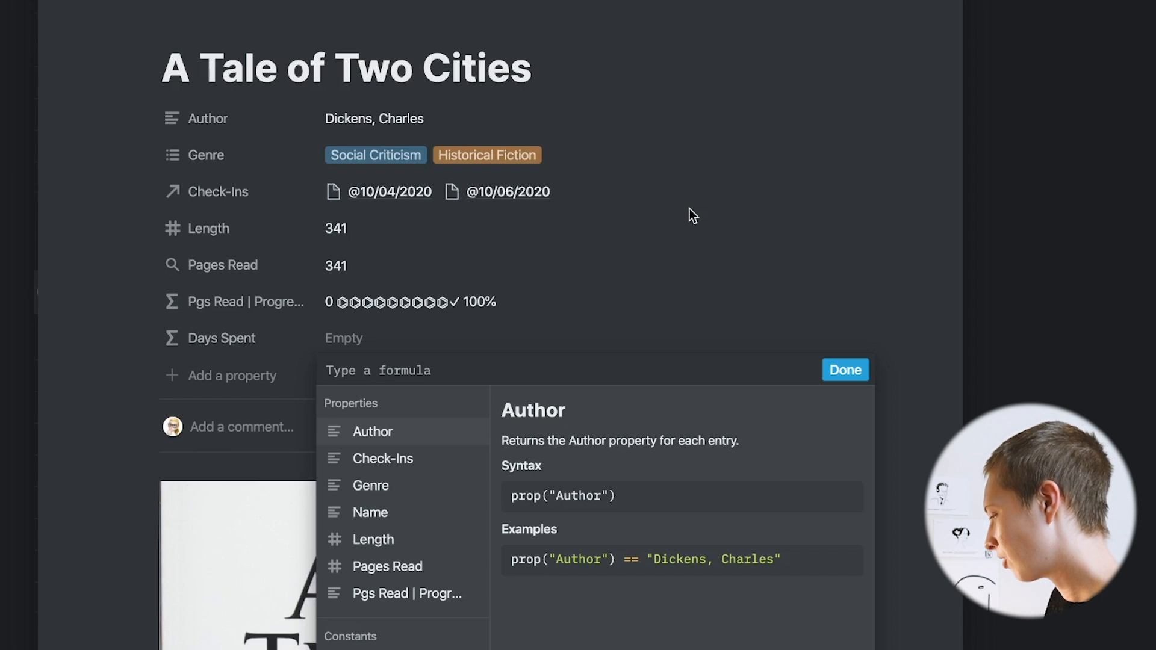
Enter prop("Check-Ins") as the formula, add a Test check-in to verify, then remove it
type("prop")
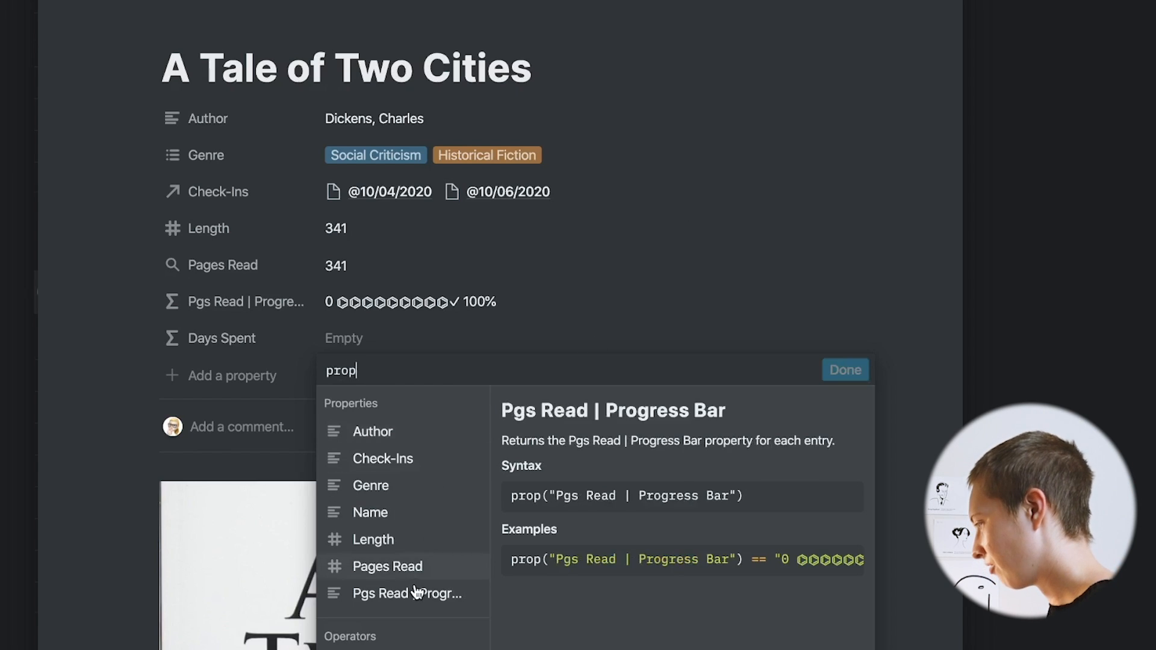
left_click(383, 458)
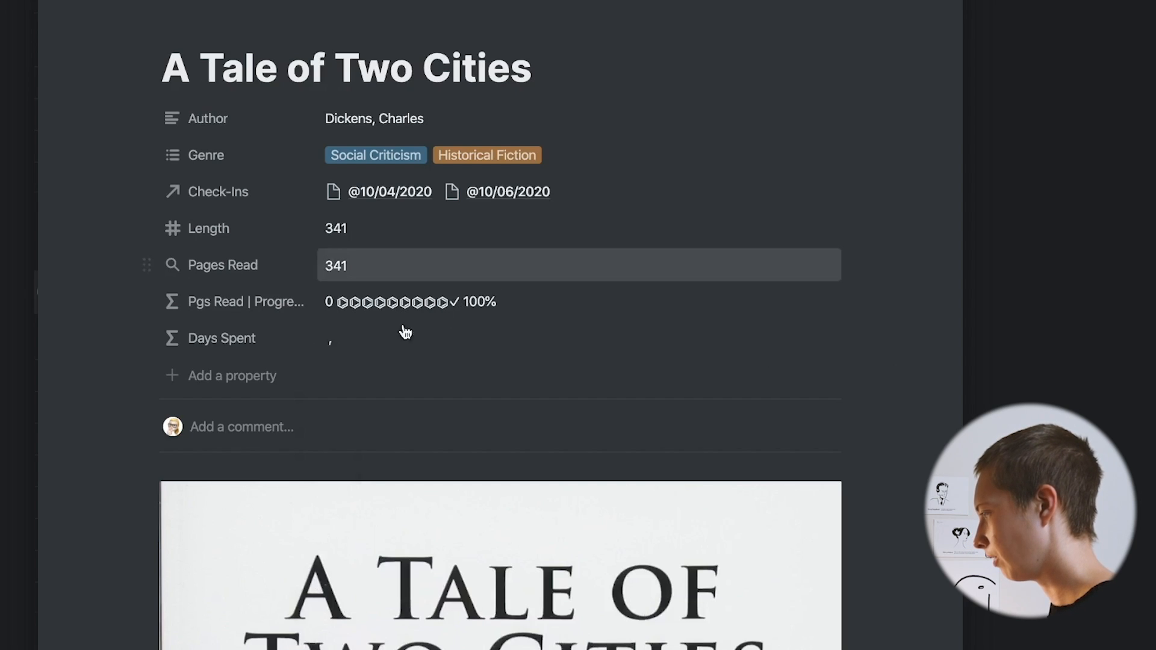
left_click(406, 337)
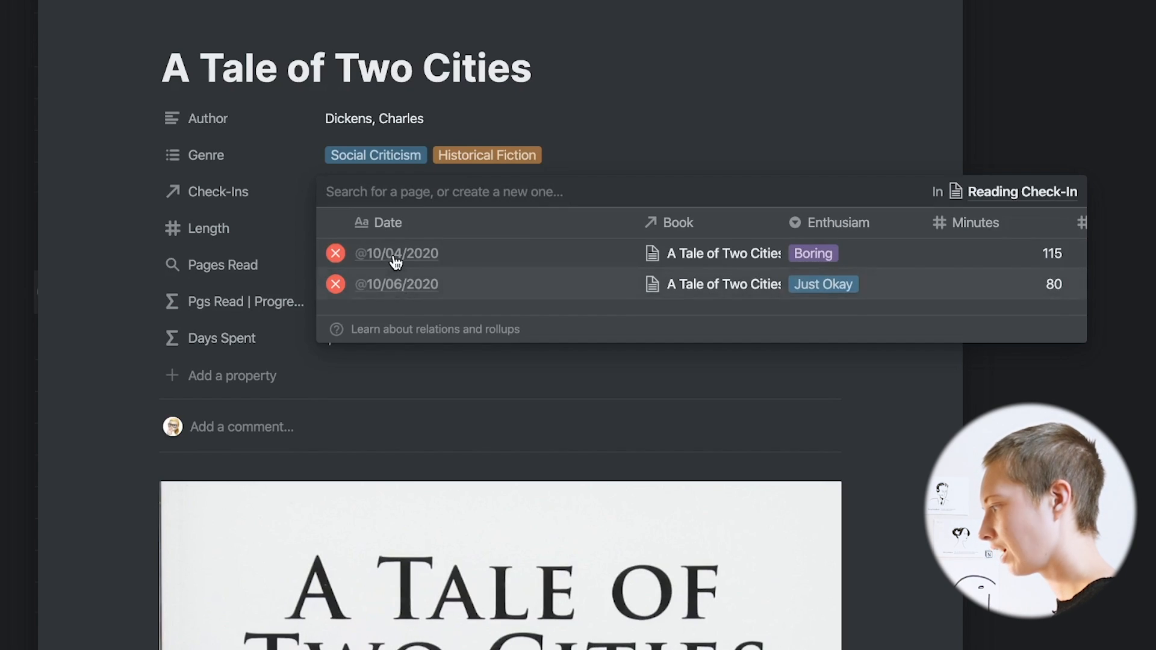
mouse_move(402, 288)
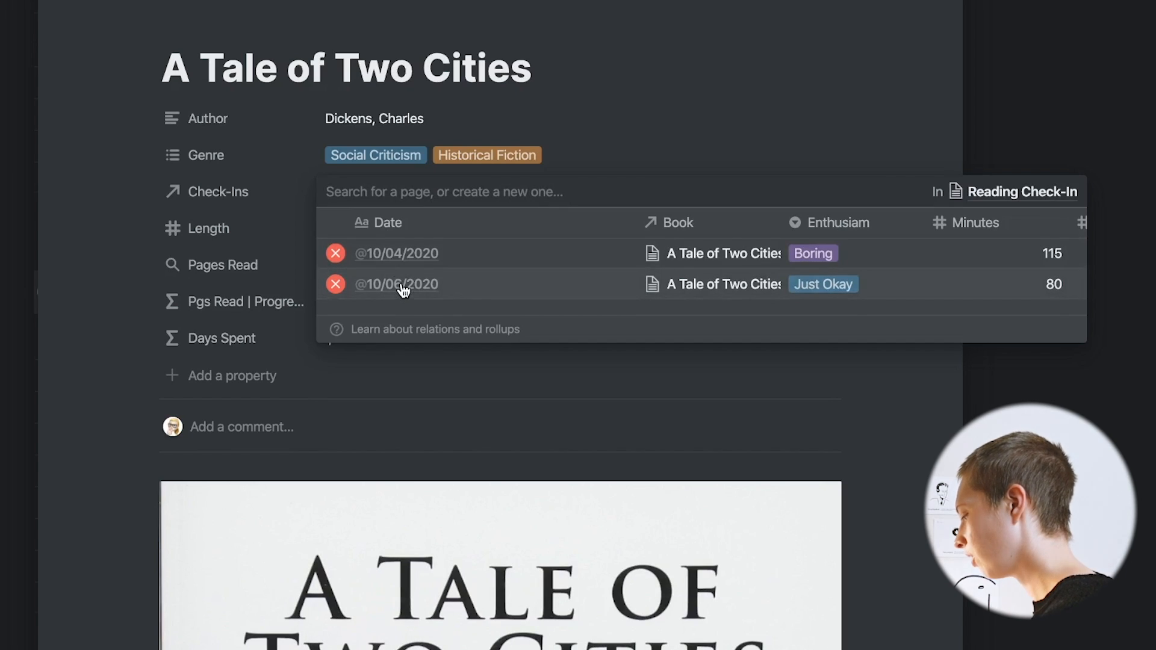
type("Test")
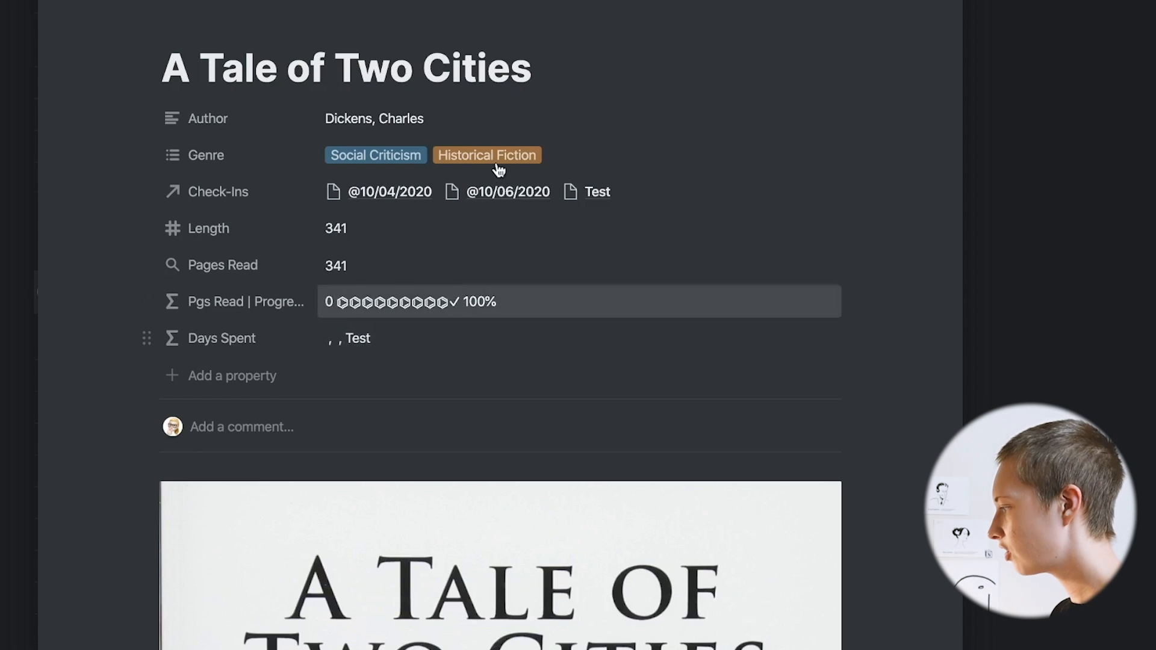
mouse_move(583, 191)
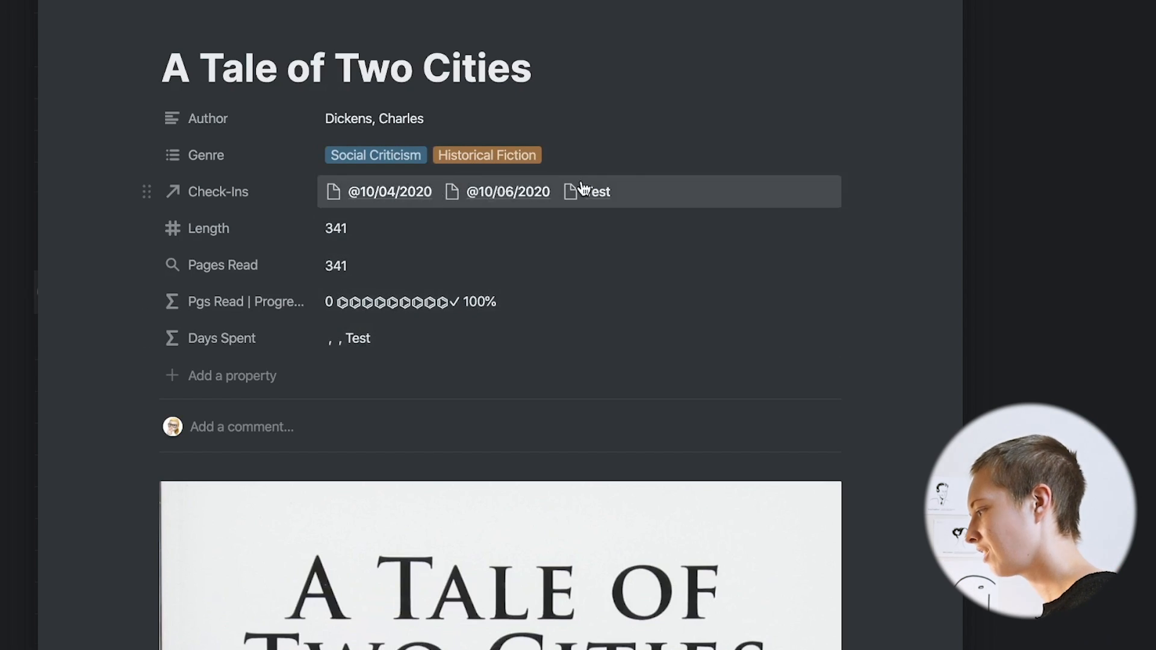
left_click(587, 192)
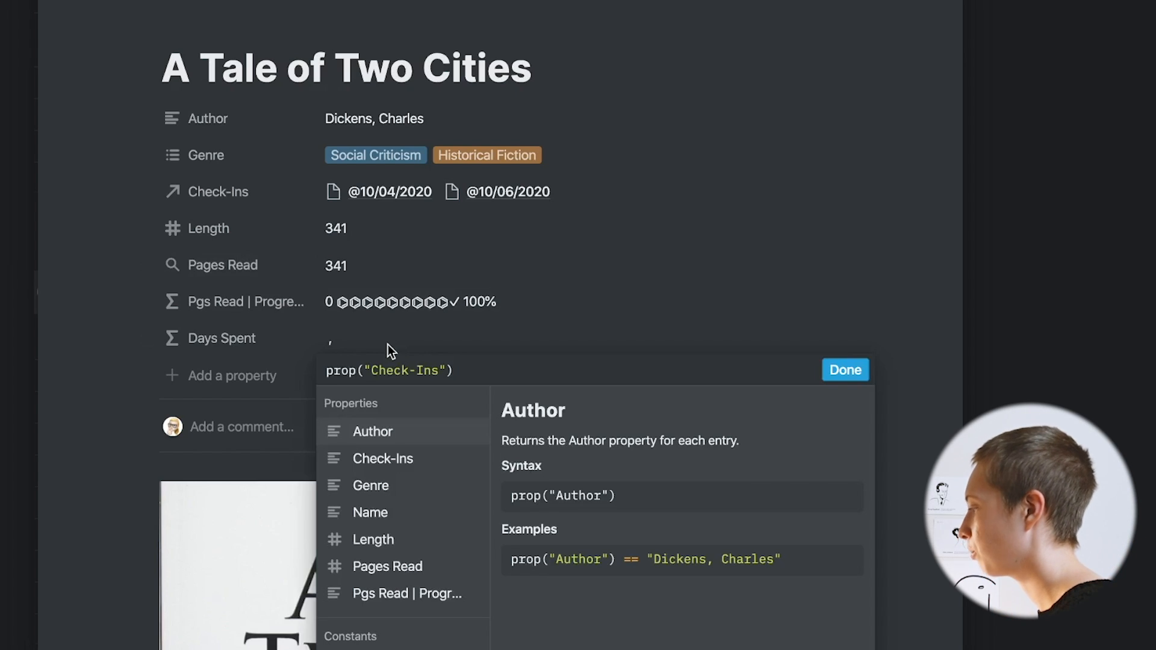
mouse_move(337, 353)
type("(not empty(")
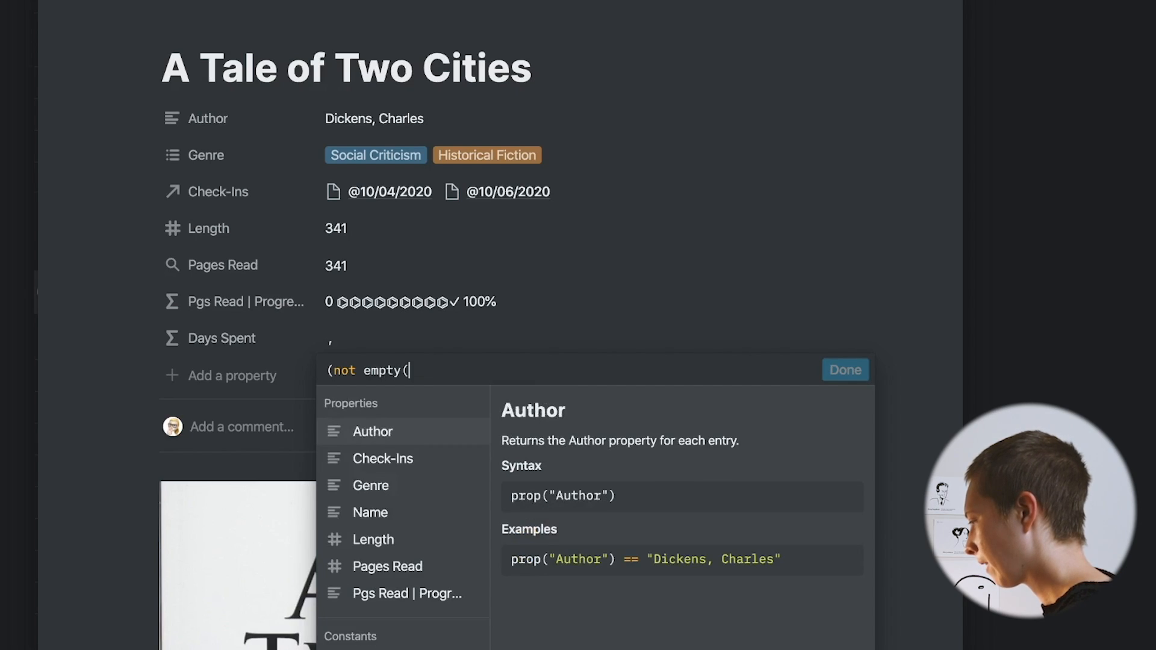
Enter (not empty(prop("Check-Ins"))) ? length(replaceAll(prop("Check-Ins"), "[^,]", "")) + 1 : 0, giving 2
type("pro")
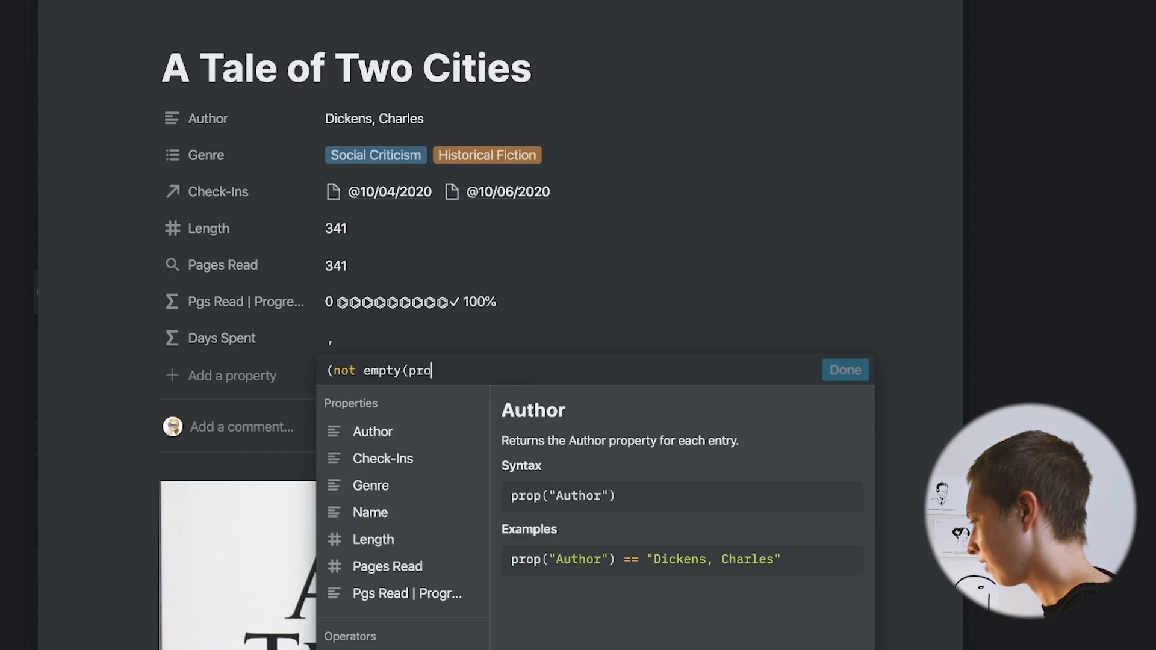
left_click(383, 458)
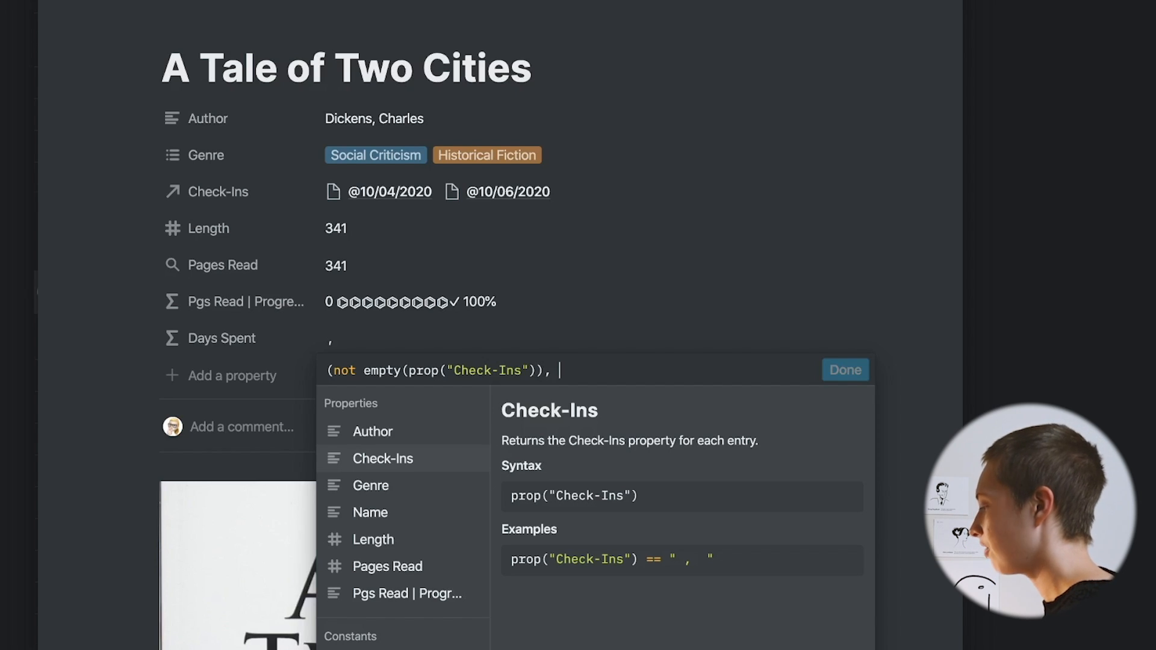
type("?")
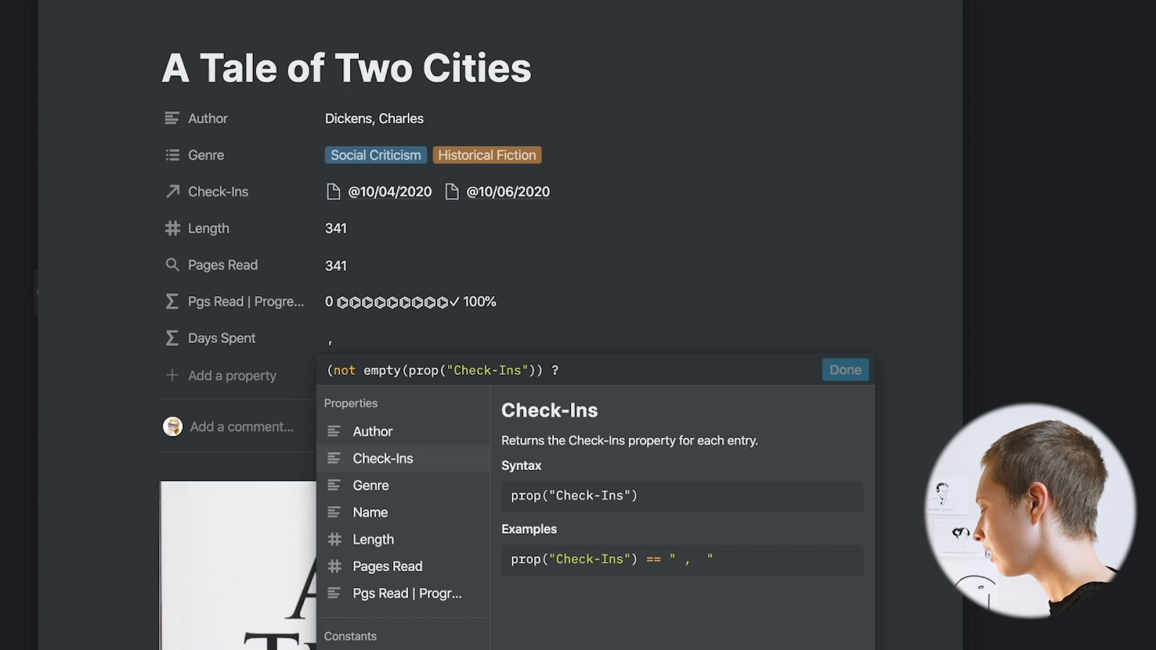
type("length(")
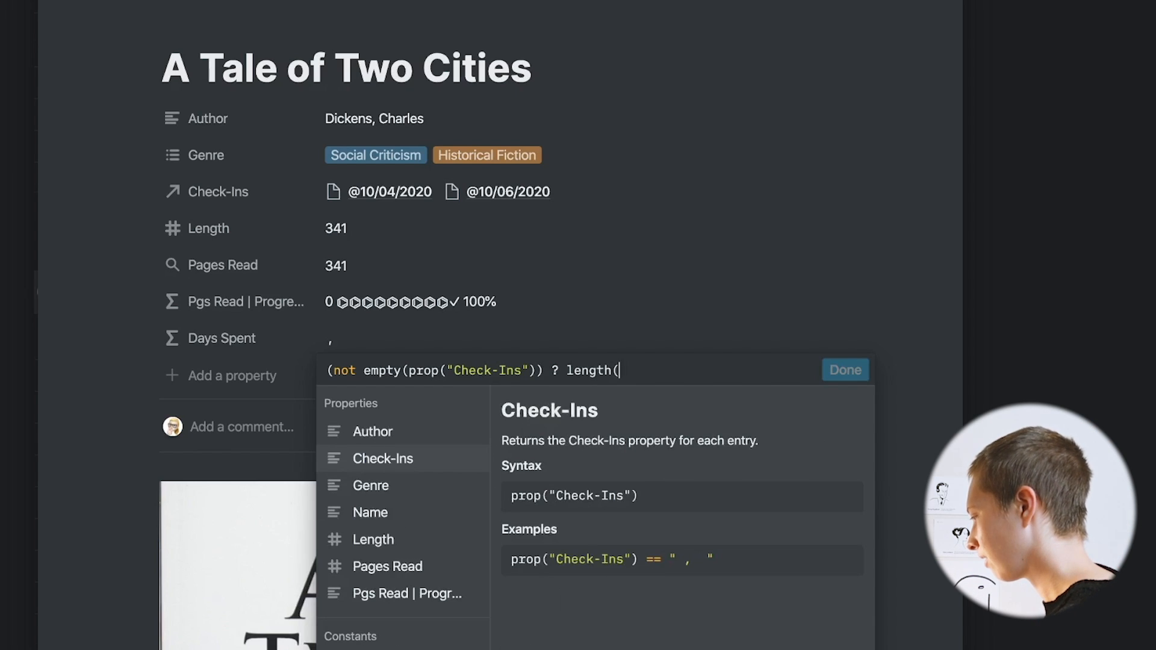
type("replaceAll(prop")
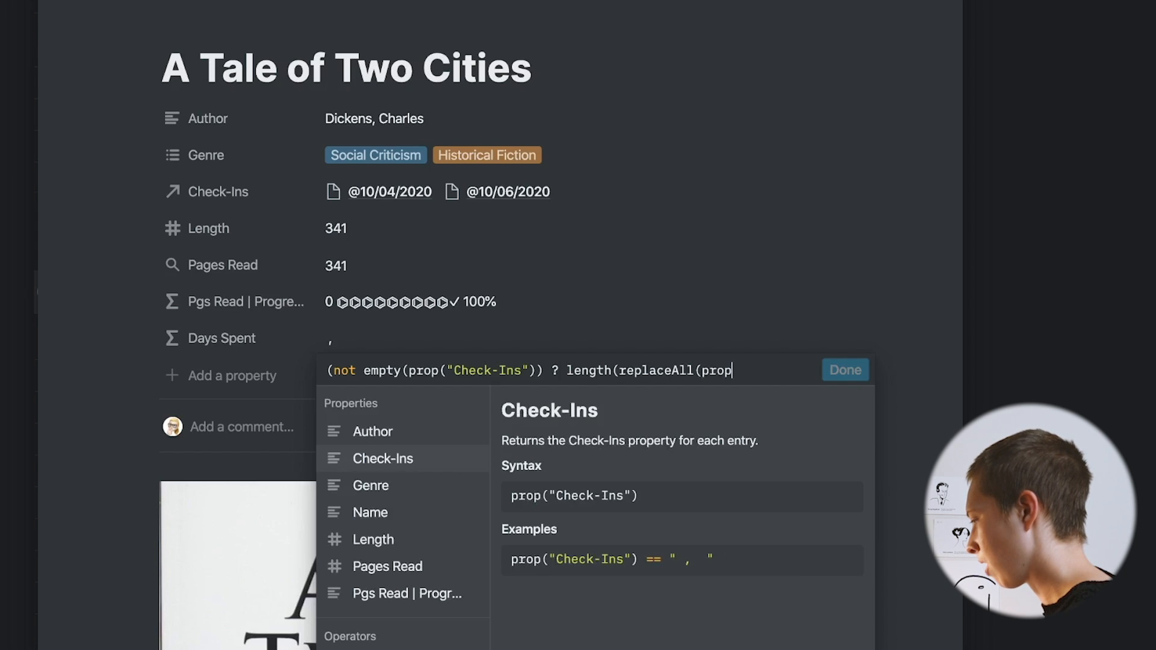
left_click(383, 457)
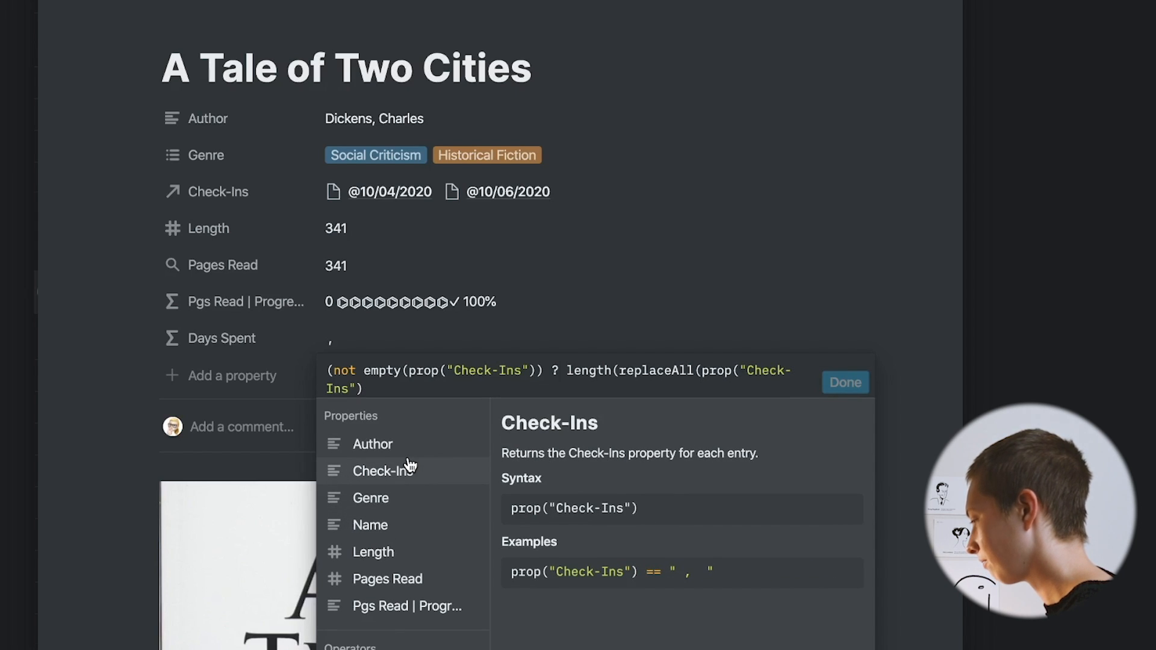
type(", \"")
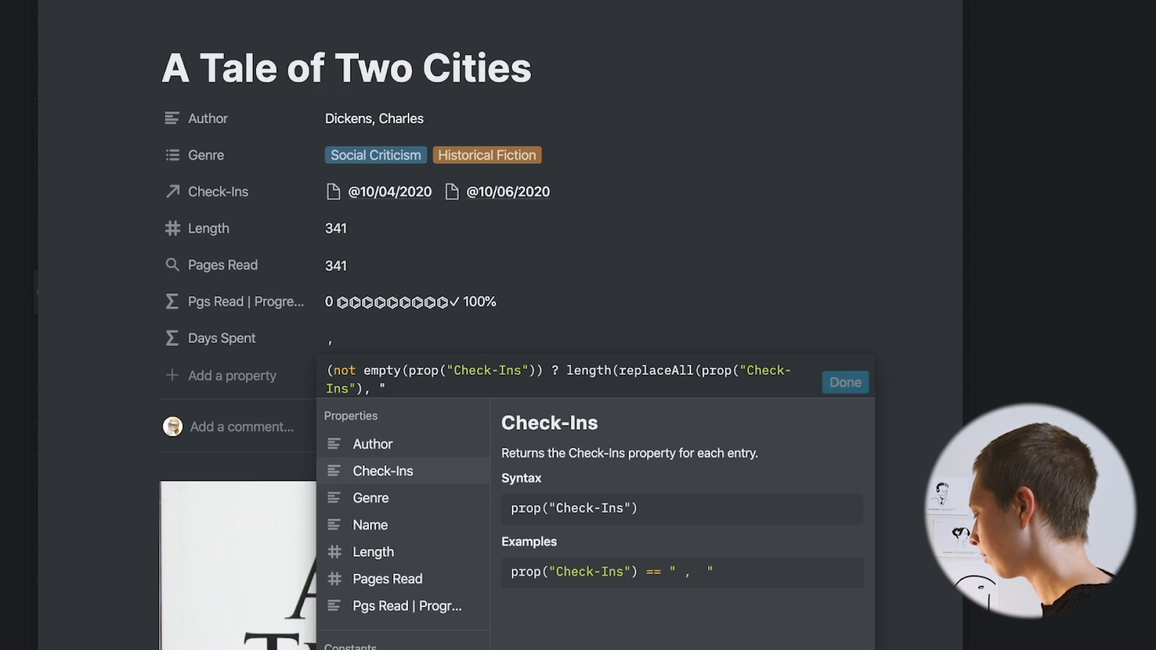
type("[^")
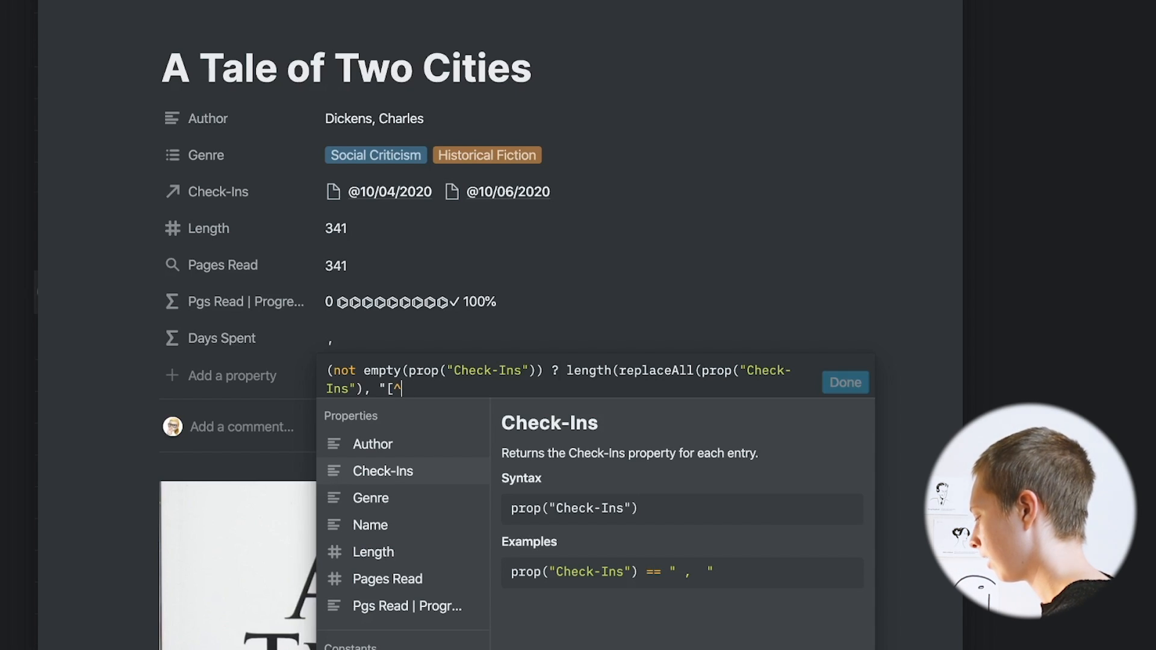
type(",]\"")
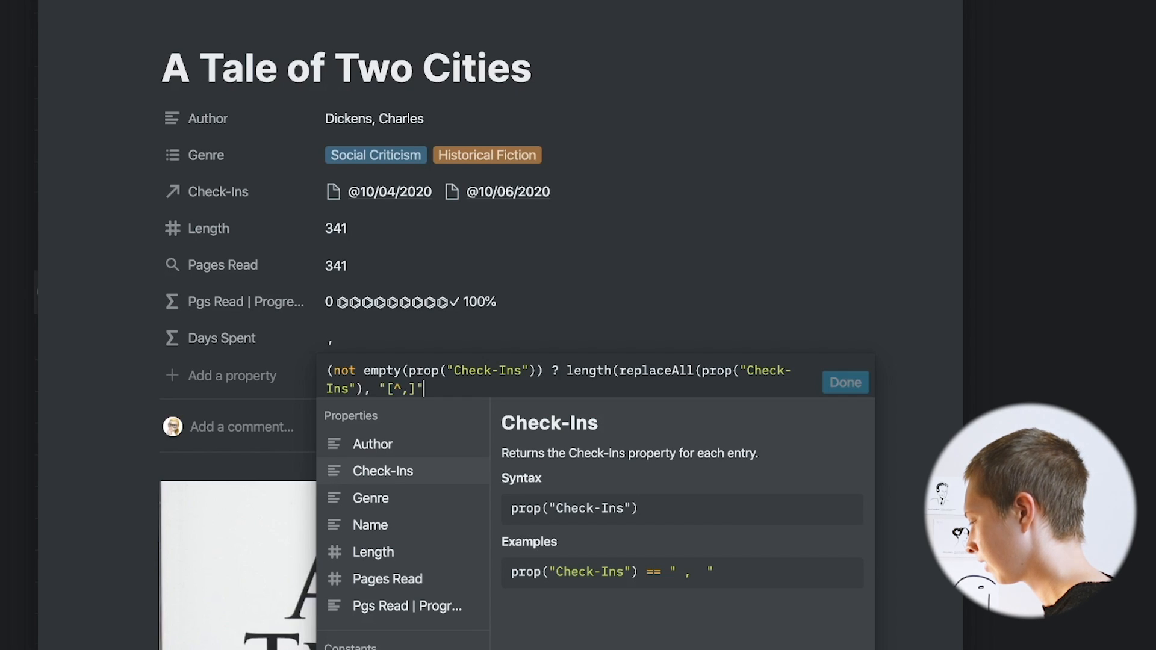
type(", \"\"))")
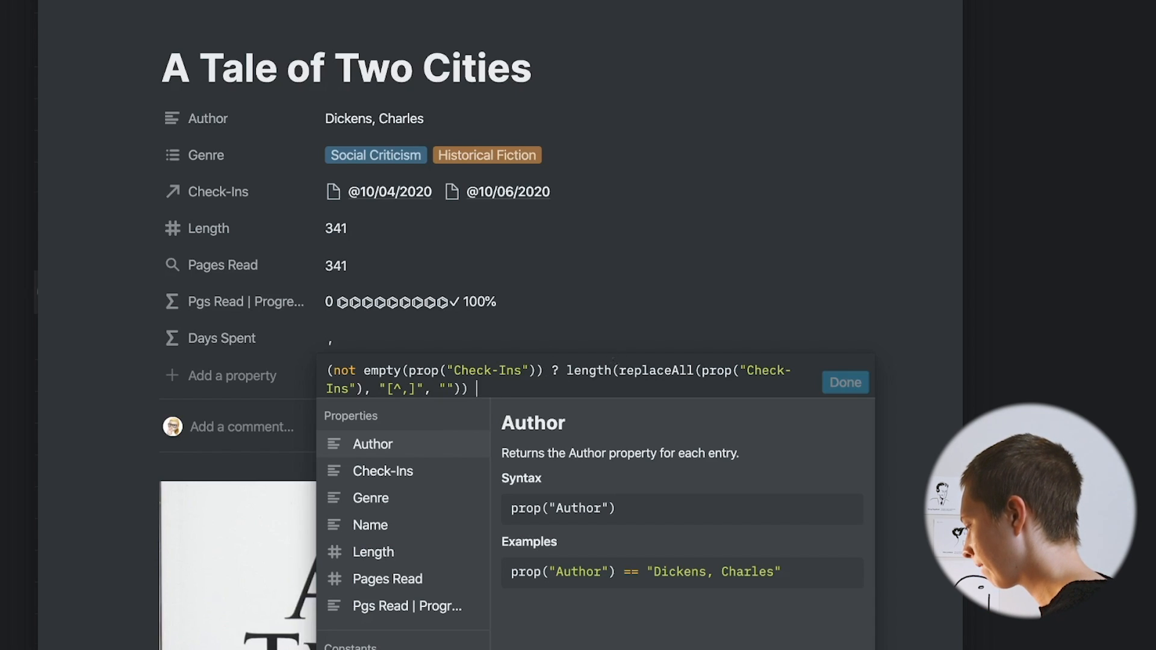
type(": 0")
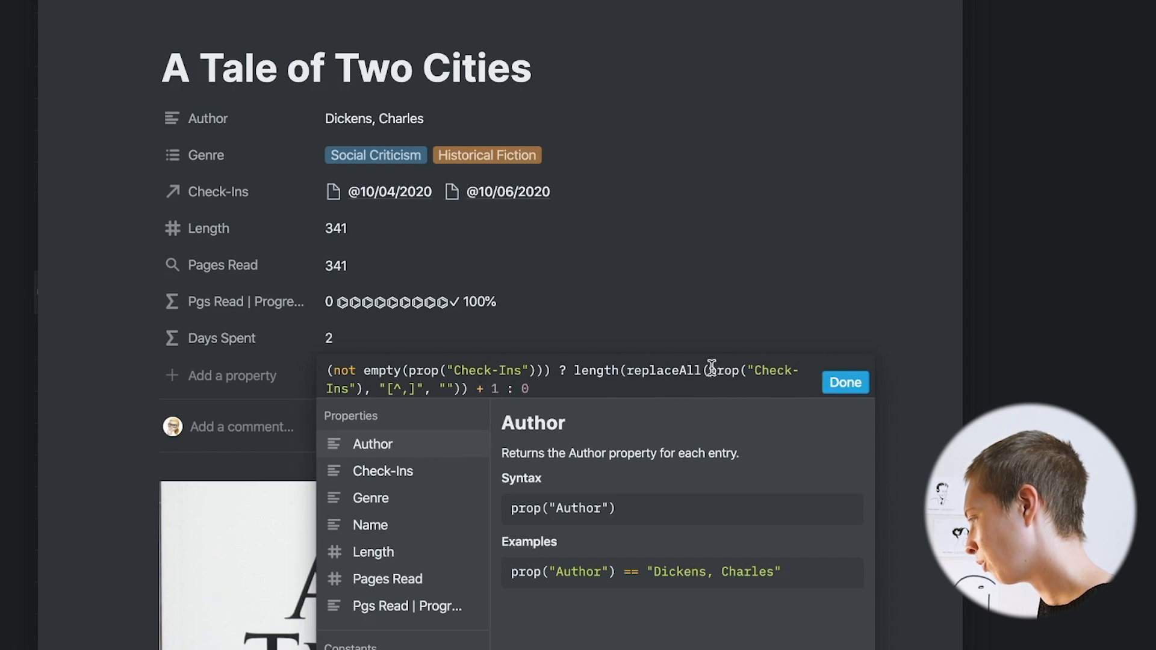
mouse_move(601, 369)
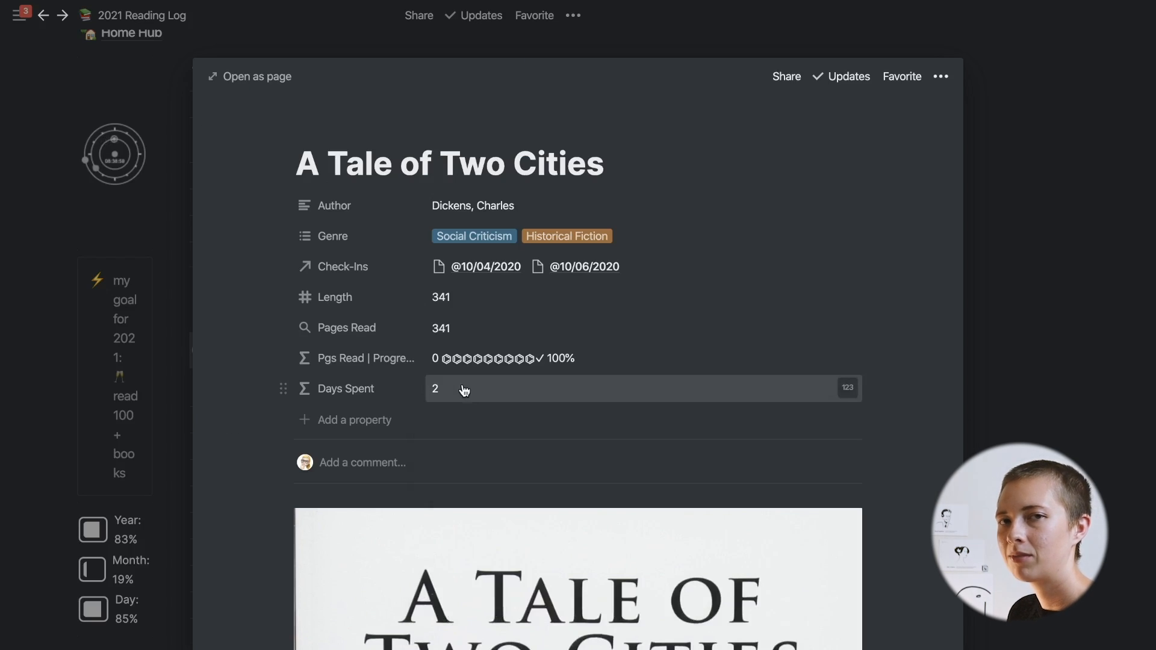
mouse_move(761, 301)
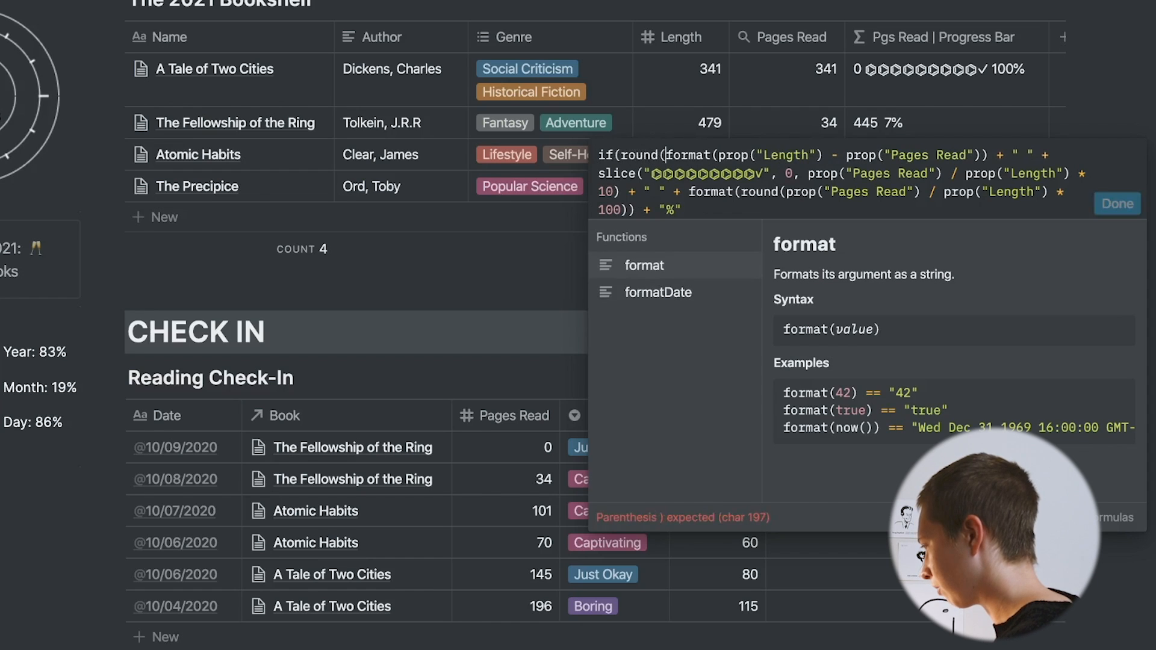
Wrap the bar in if(round(prop("Pages Read") / prop("Length") * 100) > 10, …, …)
type("pr")
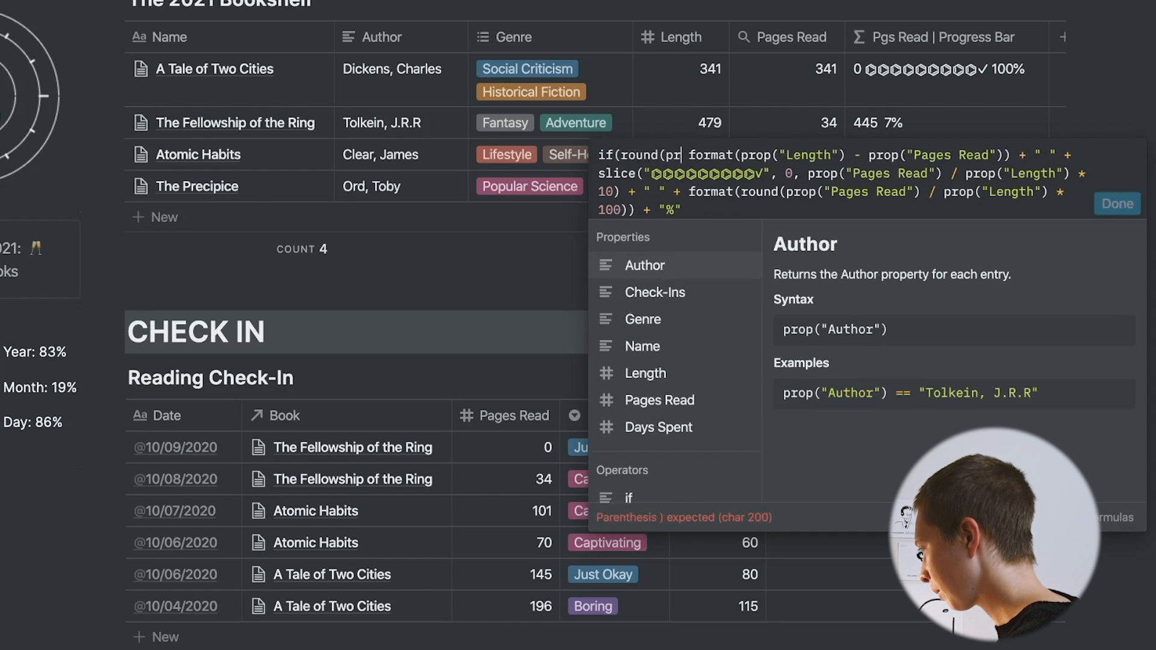
mouse_move(658, 426)
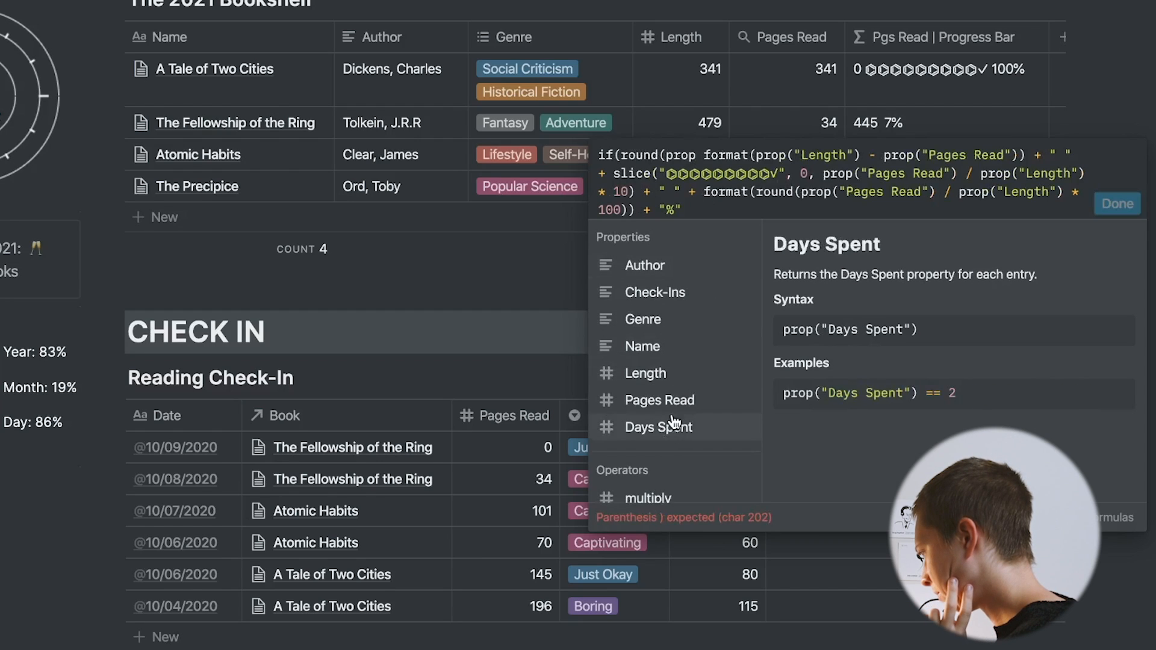
left_click(659, 399)
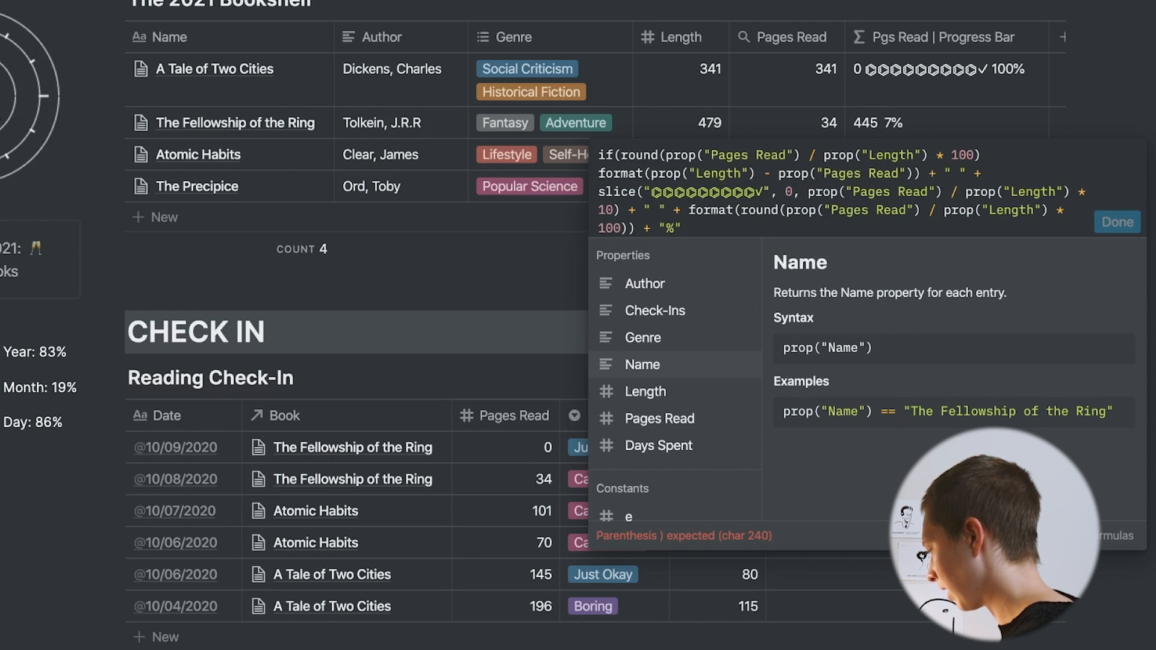
type(">")
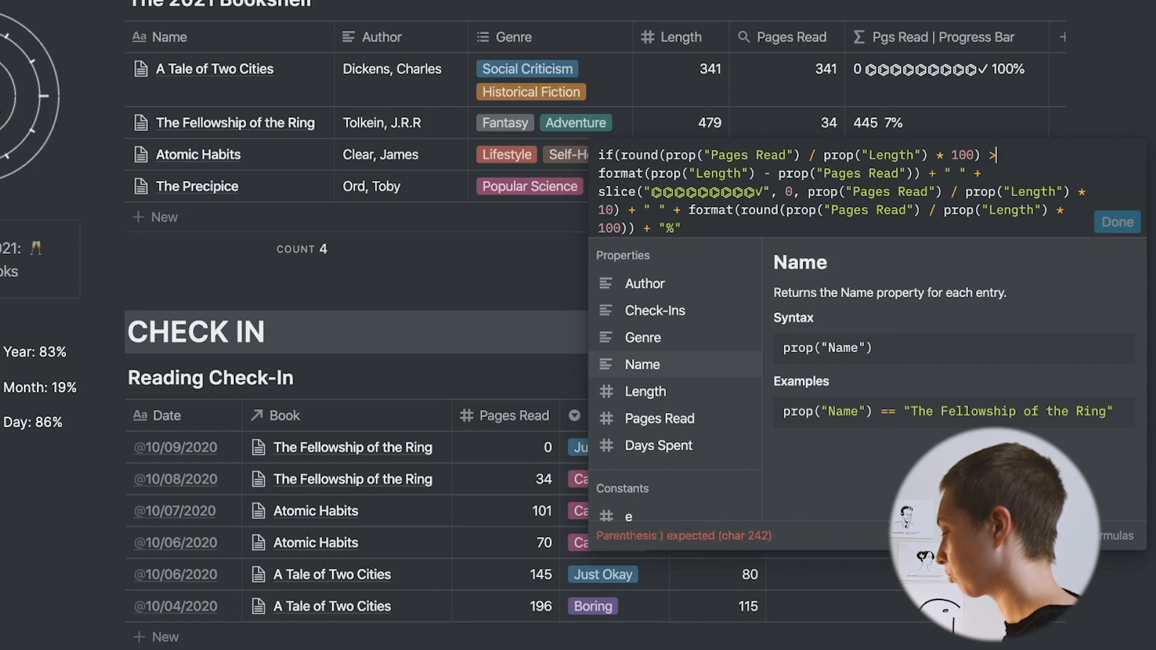
left_click(646, 391)
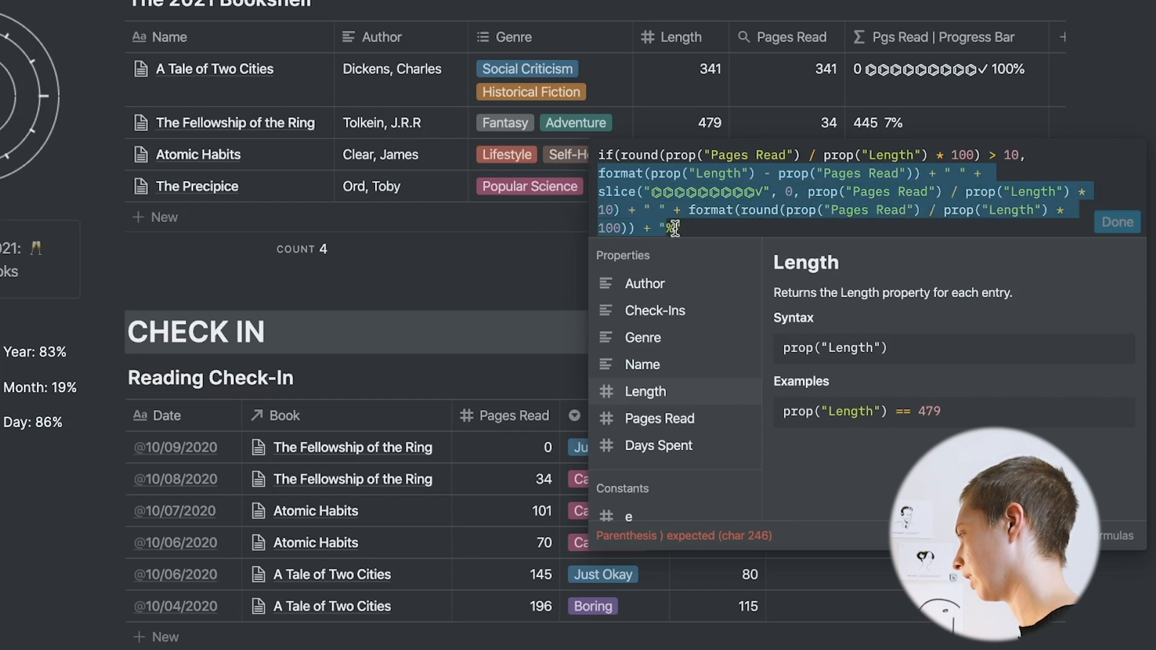
type(",")
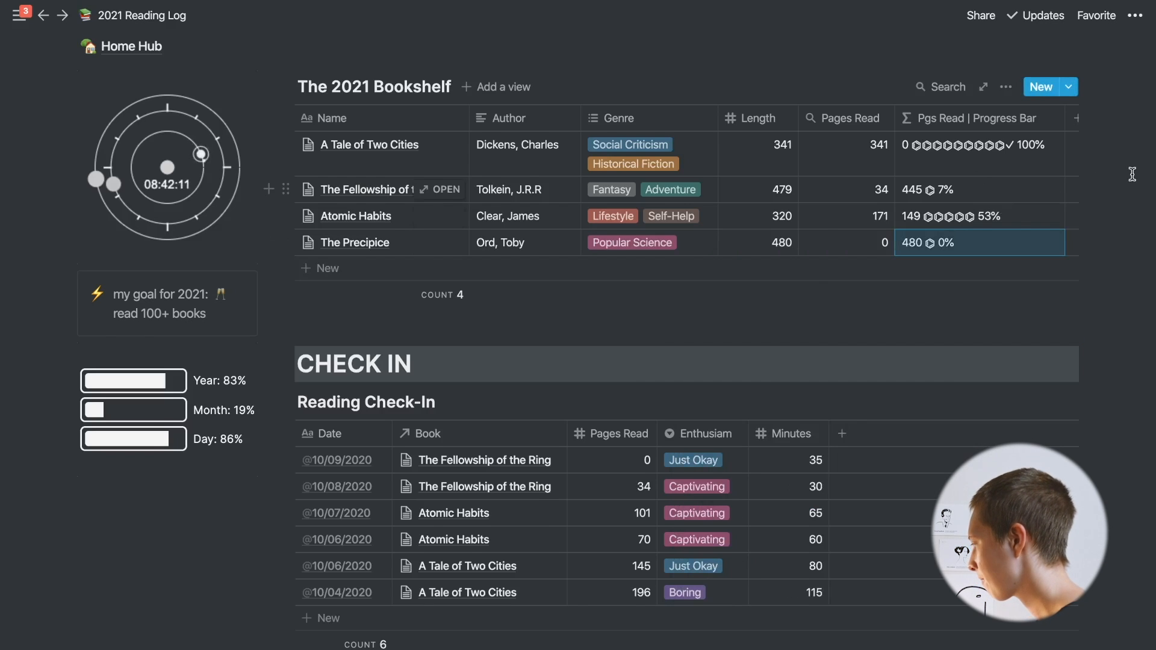
Rename the column Pgs Left | Progress Bar and insert a 📚 emoji into its formula
scroll("down", 3)
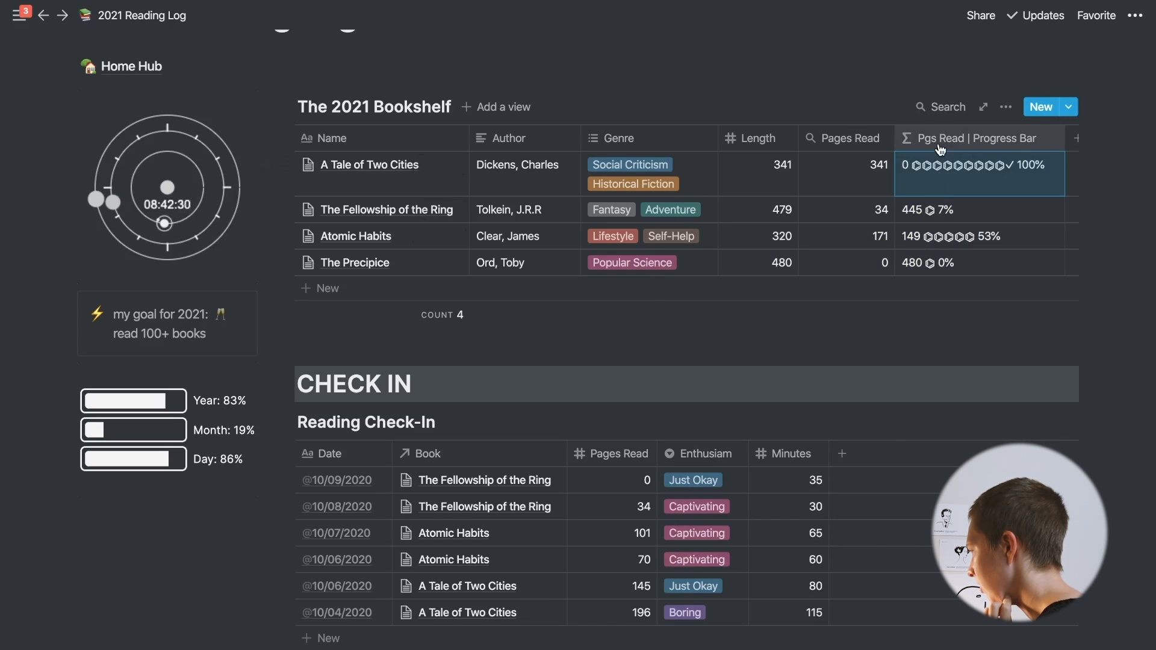
left_click(974, 137)
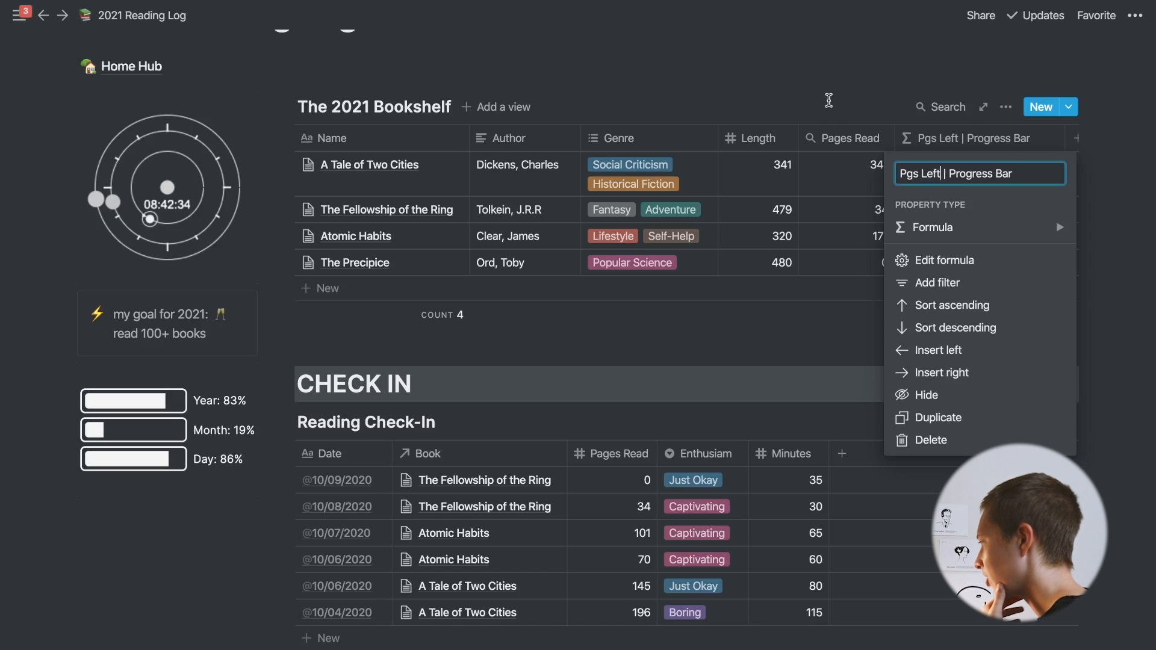
left_click(944, 260)
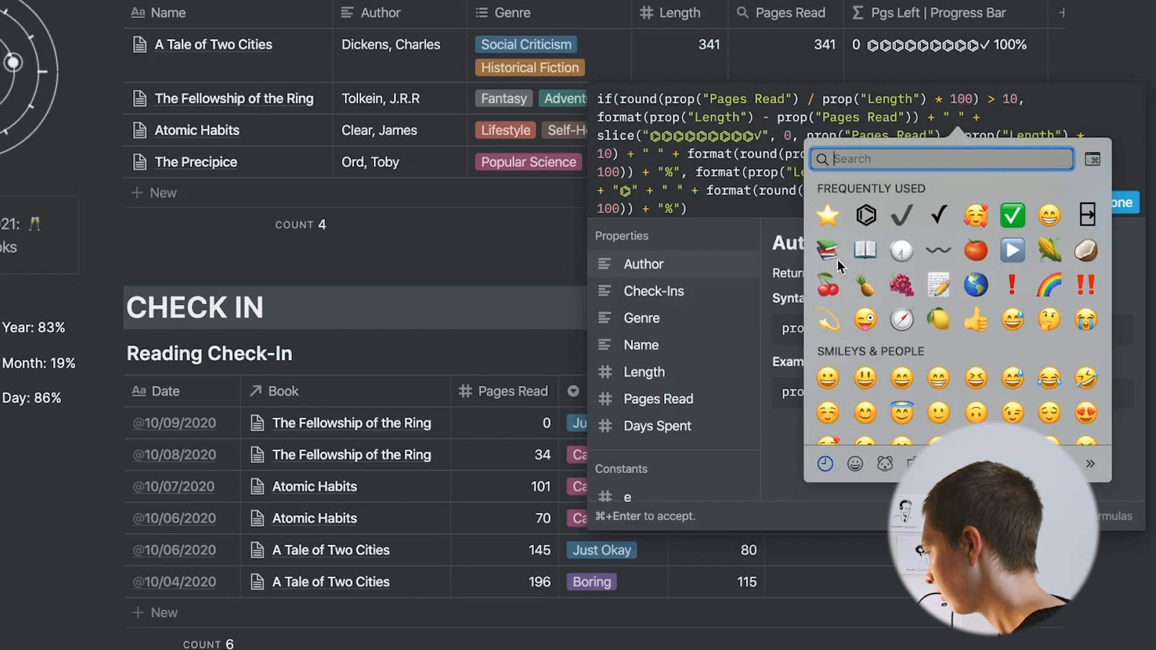
left_click(829, 249)
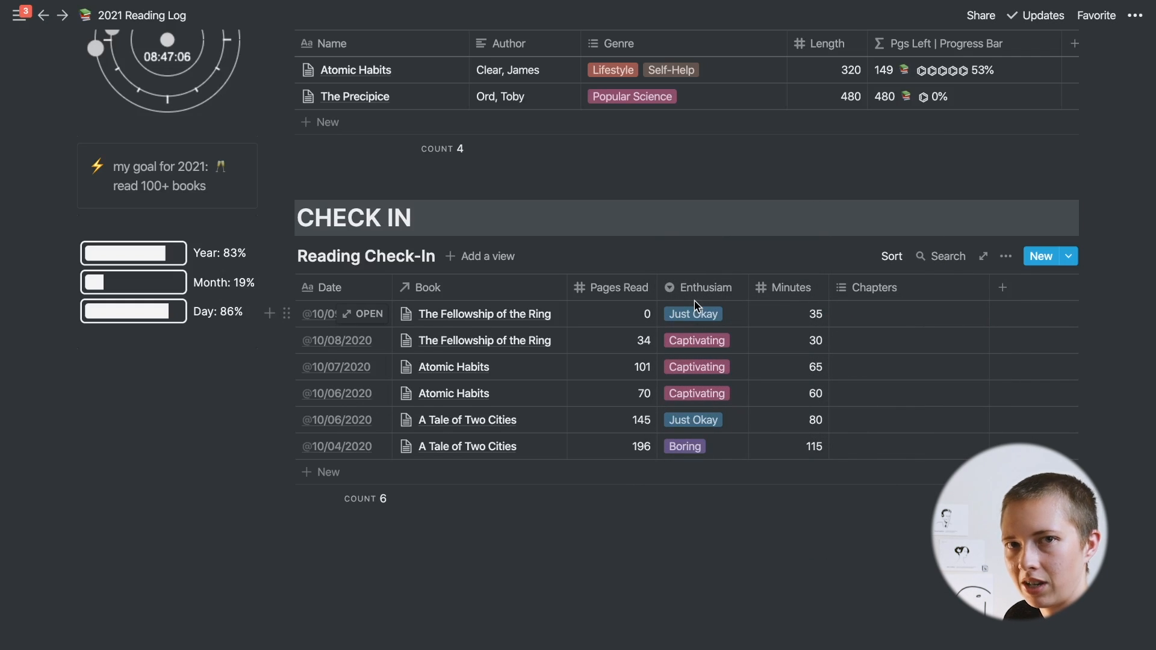
Enter chapters 1, 2, 3, … 30 in the 10/09/2020 Fellowship of the Ring check-in
left_click(874, 288)
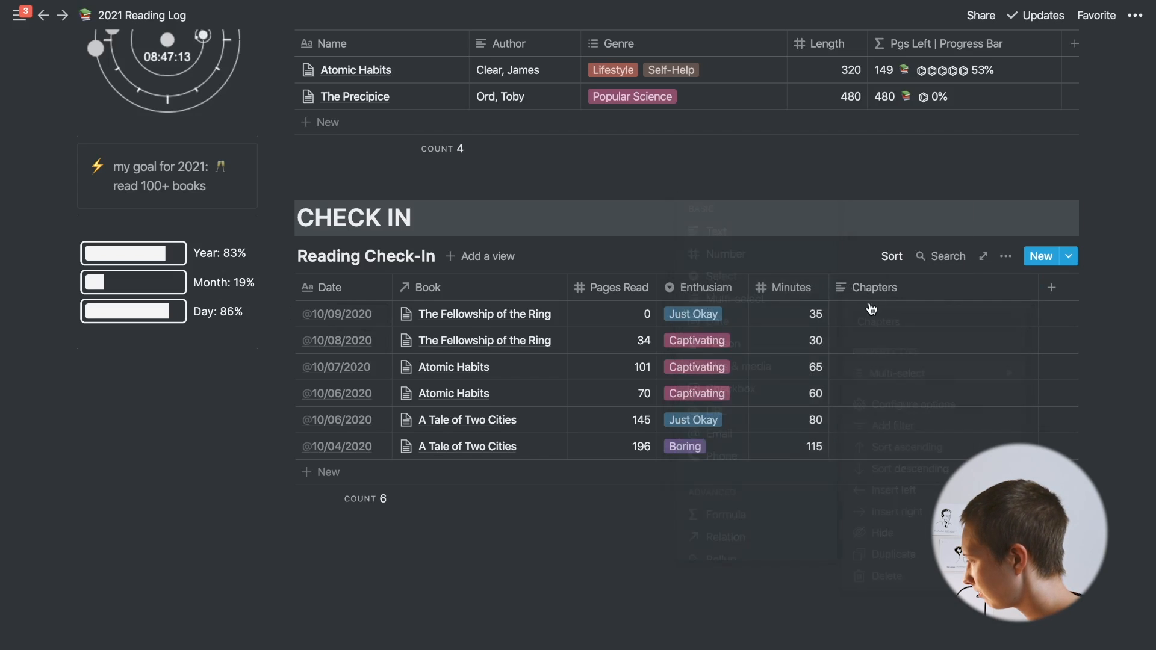
type("1")
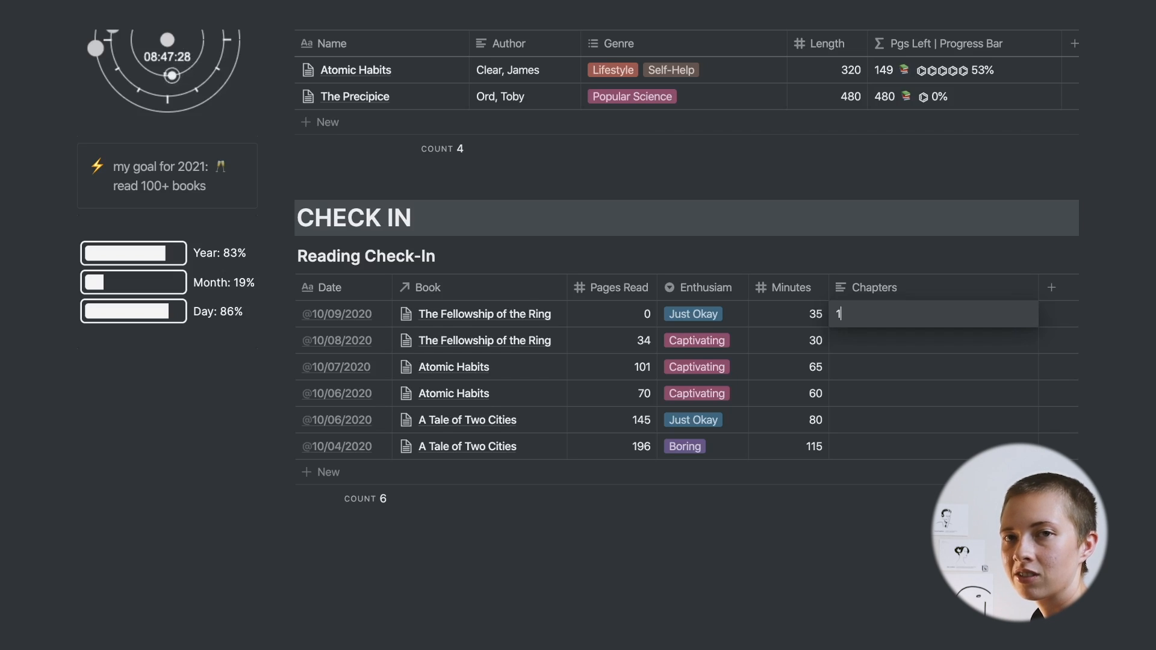
type(",")
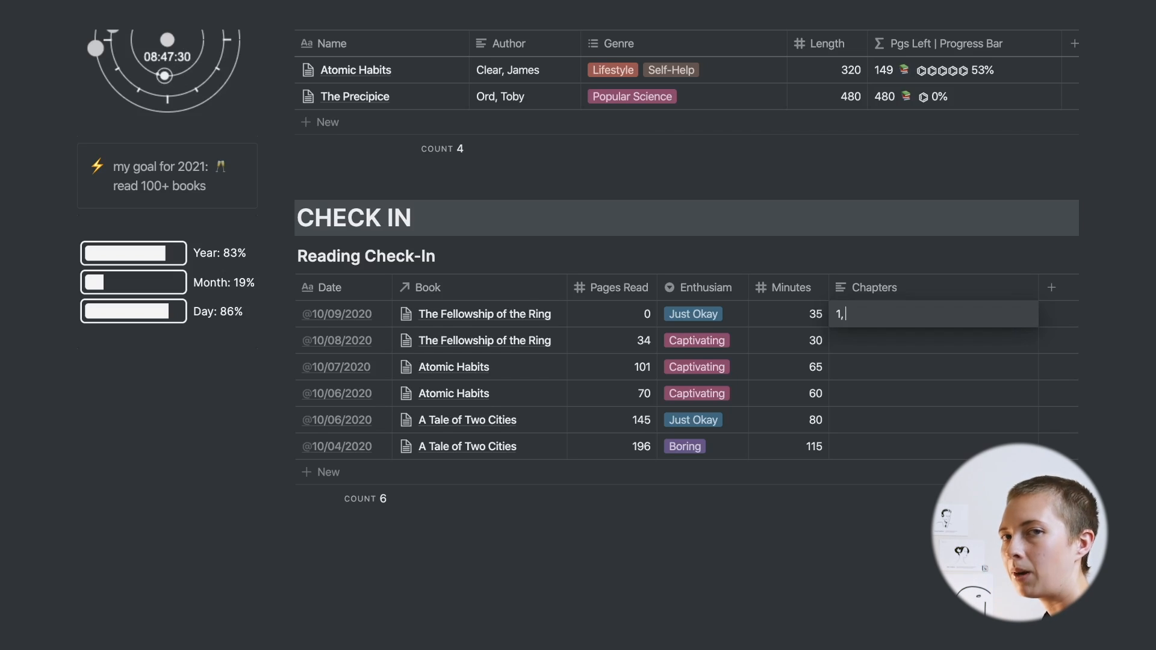
type("2,")
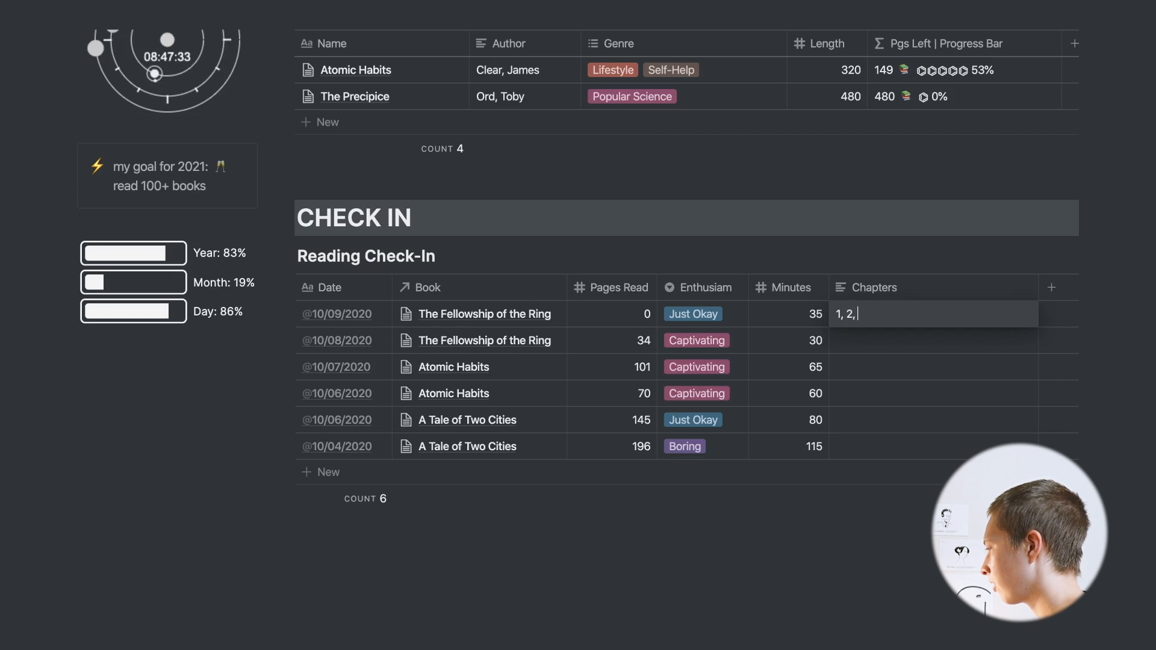
type("3, 4, 5, 6")
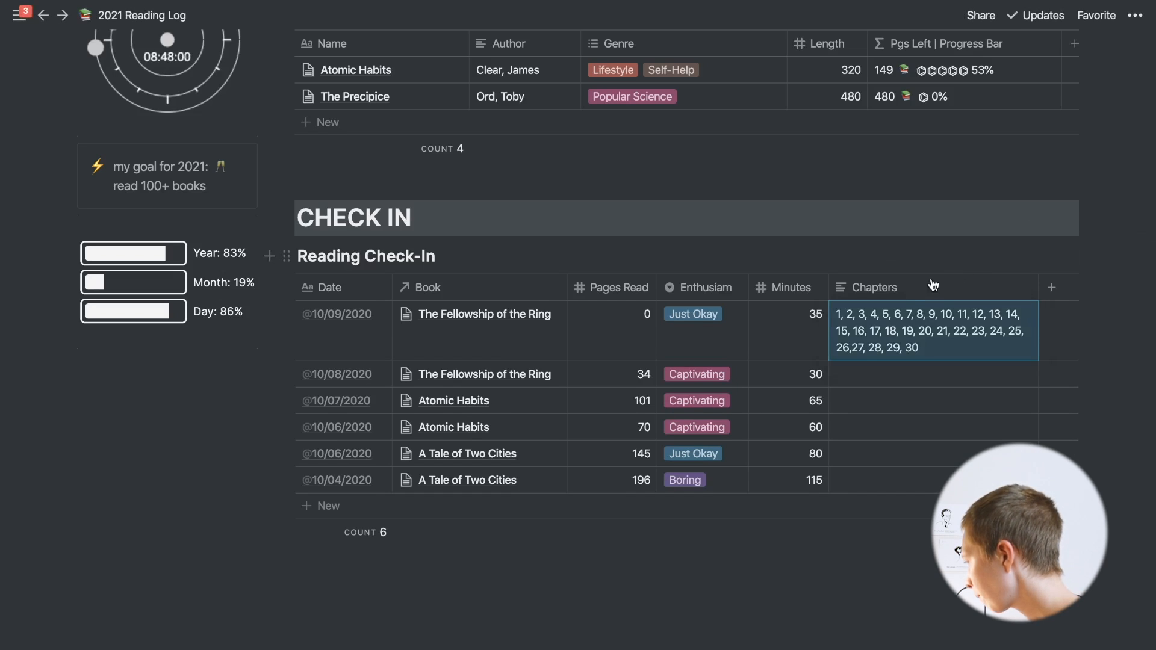
Make Chapters a multi-select of chapter numbers and tag the check-in through chapters 4 and 5
left_click(875, 287)
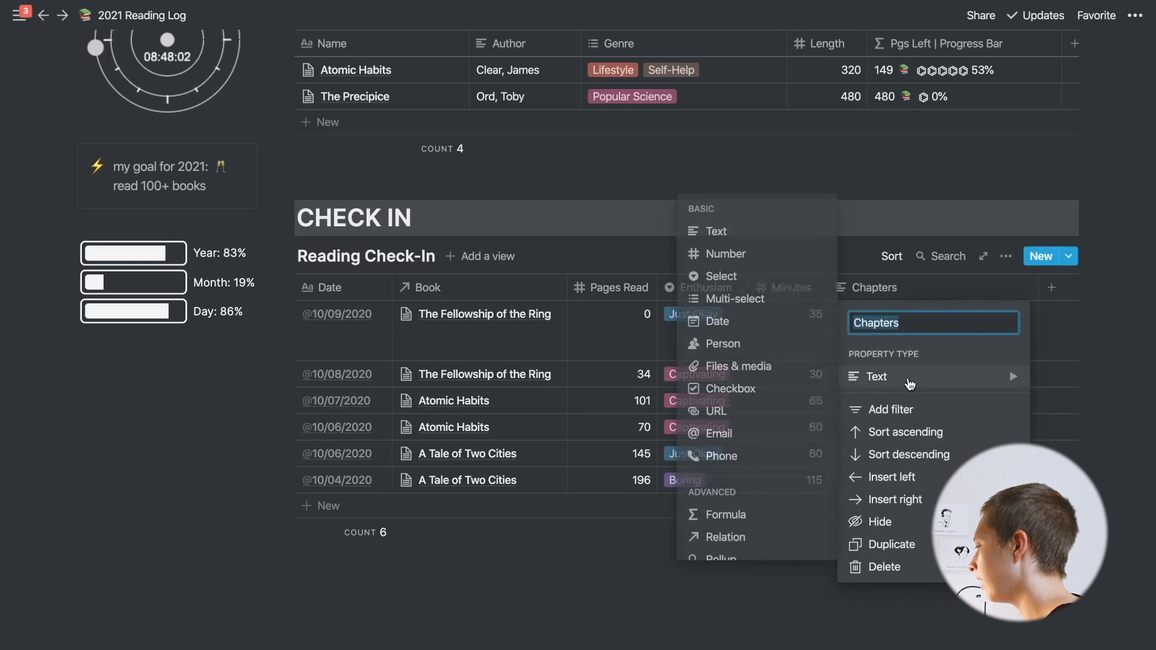
left_click(761, 305)
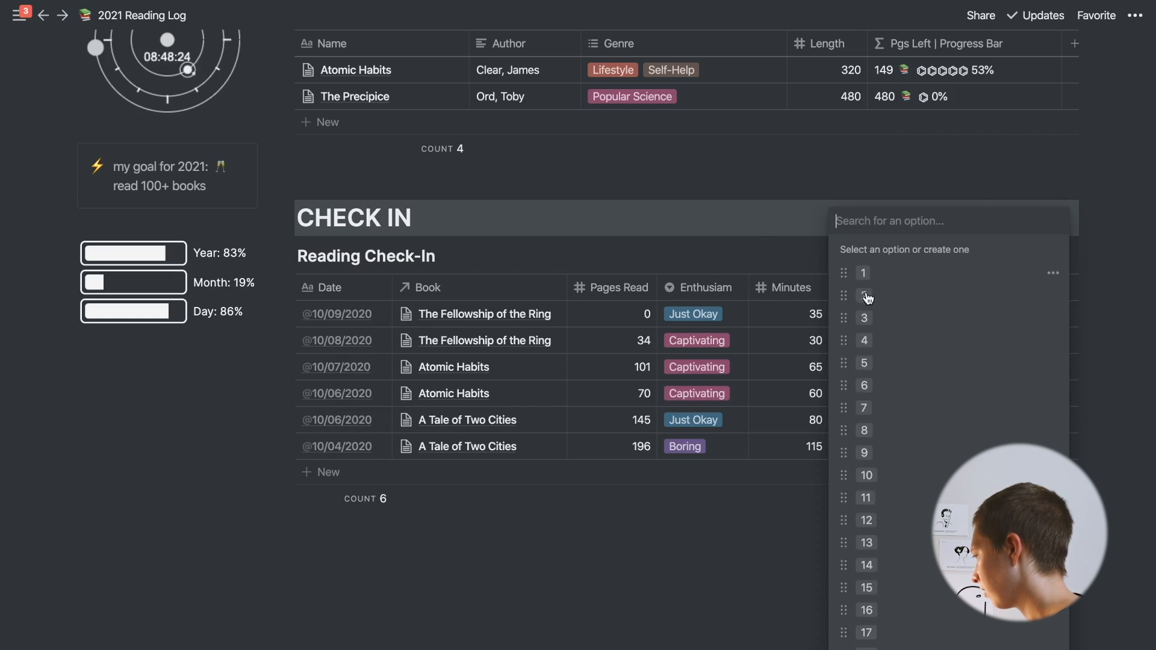
left_click(864, 340)
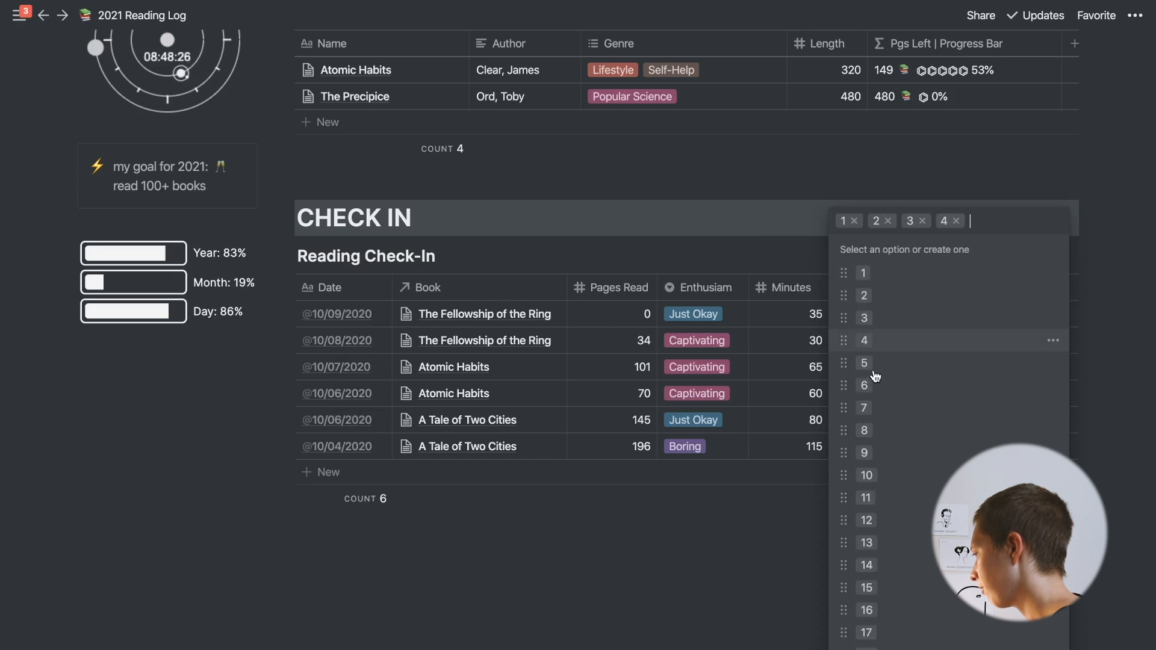
left_click(864, 362)
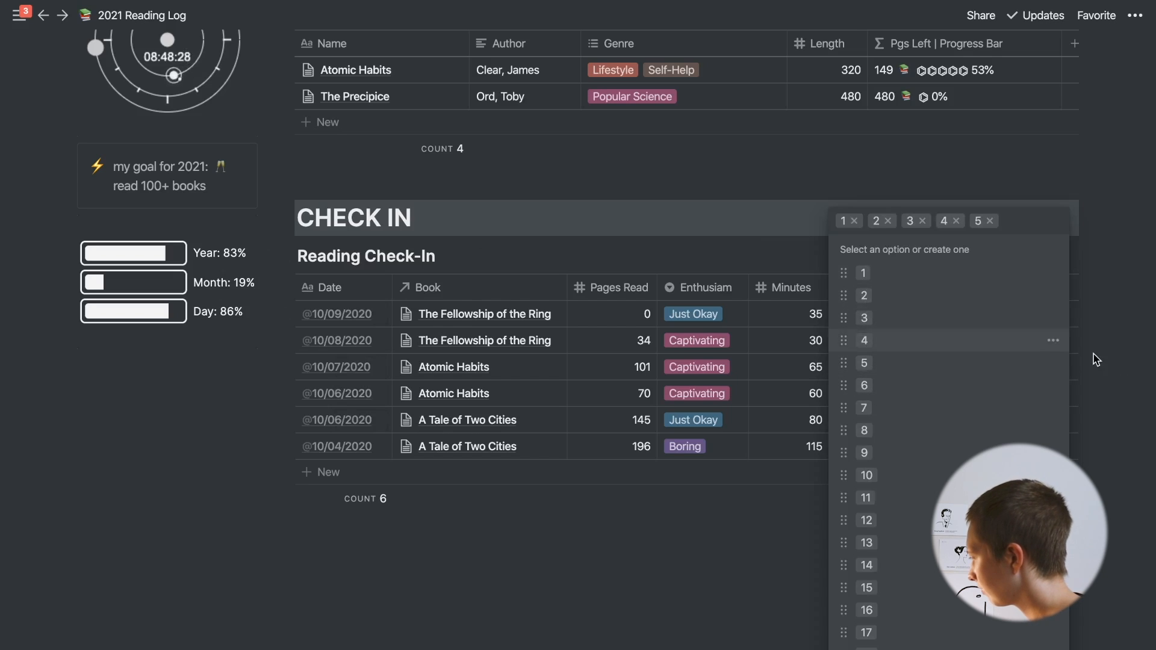